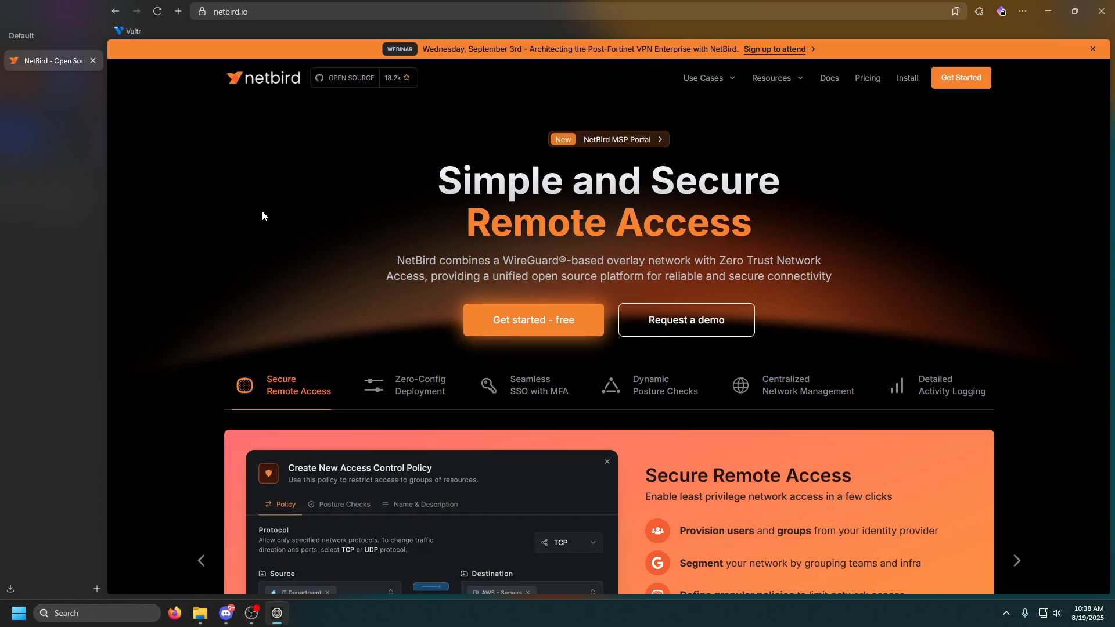
mouse_move(279, 275)
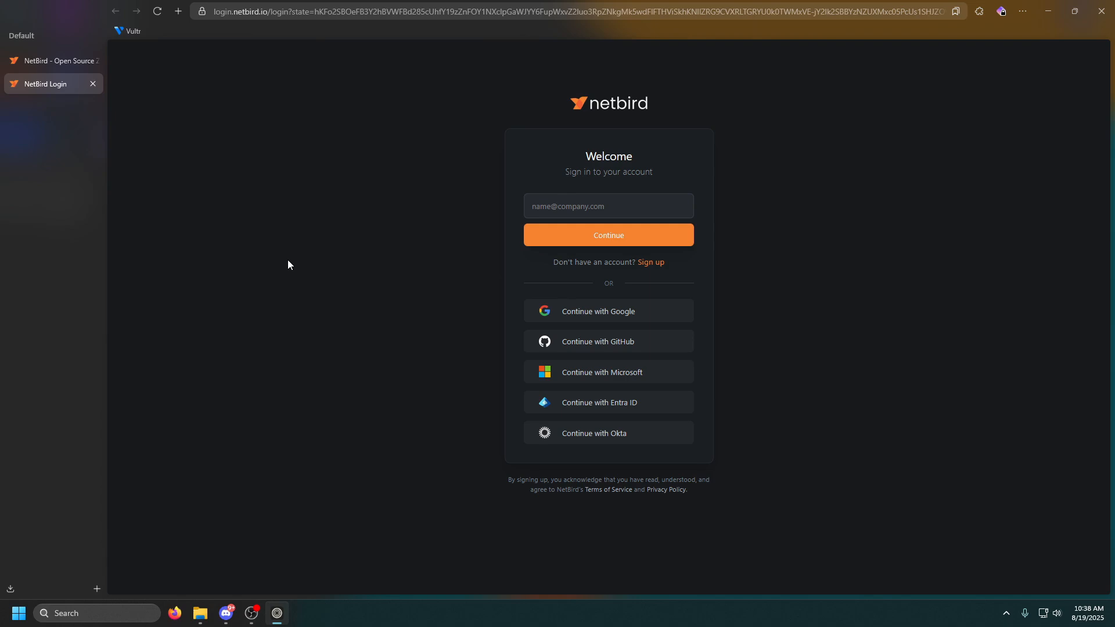
click(651, 261)
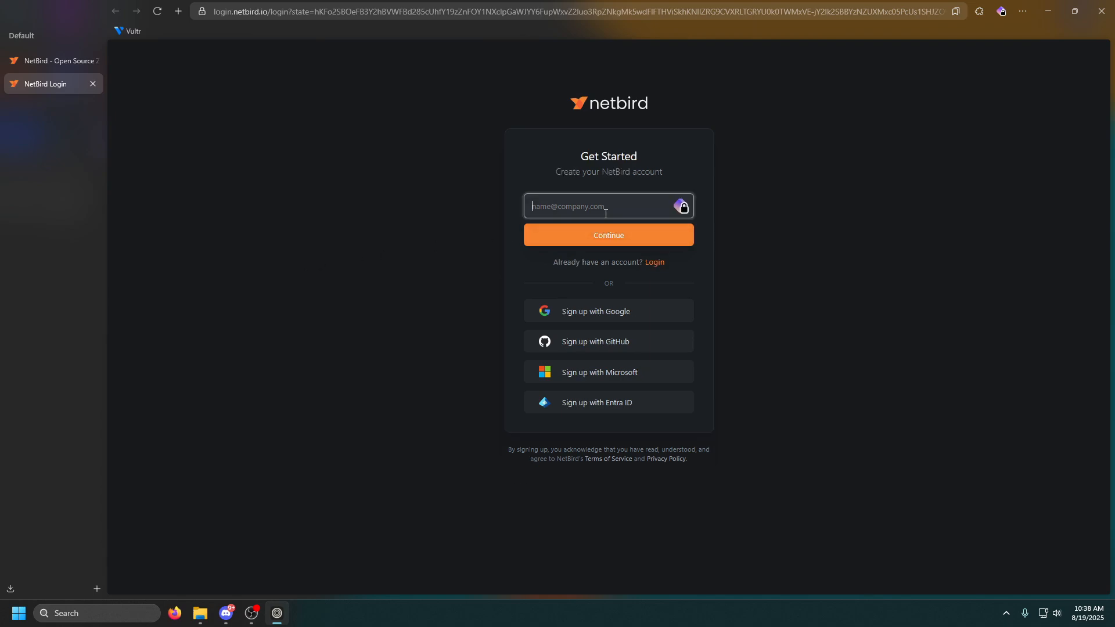
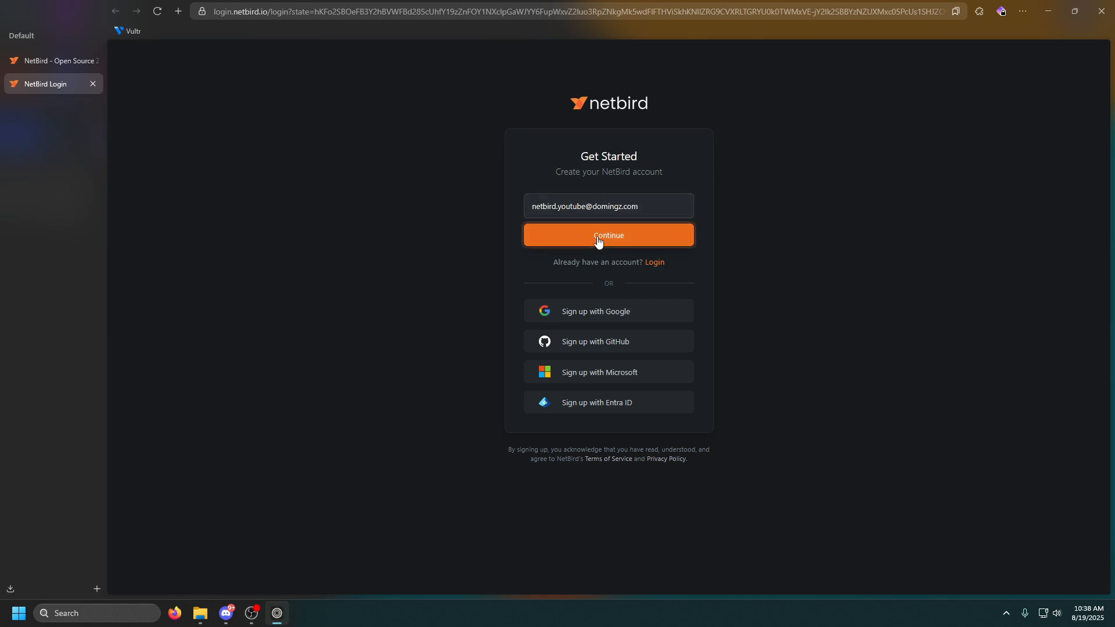
click(607, 235)
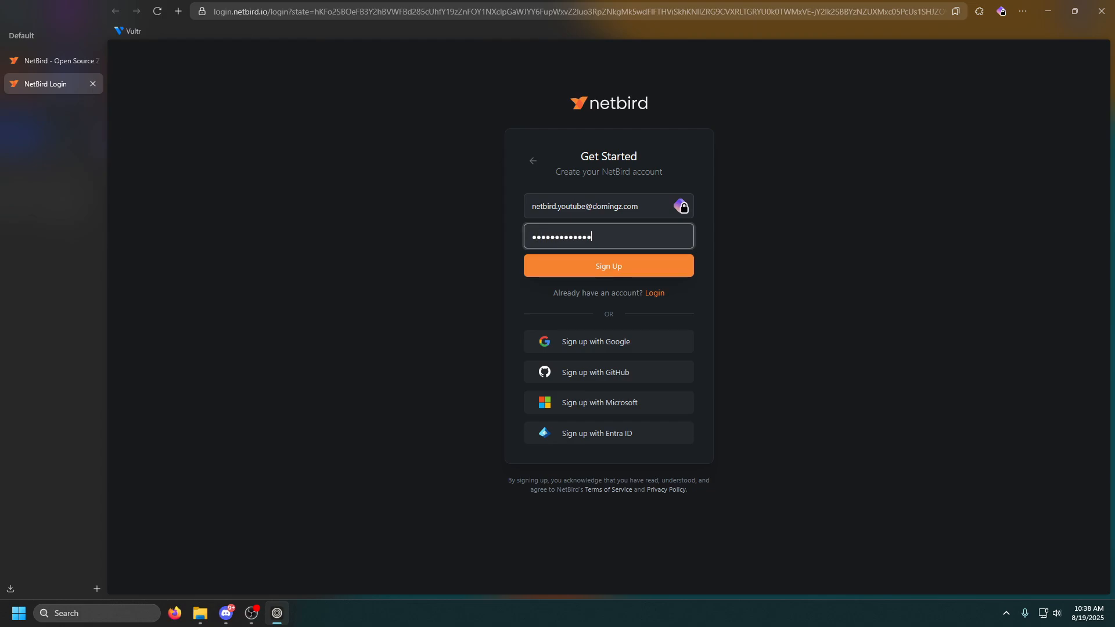
Step: Submit the password to register, reaching the email verification prompt
click(608, 265)
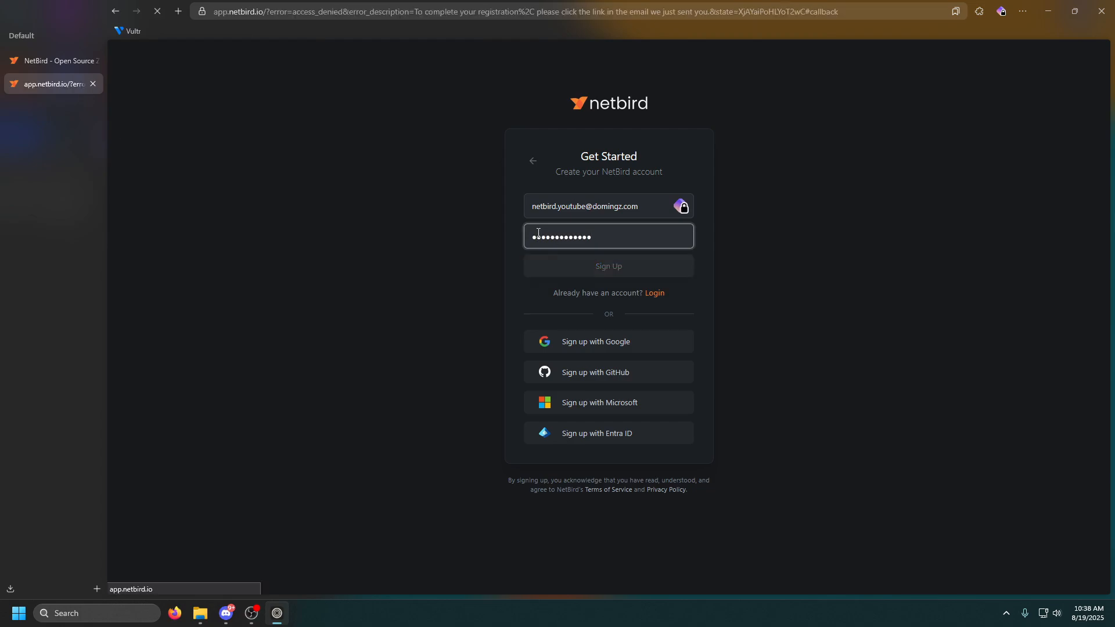
click(607, 266)
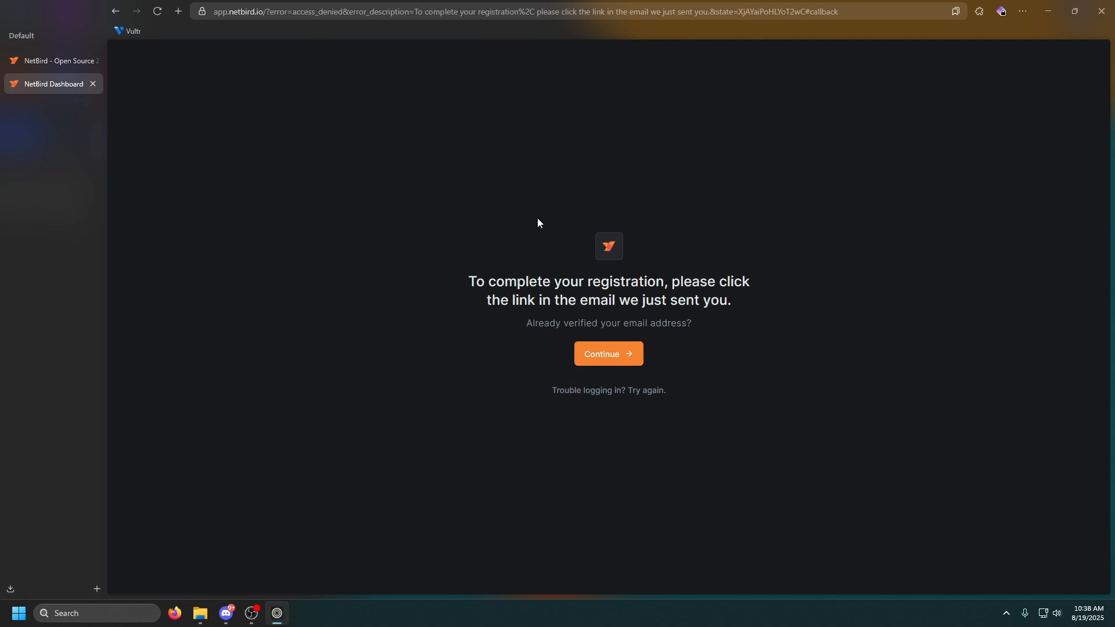
mouse_move(614, 152)
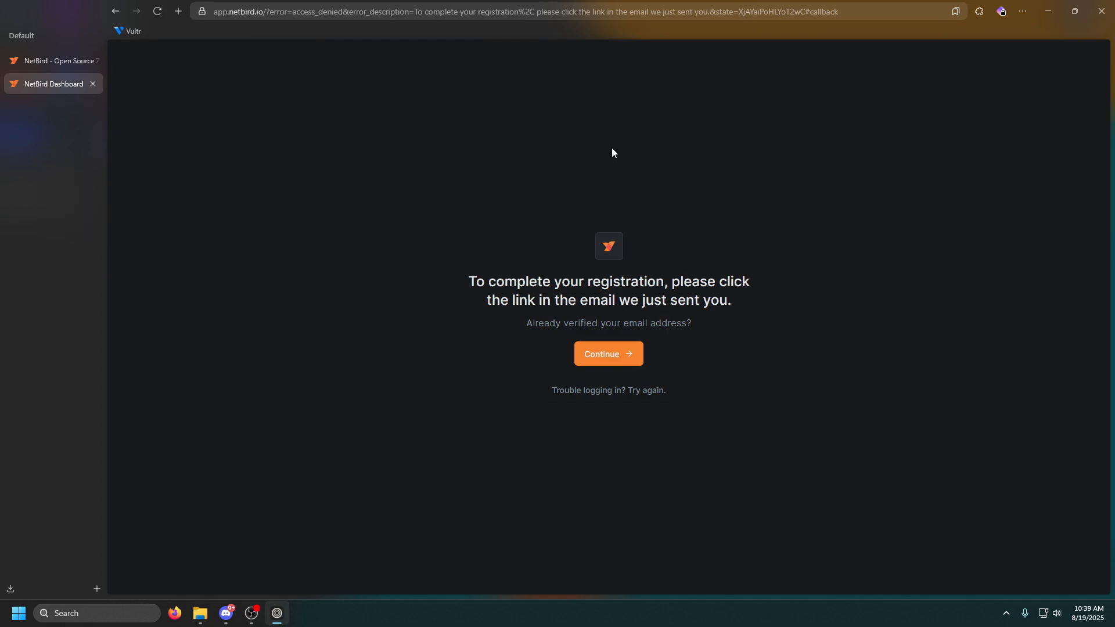
mouse_move(582, 335)
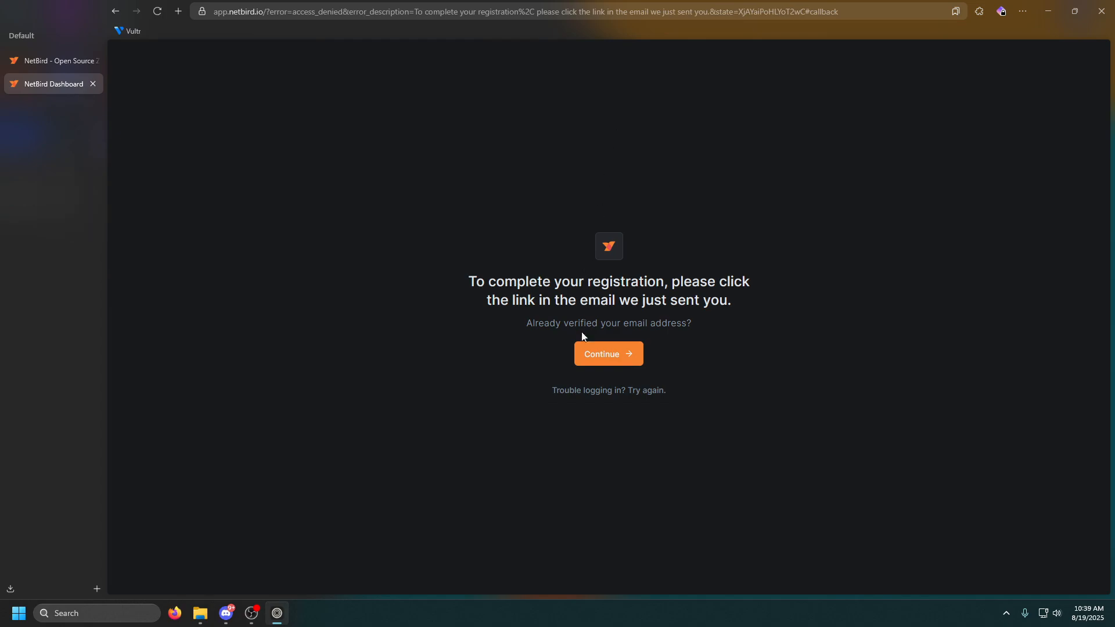
click(607, 353)
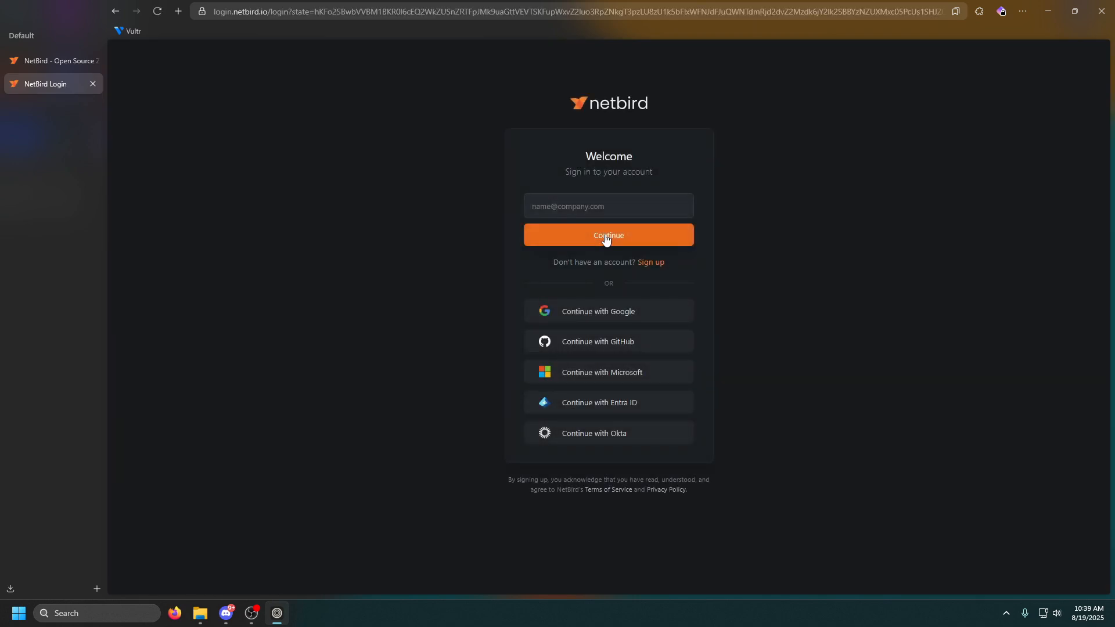
click(607, 207)
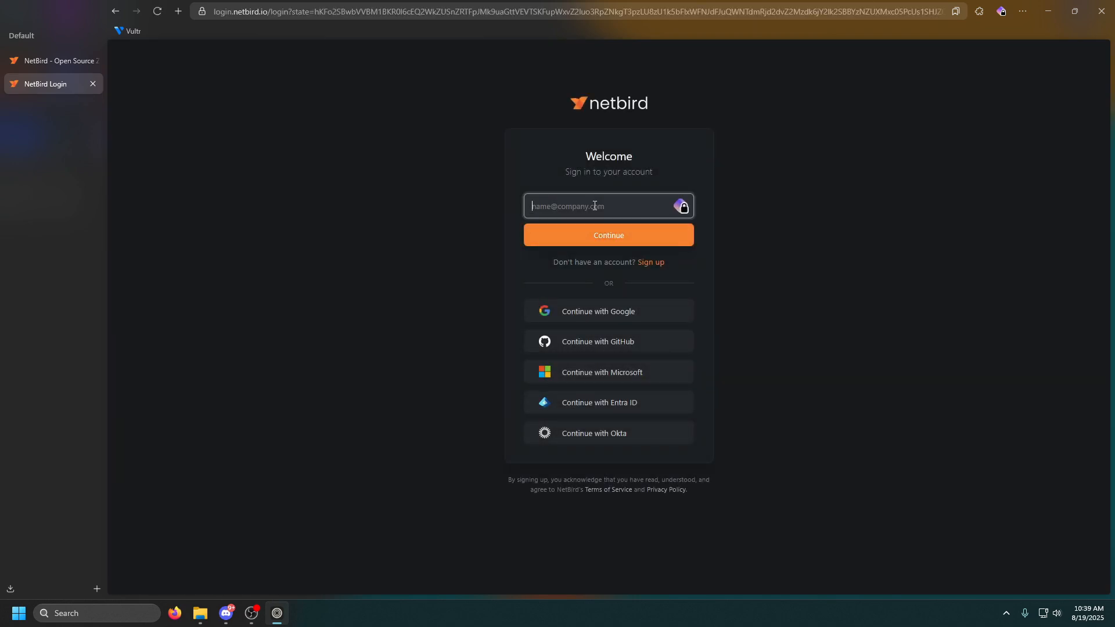
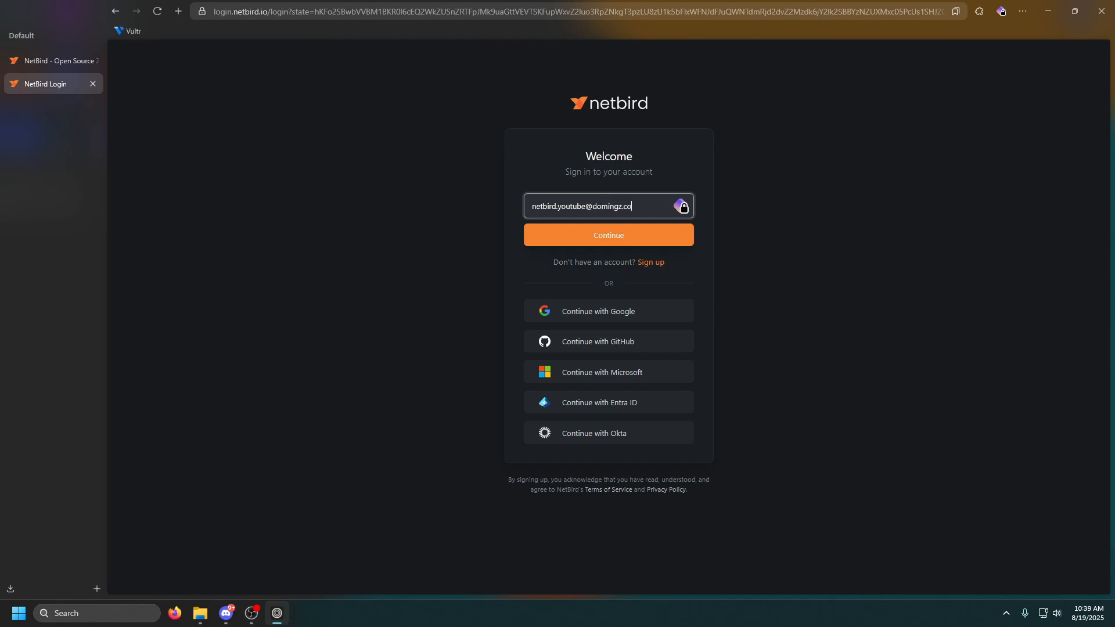
click(607, 235)
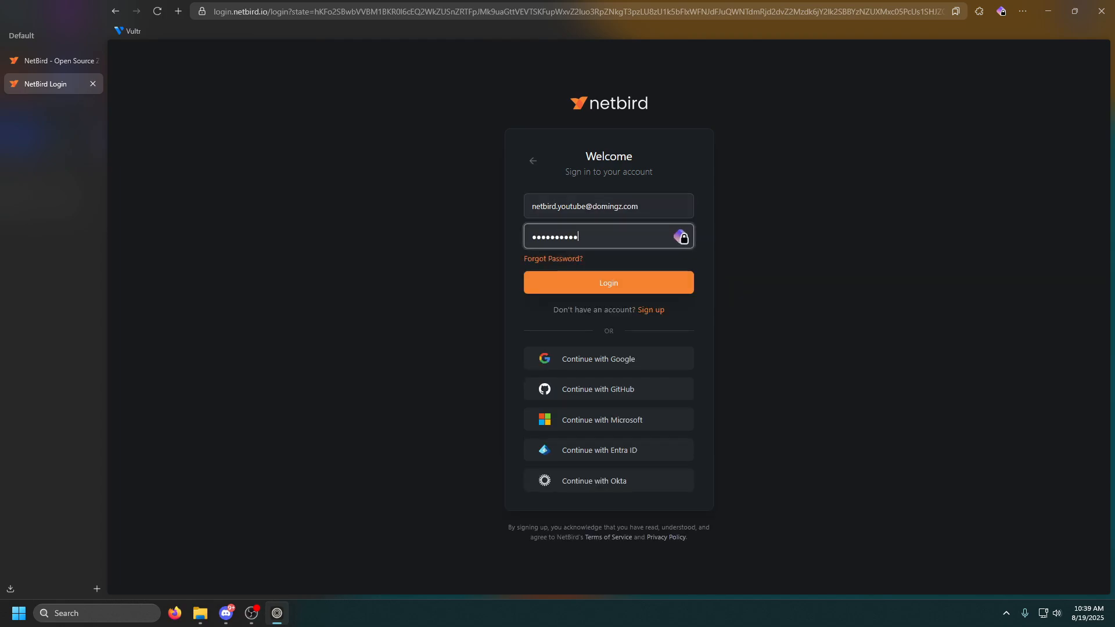
click(607, 282)
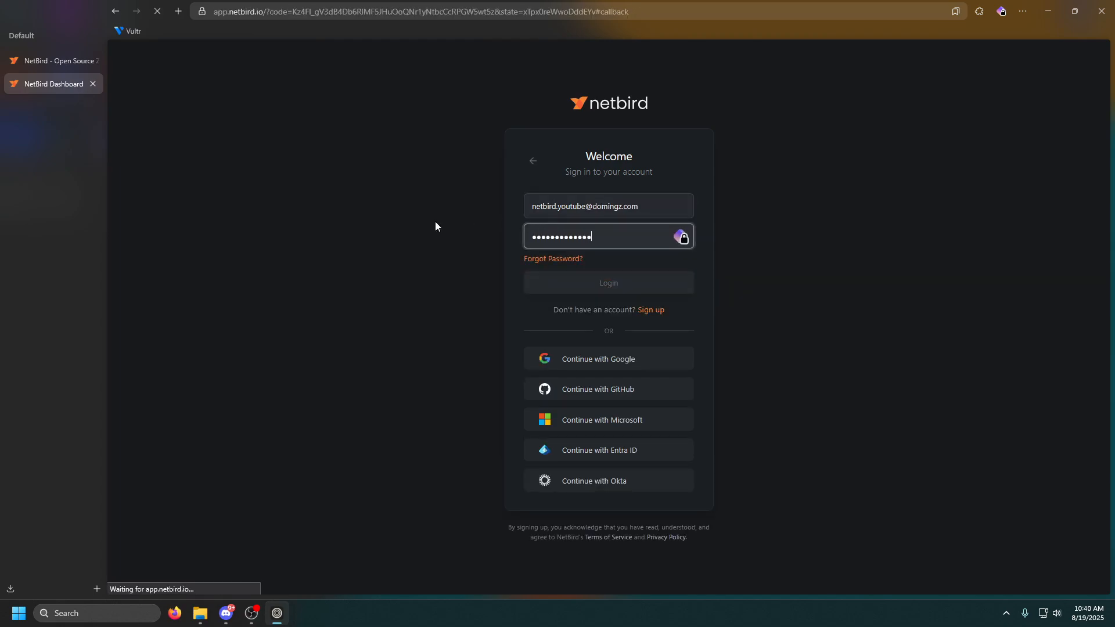
Step: Answer the welcome survey with YouTube as referral source and Homelab Automation as use case
click(608, 282)
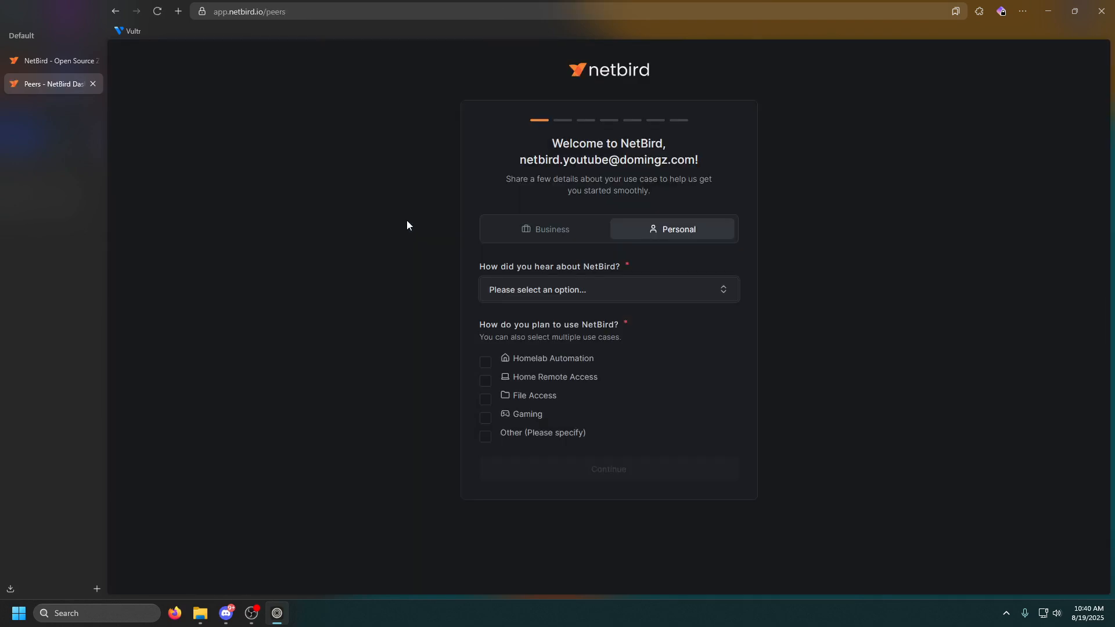
mouse_move(483, 268)
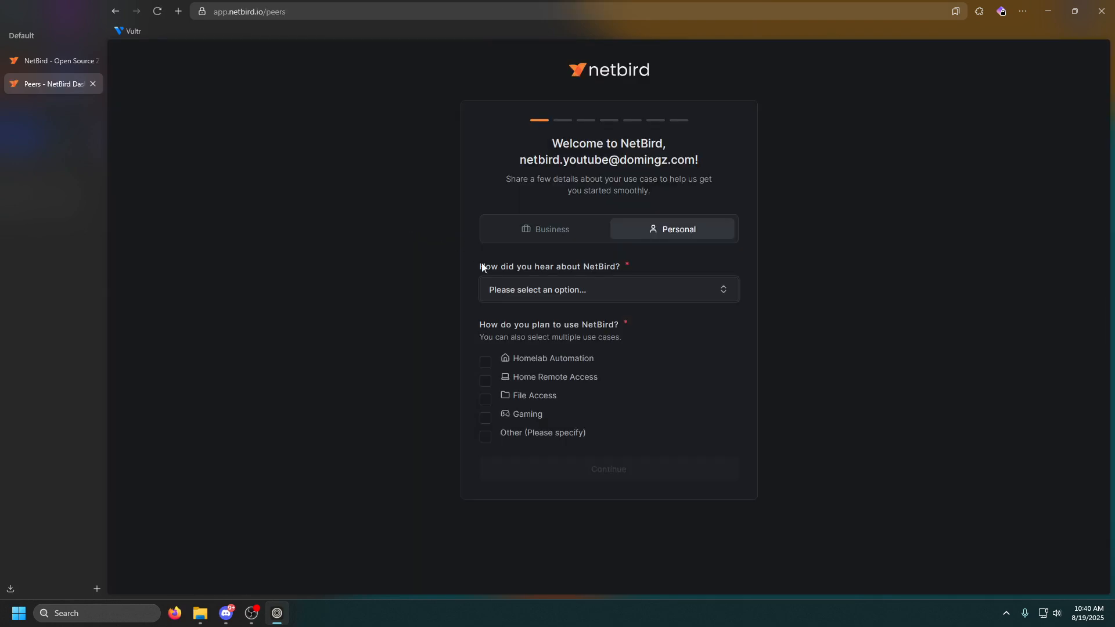
click(608, 289)
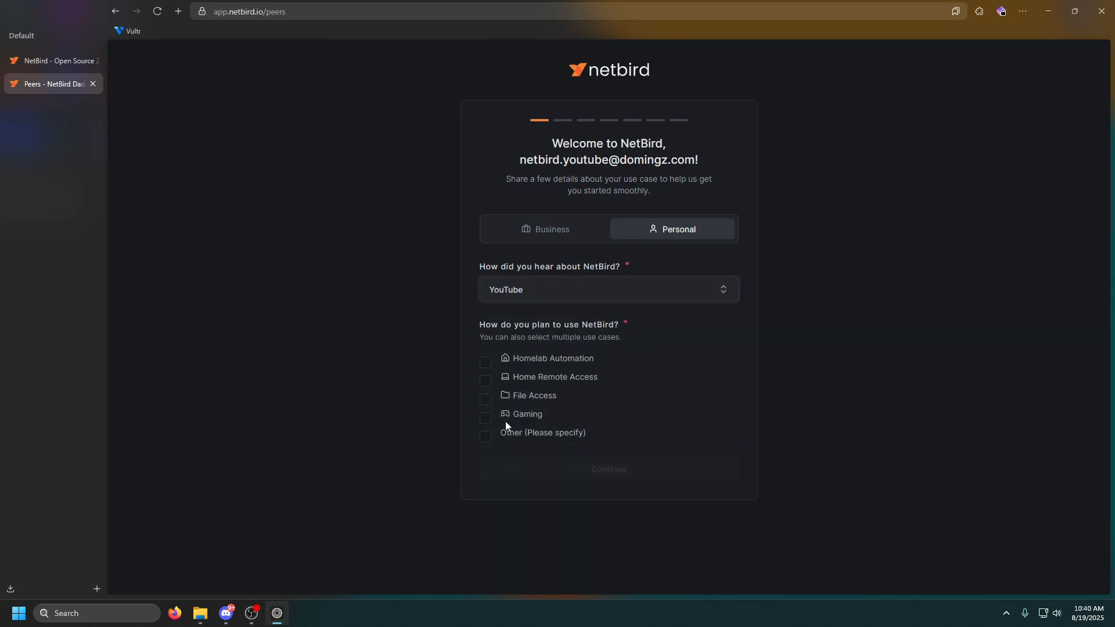
click(485, 359)
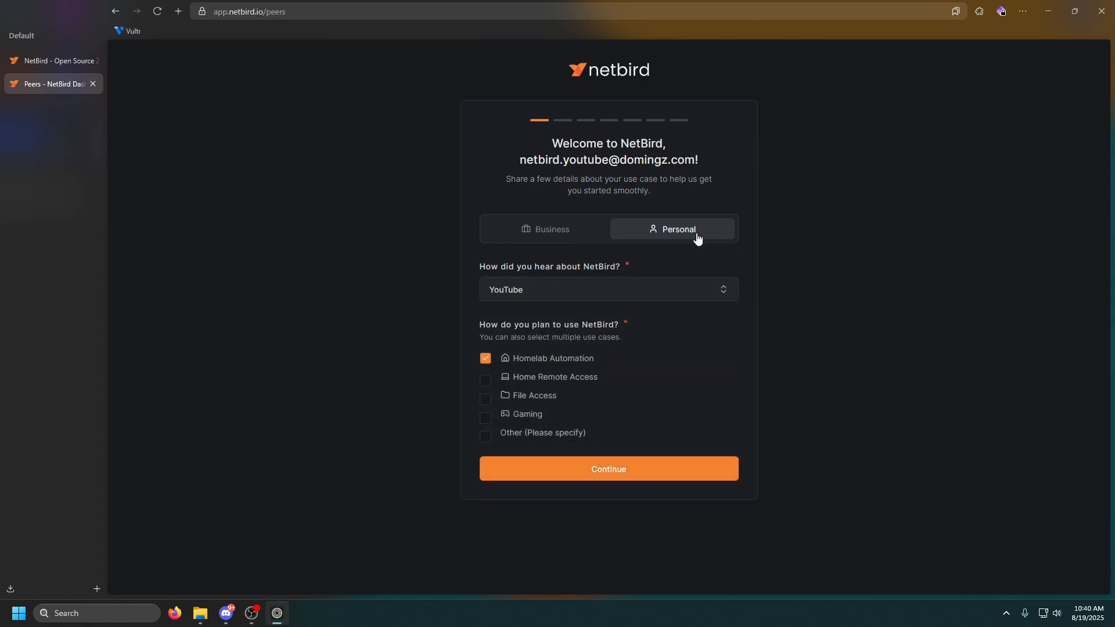
mouse_move(648, 451)
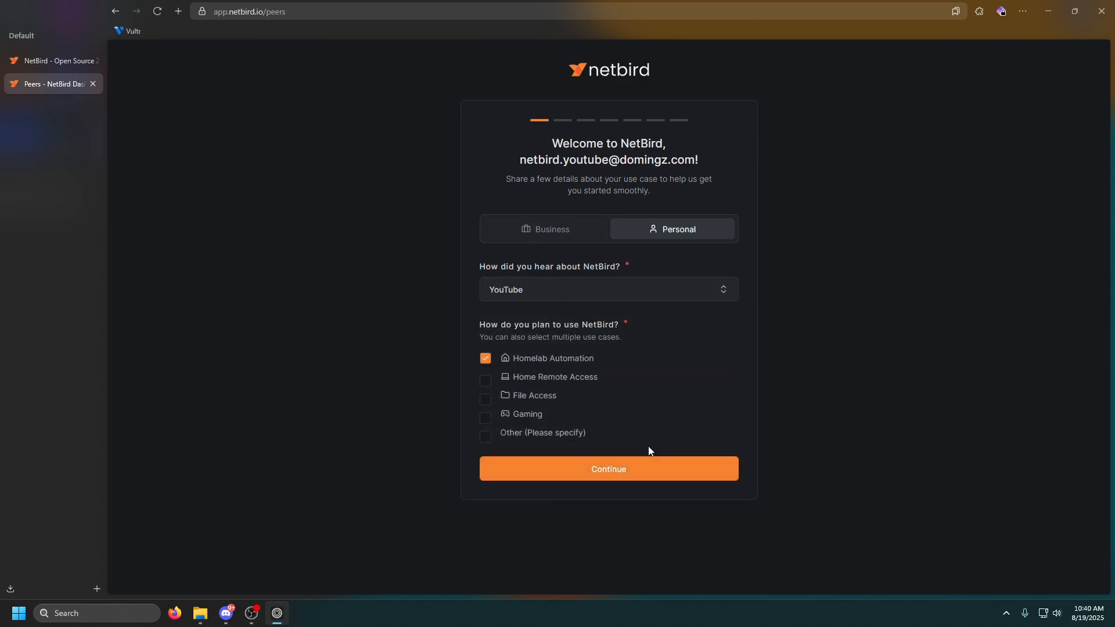
click(608, 468)
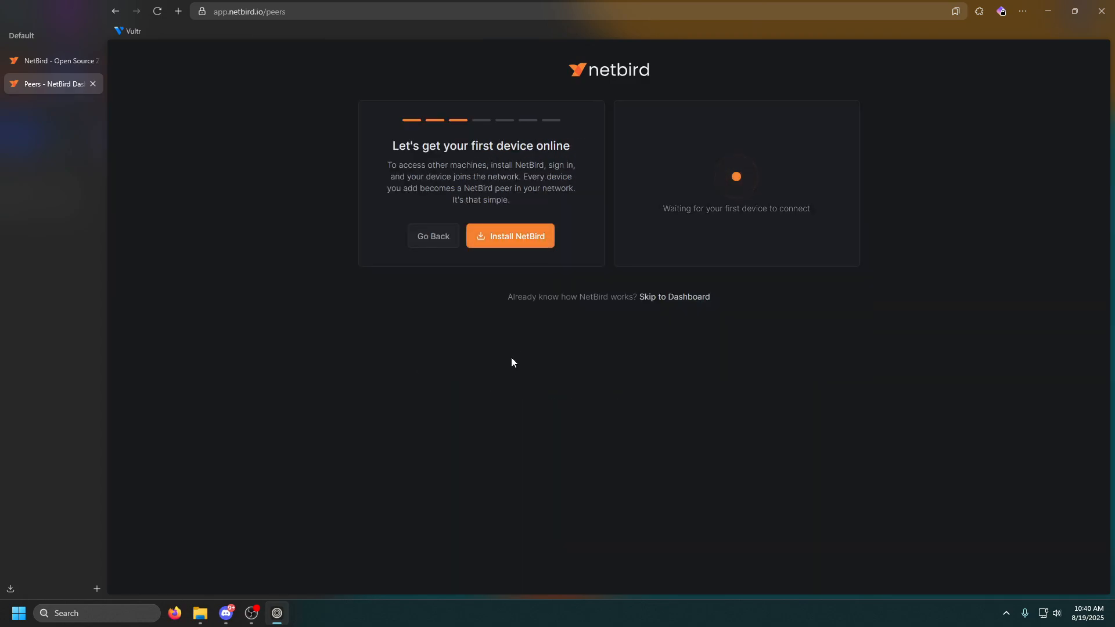
mouse_move(509, 365)
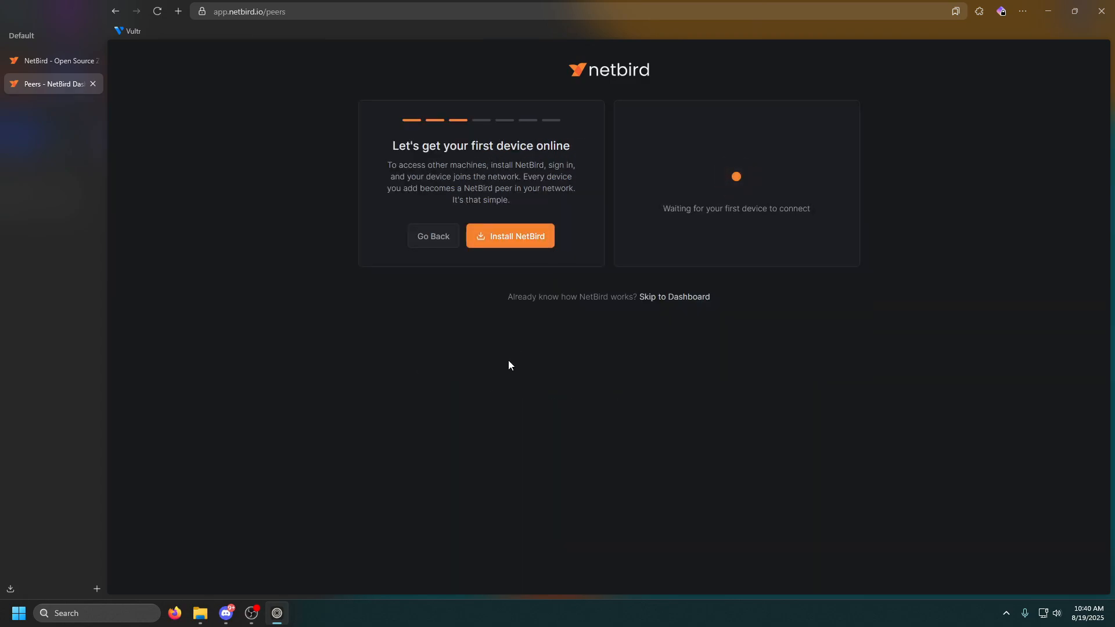
mouse_move(526, 339)
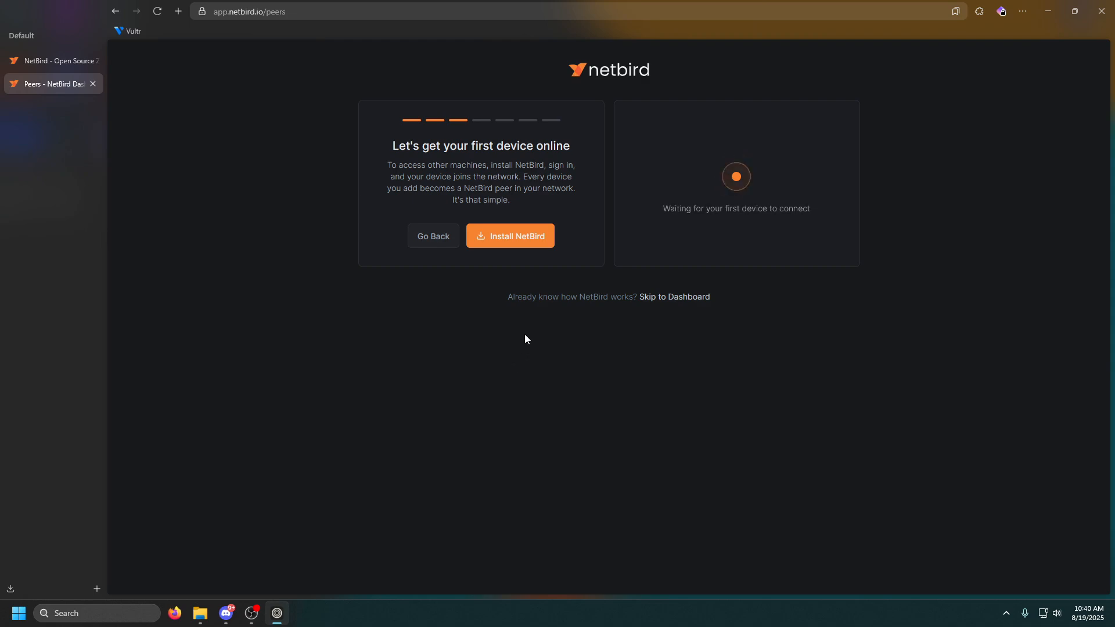
Step: Download the NetBird Windows installer from the install instructions
click(510, 236)
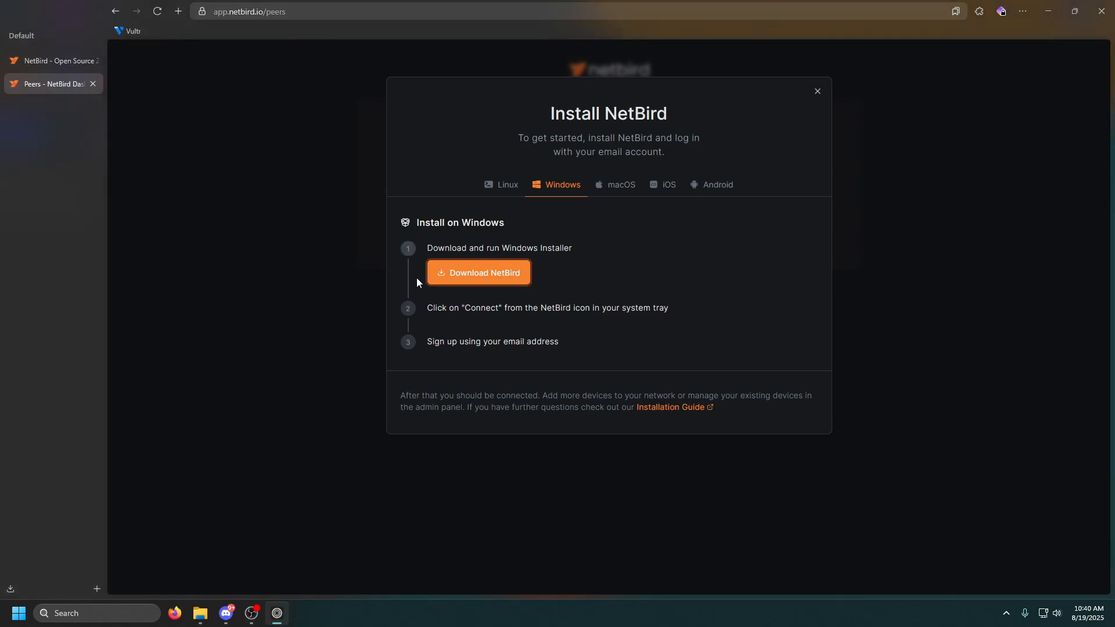
click(478, 272)
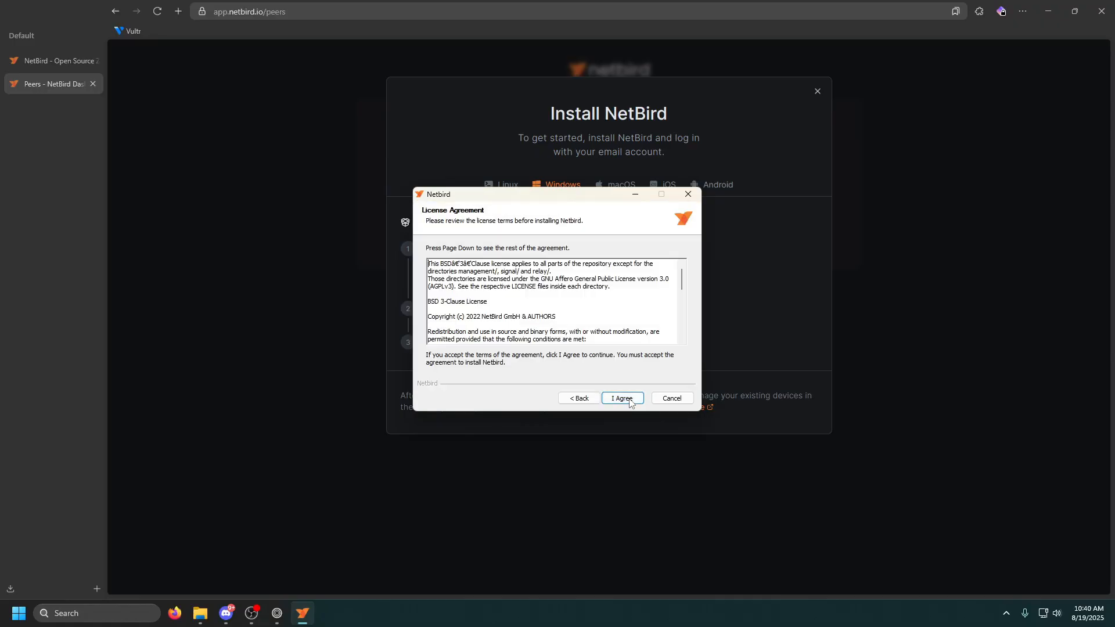
Step: Run the installer through license and default folder, finishing with the client launched
click(621, 398)
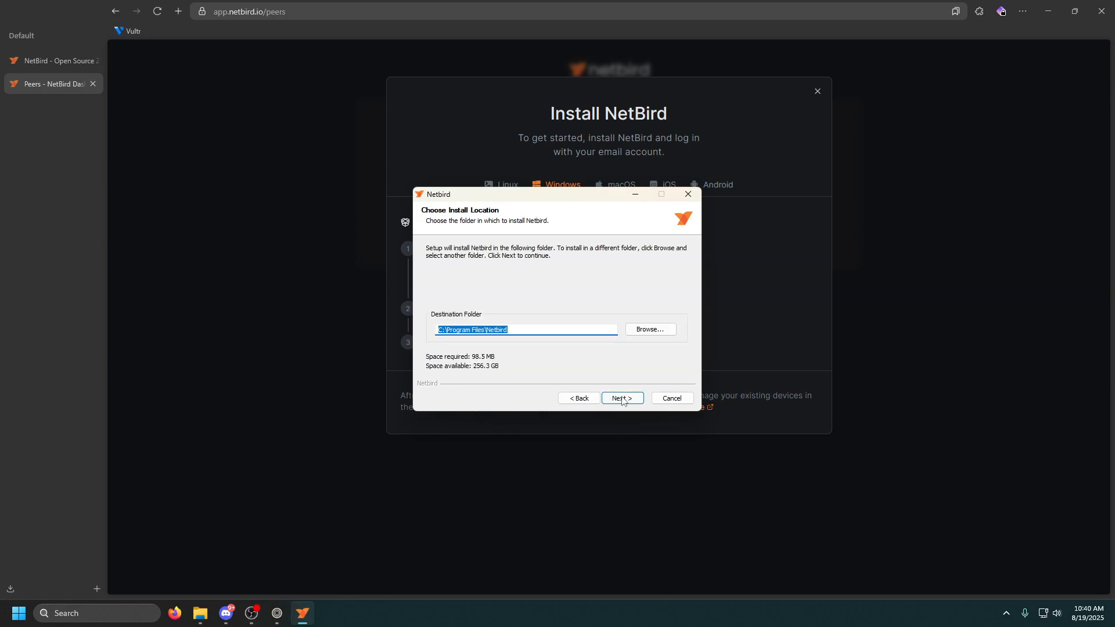
click(620, 398)
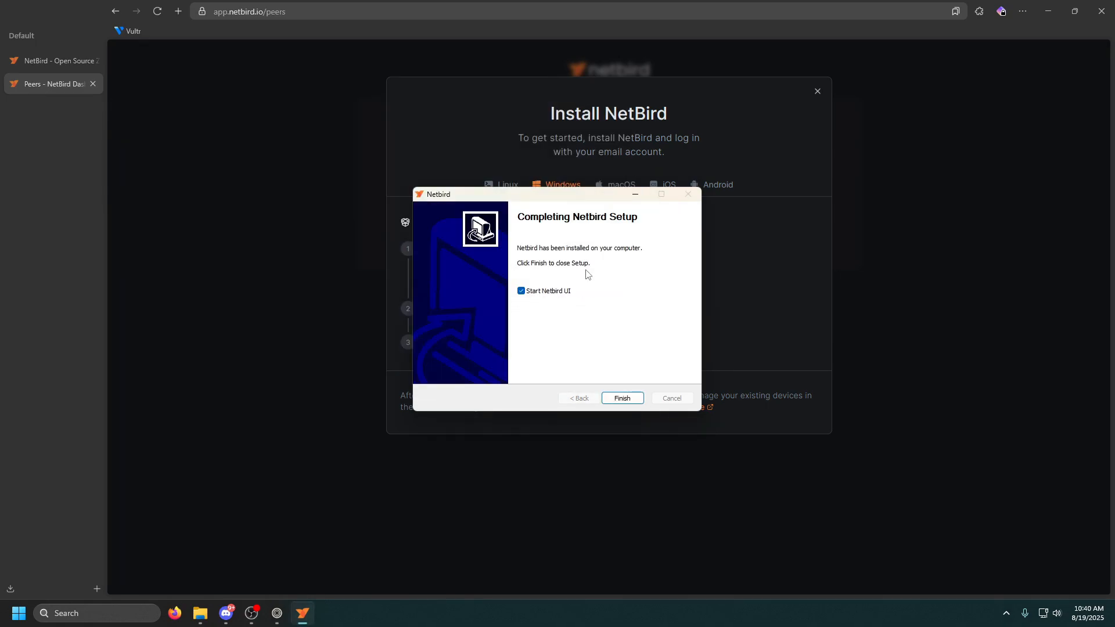
mouse_move(619, 382)
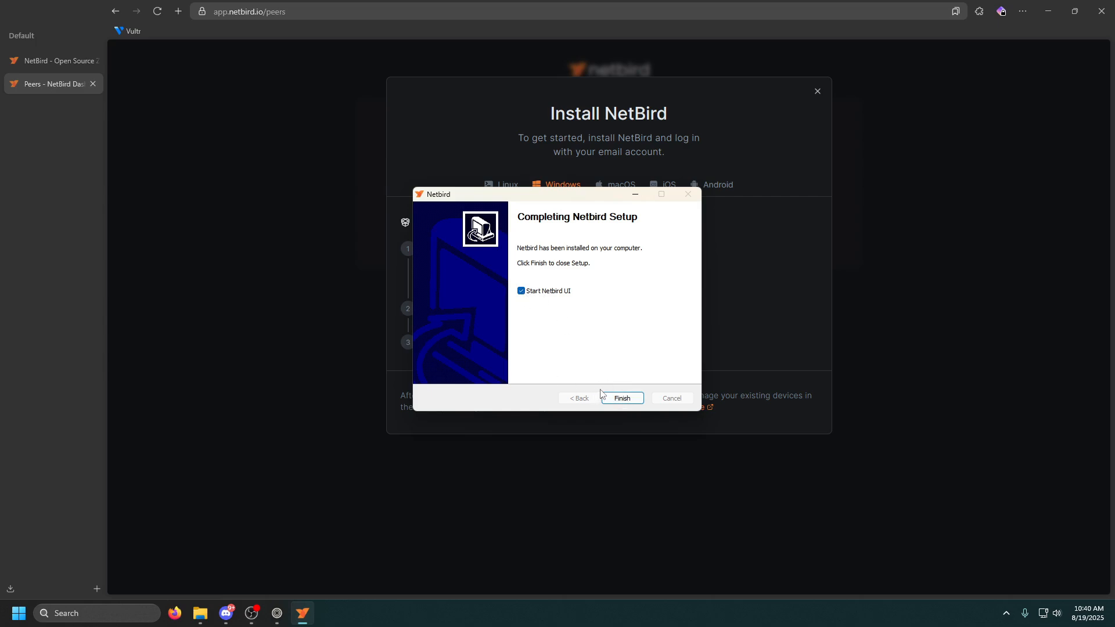
click(620, 398)
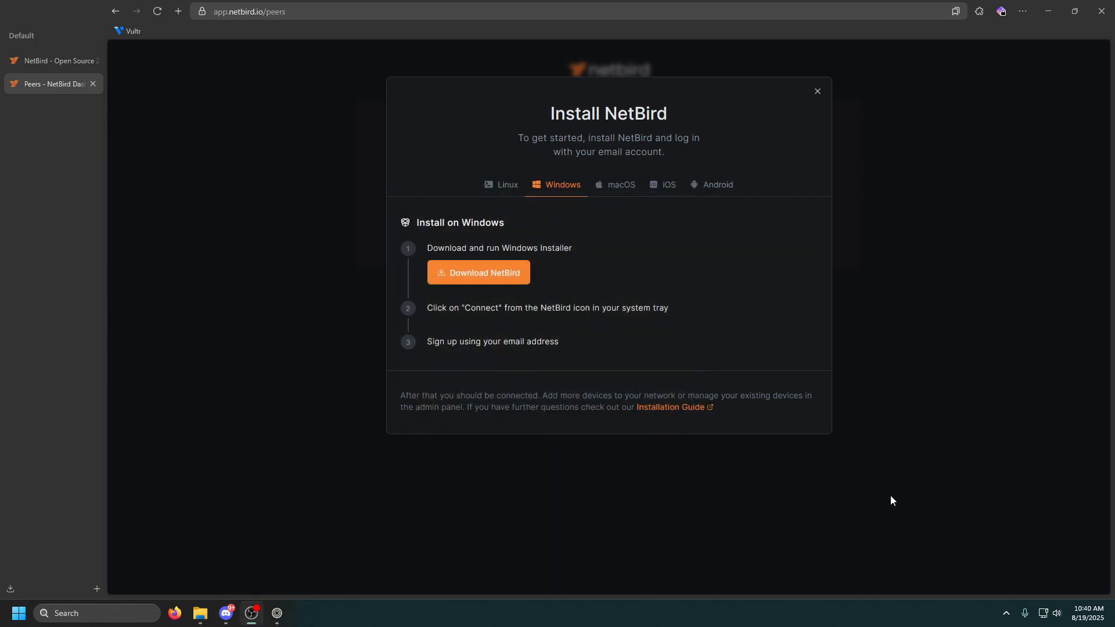
click(1006, 612)
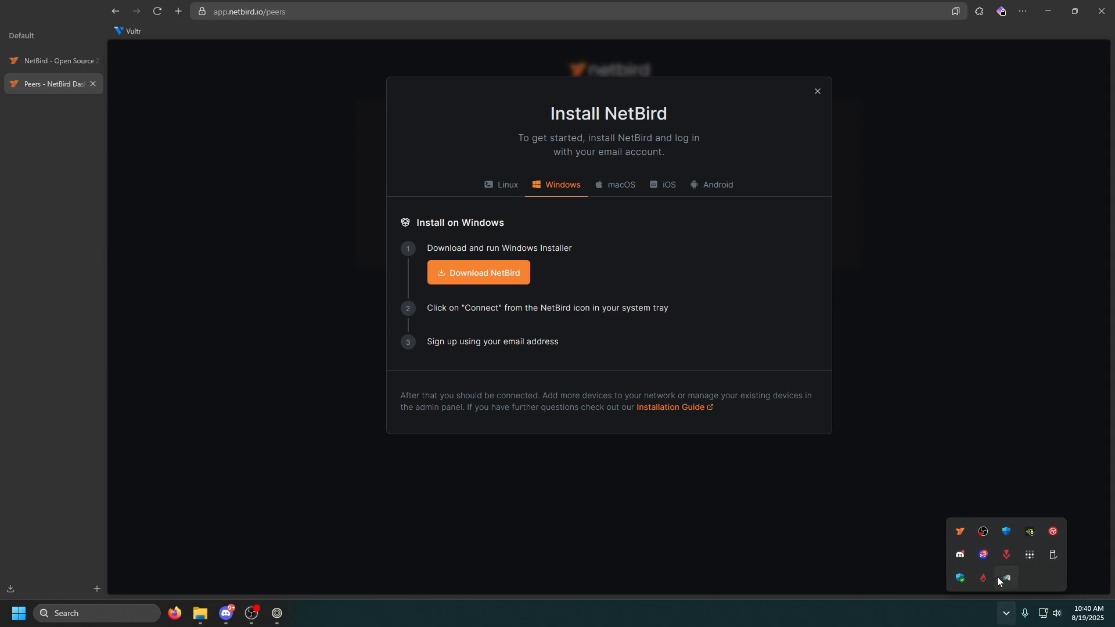
mouse_move(958, 530)
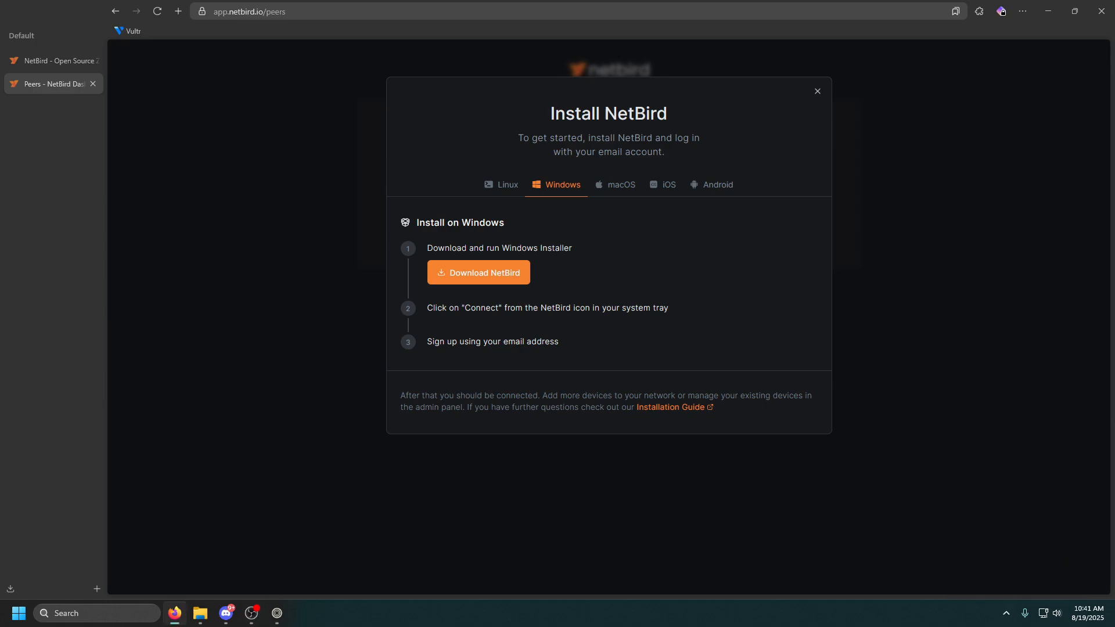
Step: Connect the desktop client and sign it in with the remembered email and password
click(477, 272)
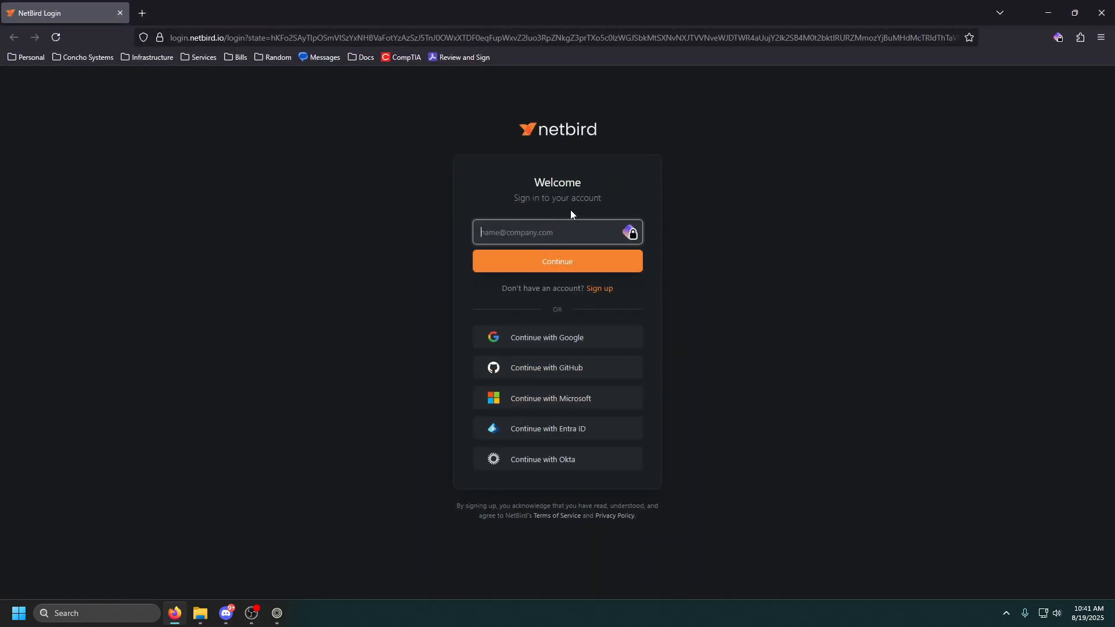
text(ne)
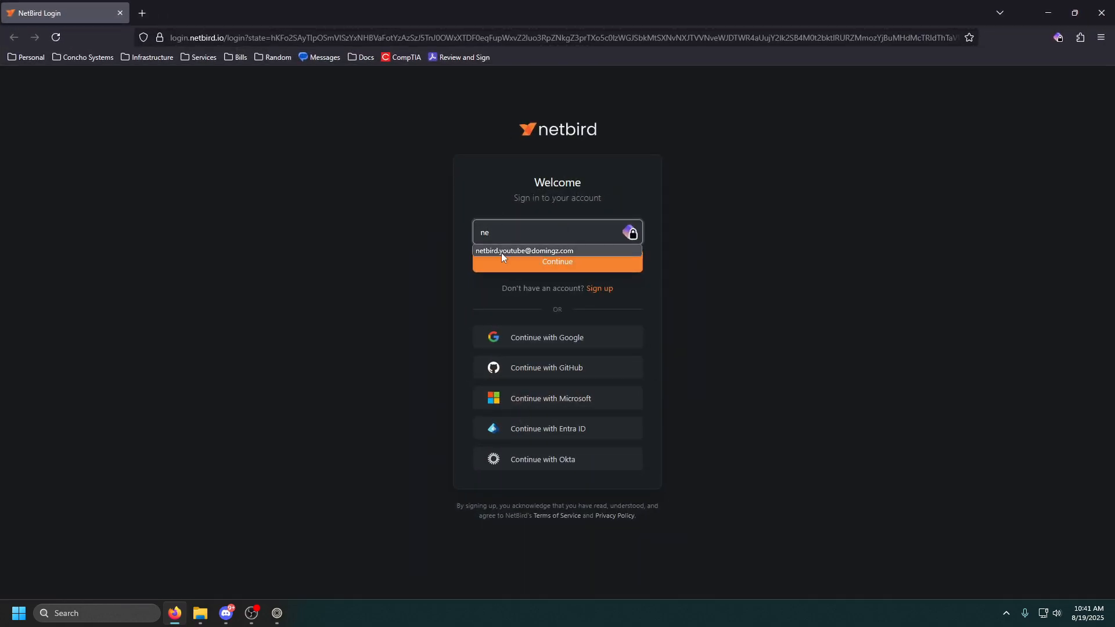
click(524, 251)
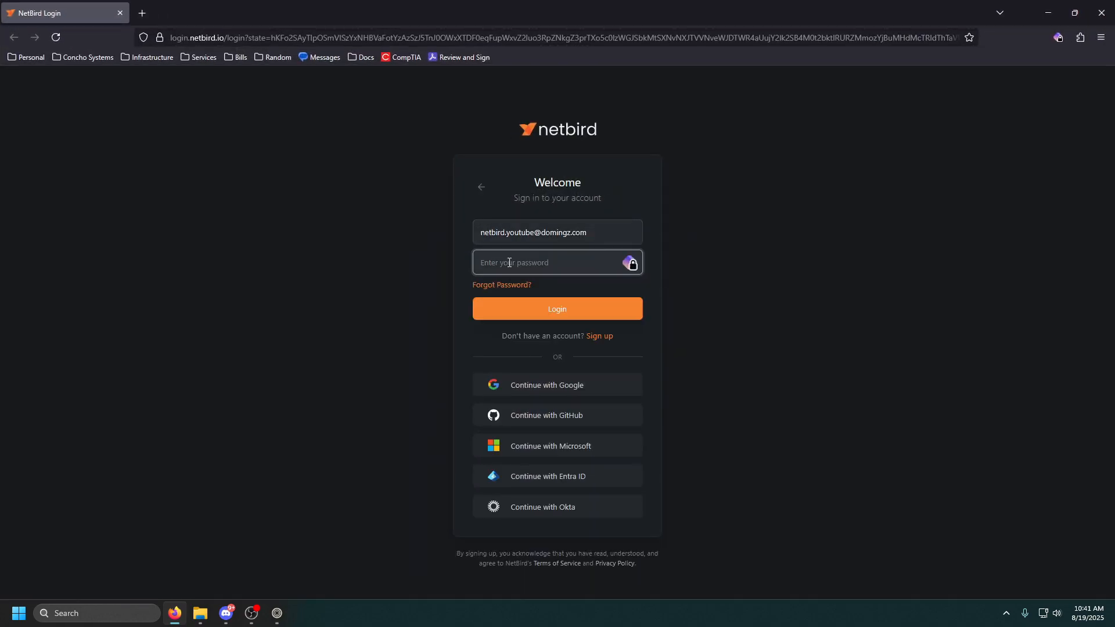
text(password)
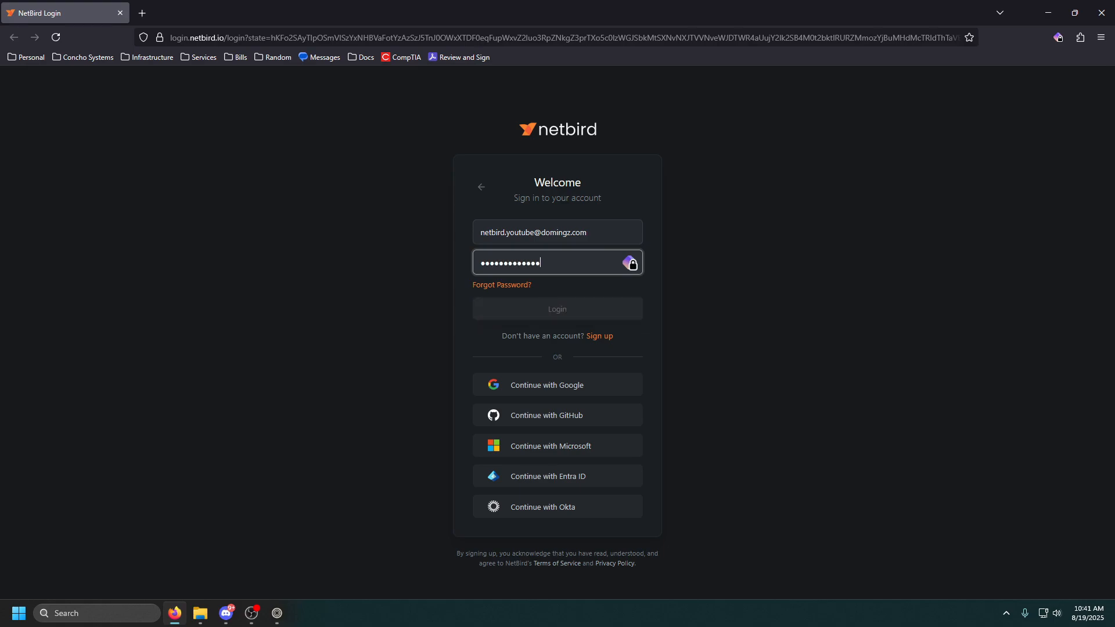
click(556, 309)
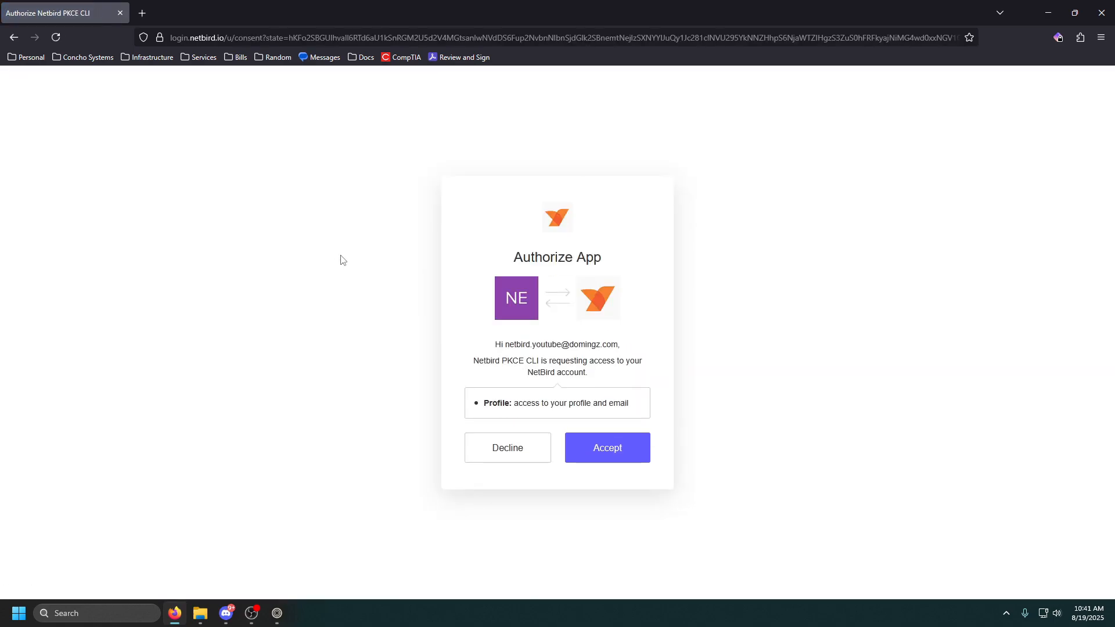
mouse_move(563, 388)
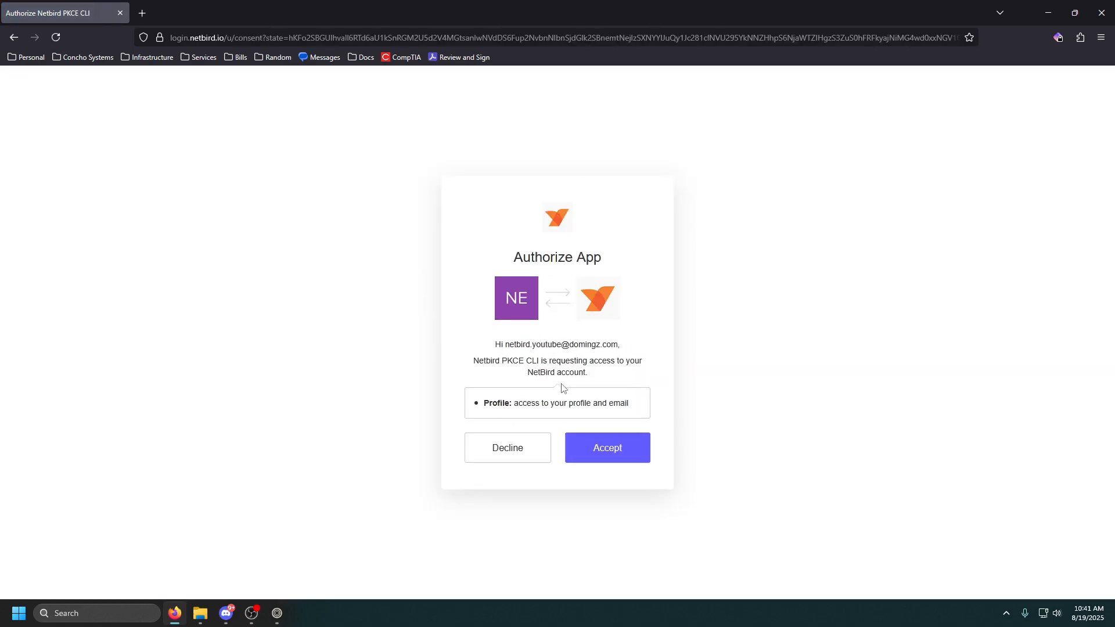
Step: Authorize the client for the account and skip ahead to the dashboard peers list
click(607, 447)
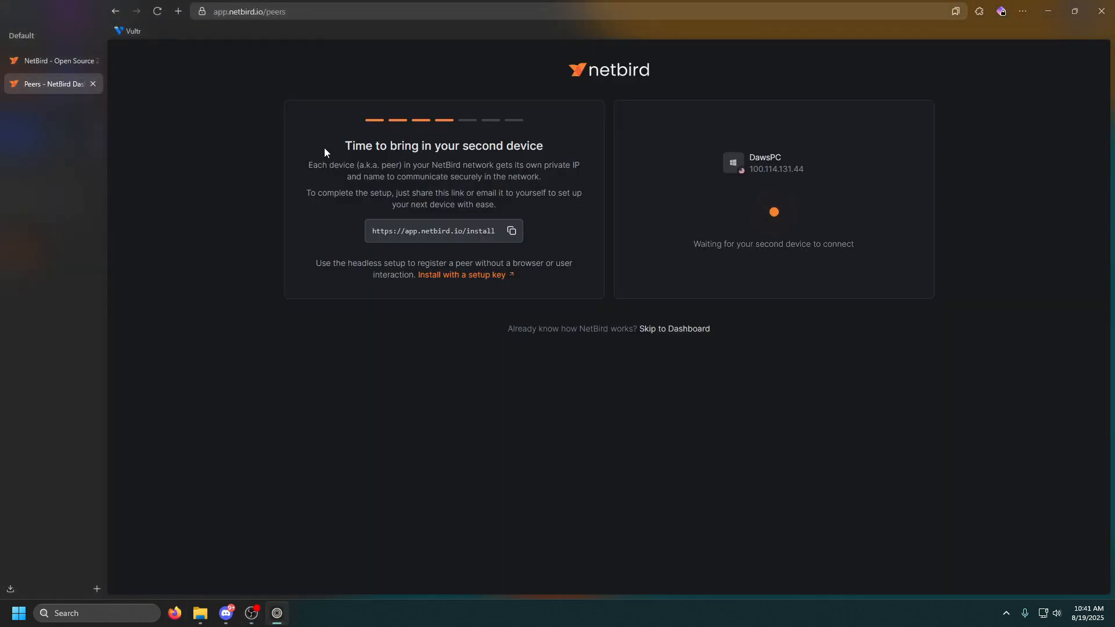
mouse_move(356, 166)
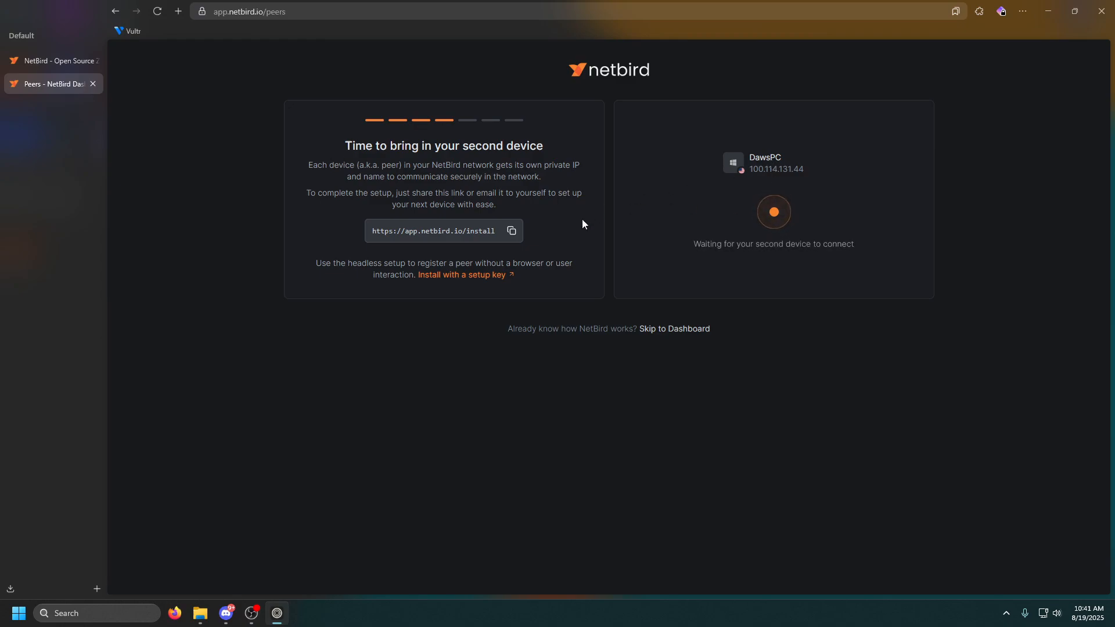
mouse_move(559, 381)
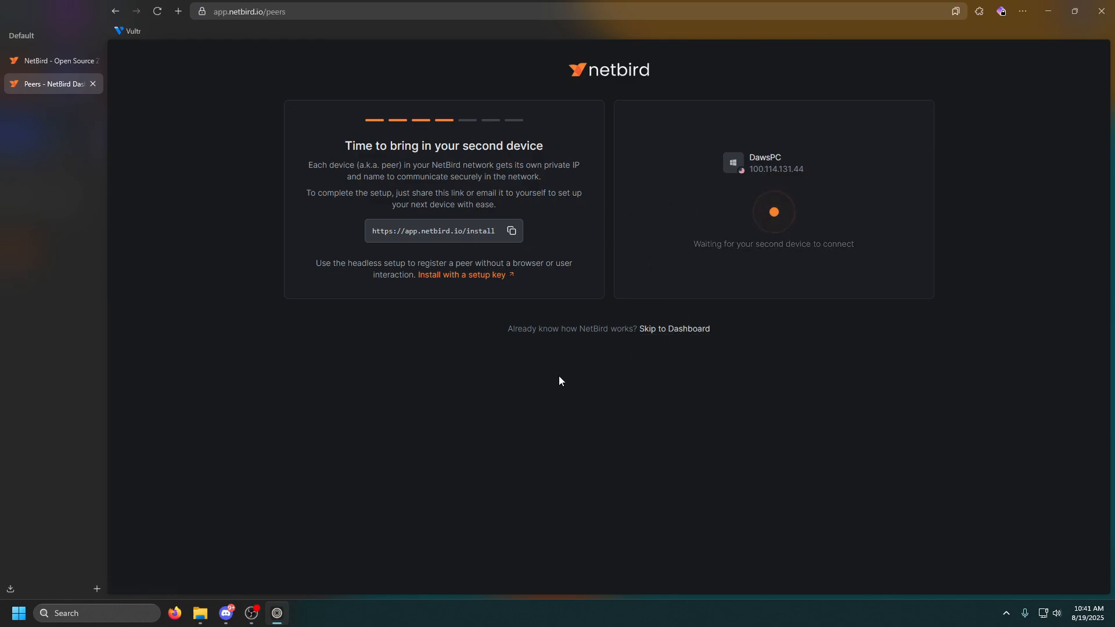
click(674, 329)
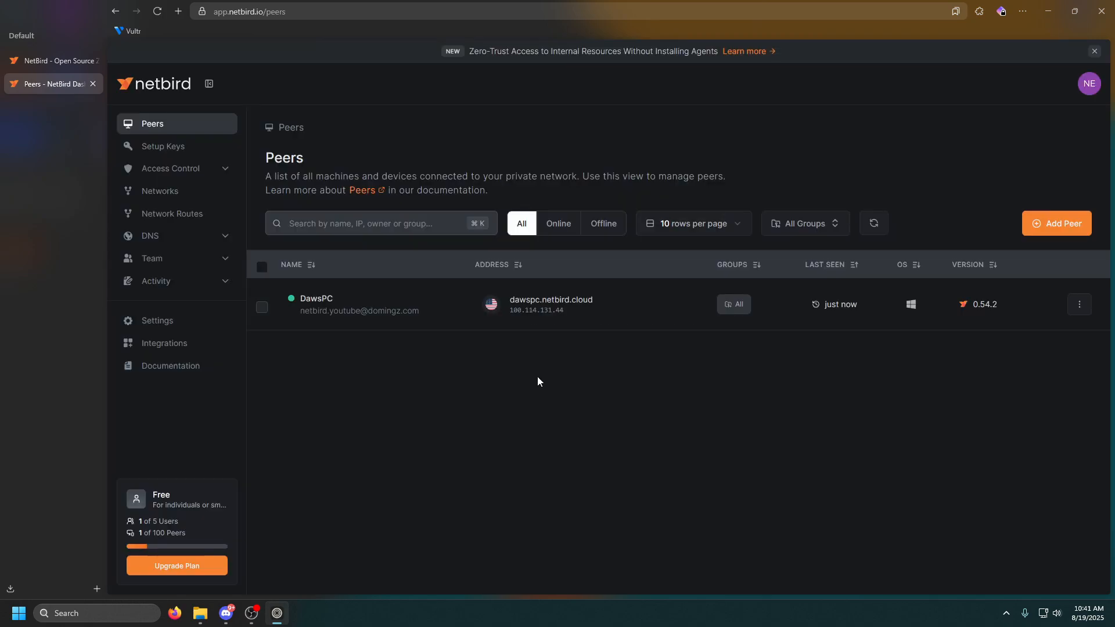
mouse_move(569, 376)
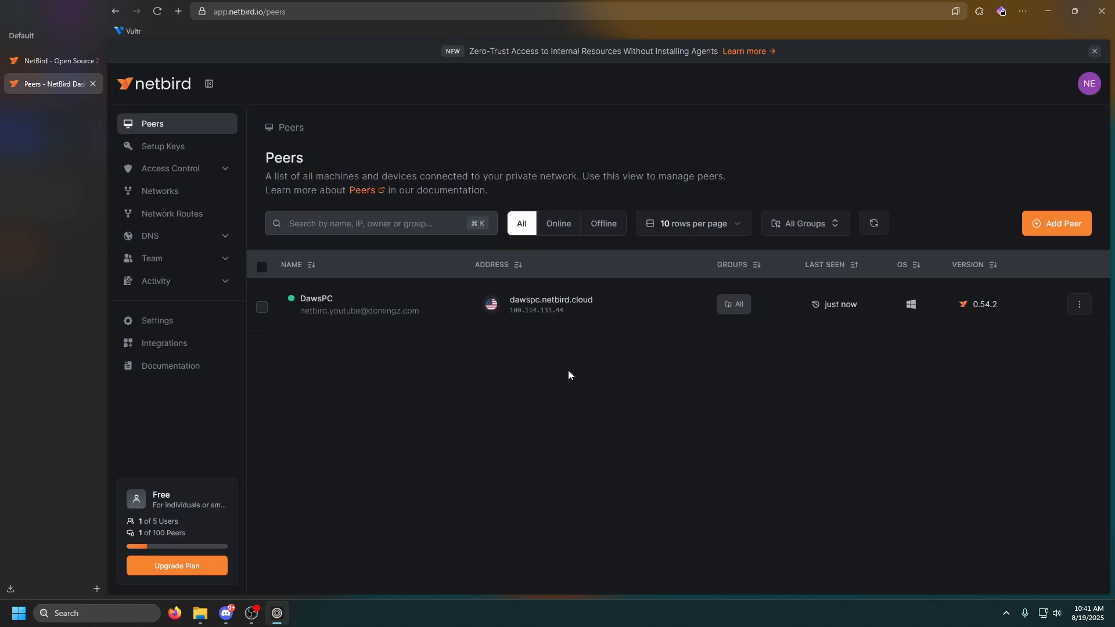
mouse_move(559, 353)
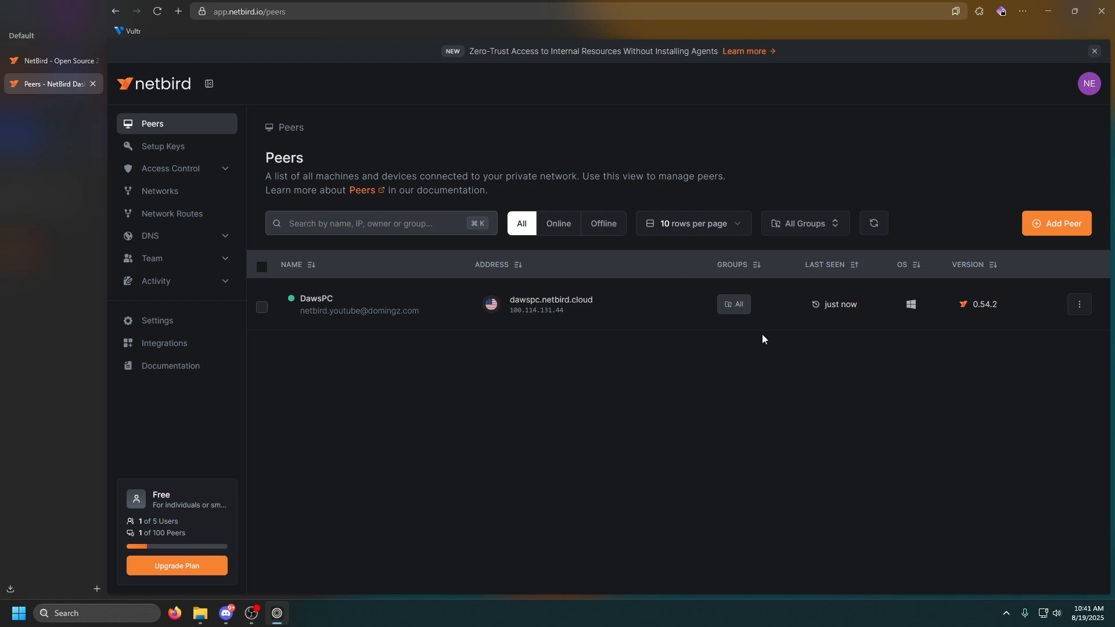
mouse_move(889, 384)
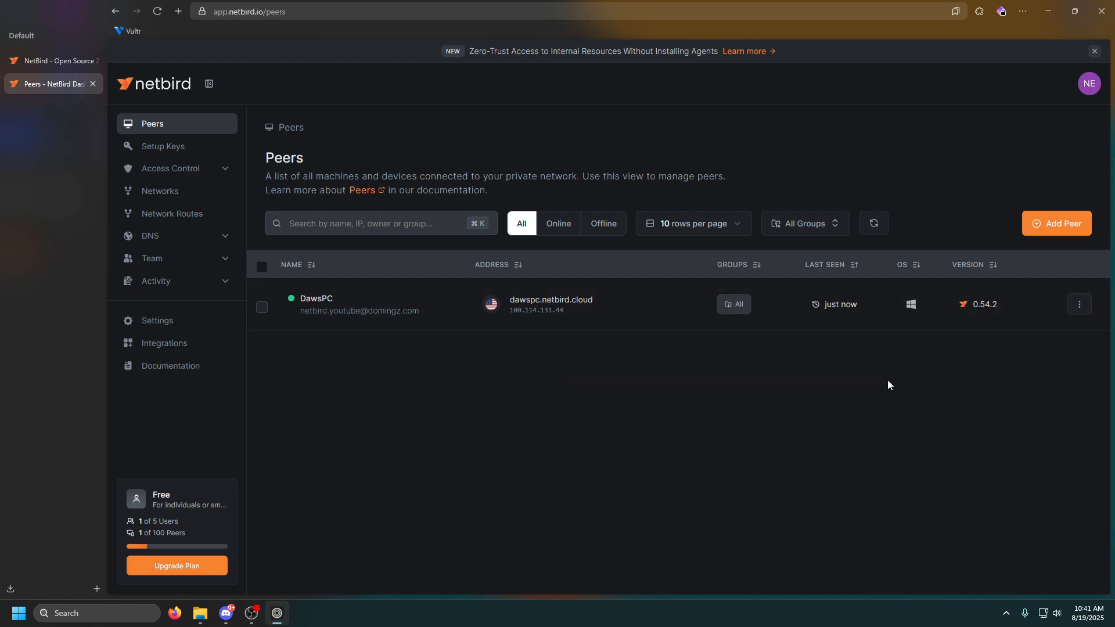
mouse_move(1009, 341)
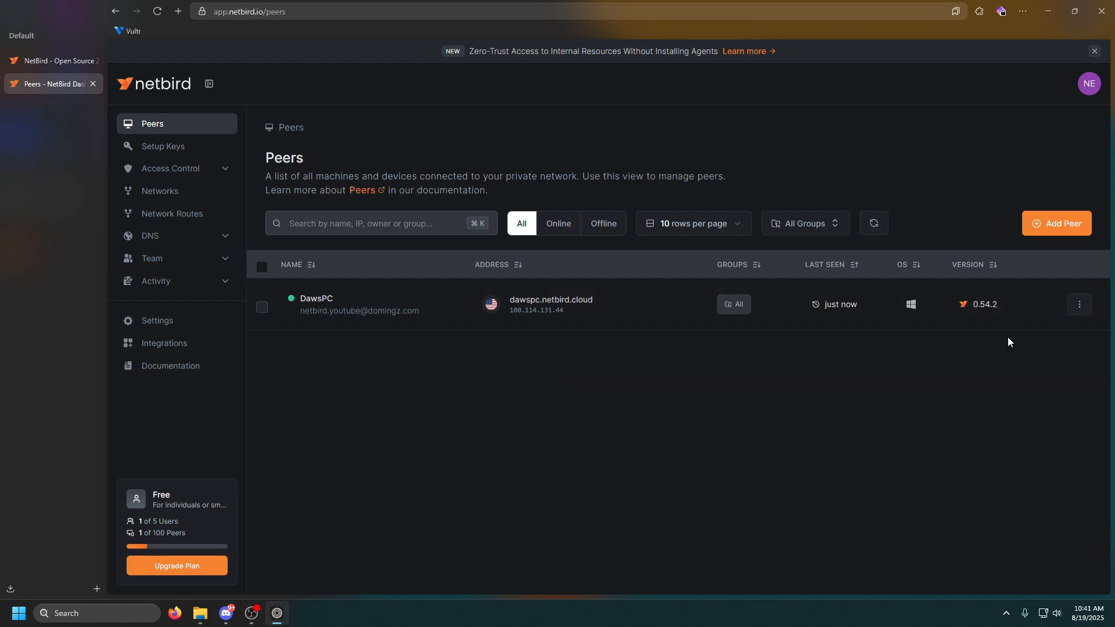
mouse_move(521, 444)
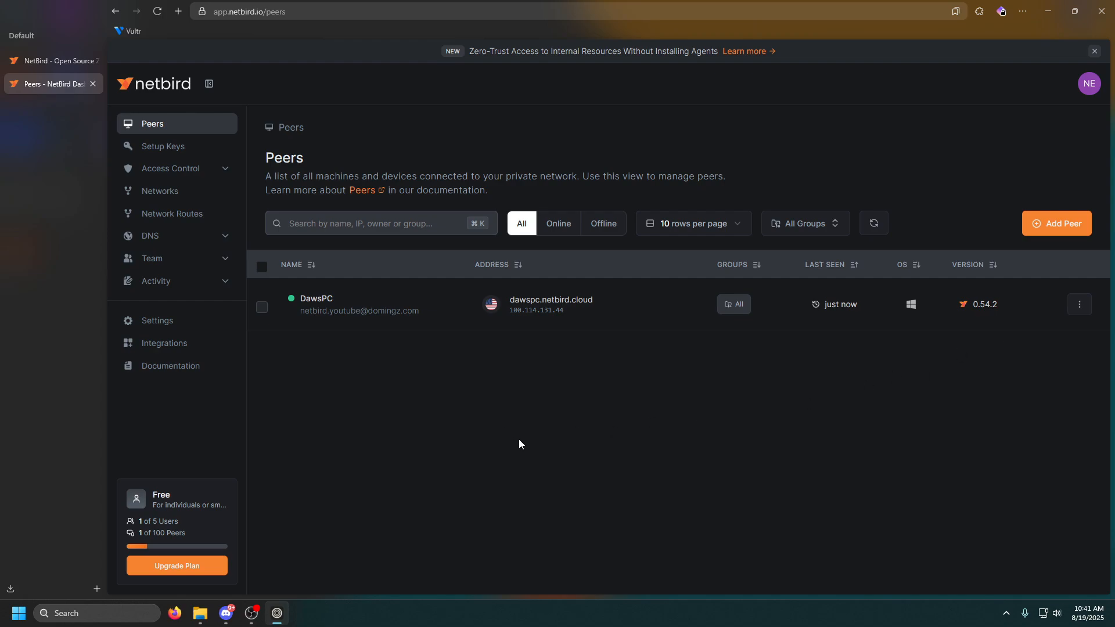
mouse_move(470, 425)
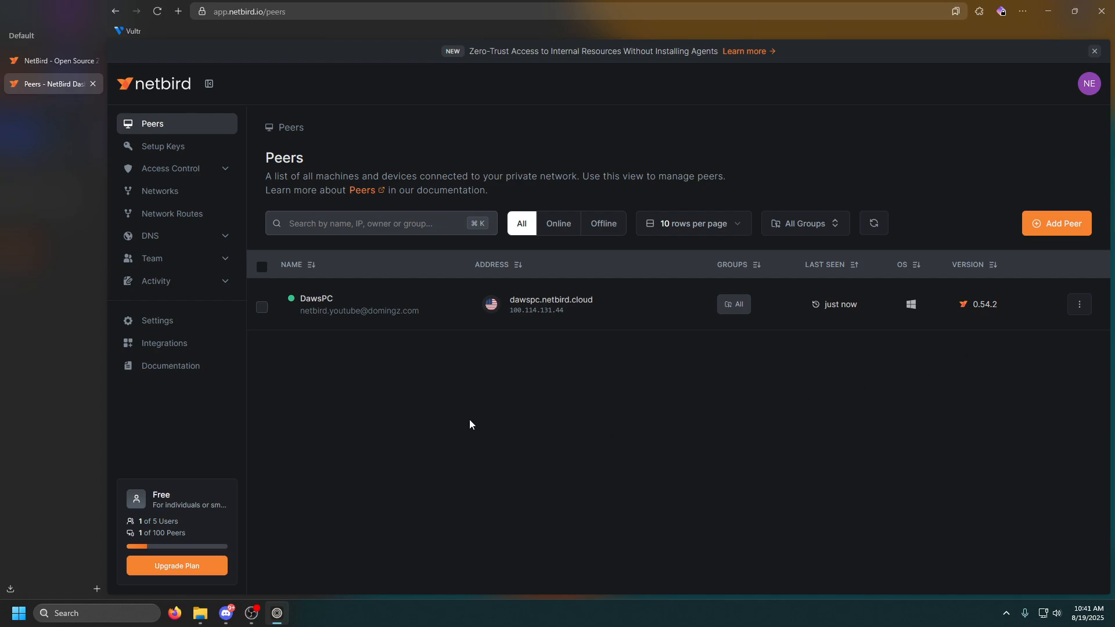
mouse_move(476, 411)
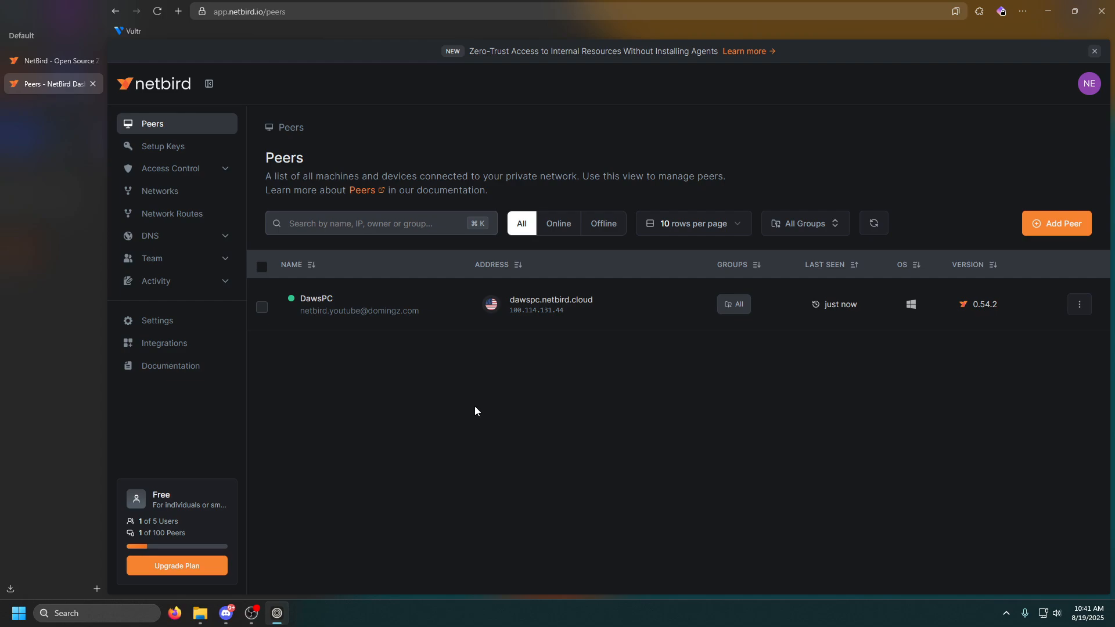
mouse_move(470, 410)
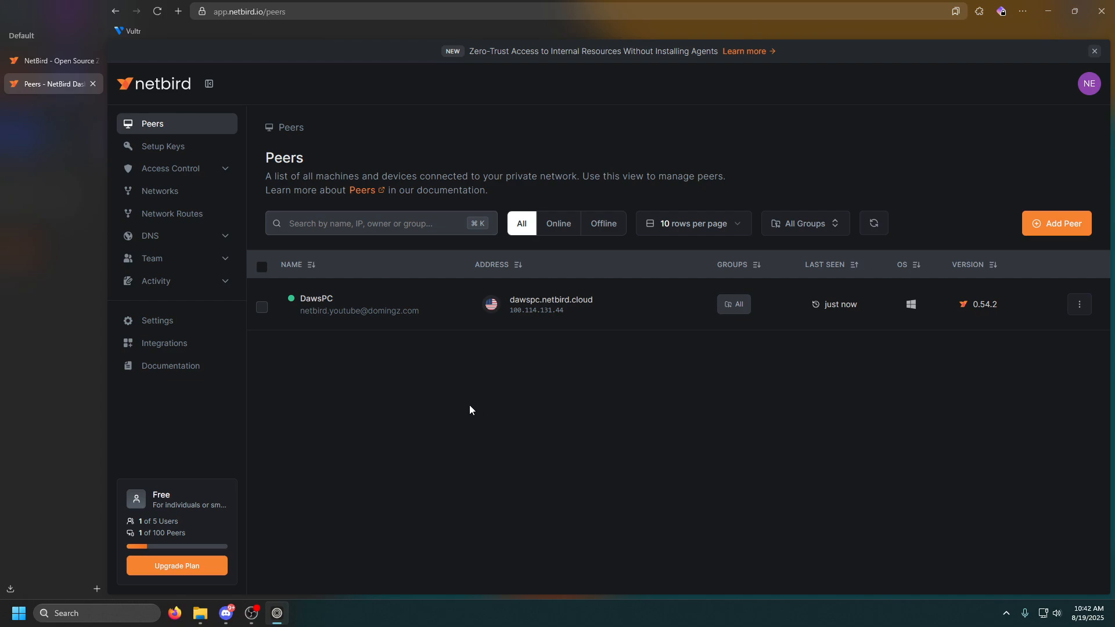
mouse_move(775, 425)
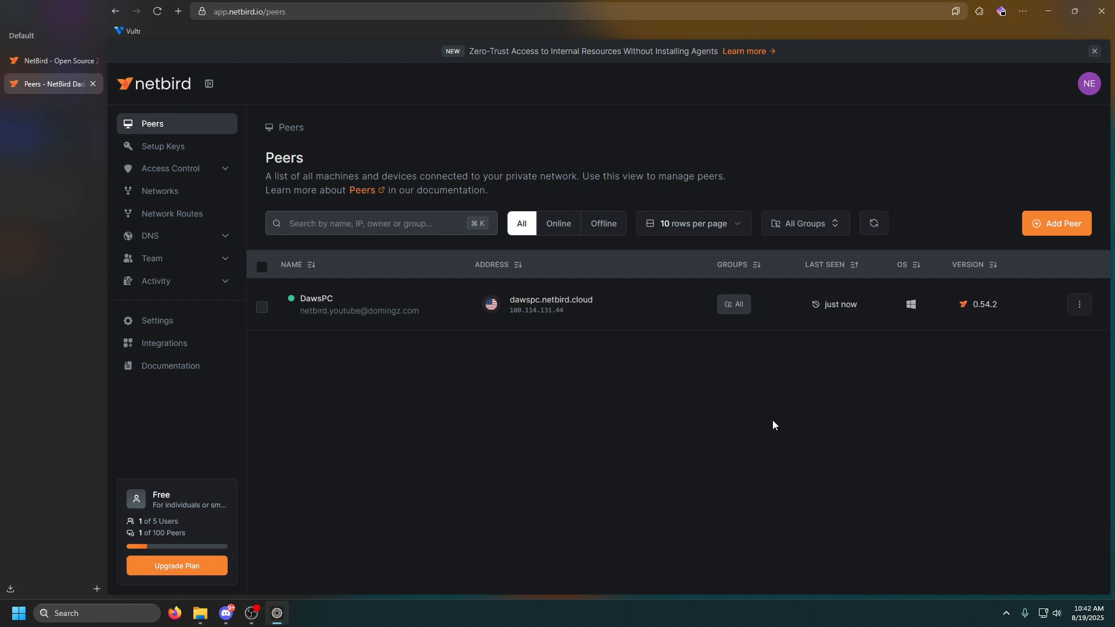
mouse_move(1057, 223)
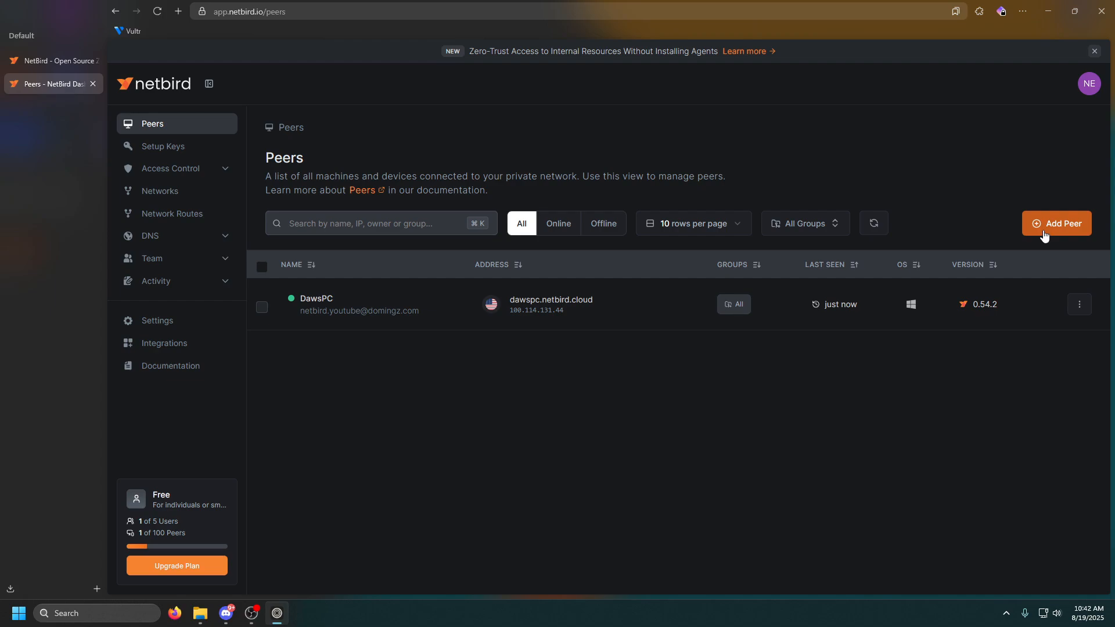
mouse_move(390, 408)
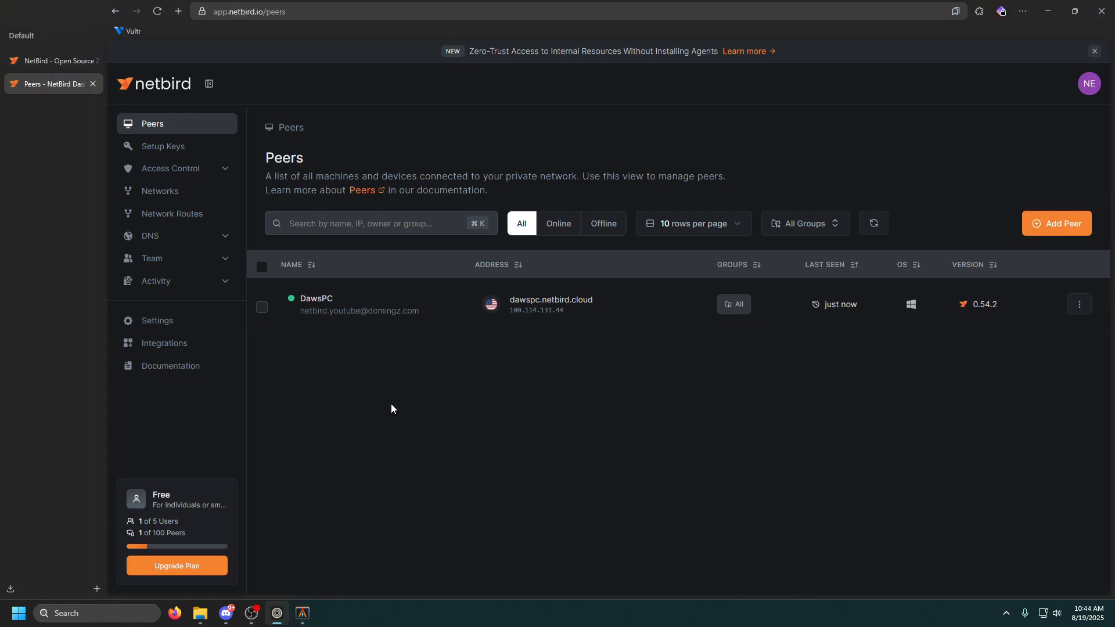
mouse_move(379, 398)
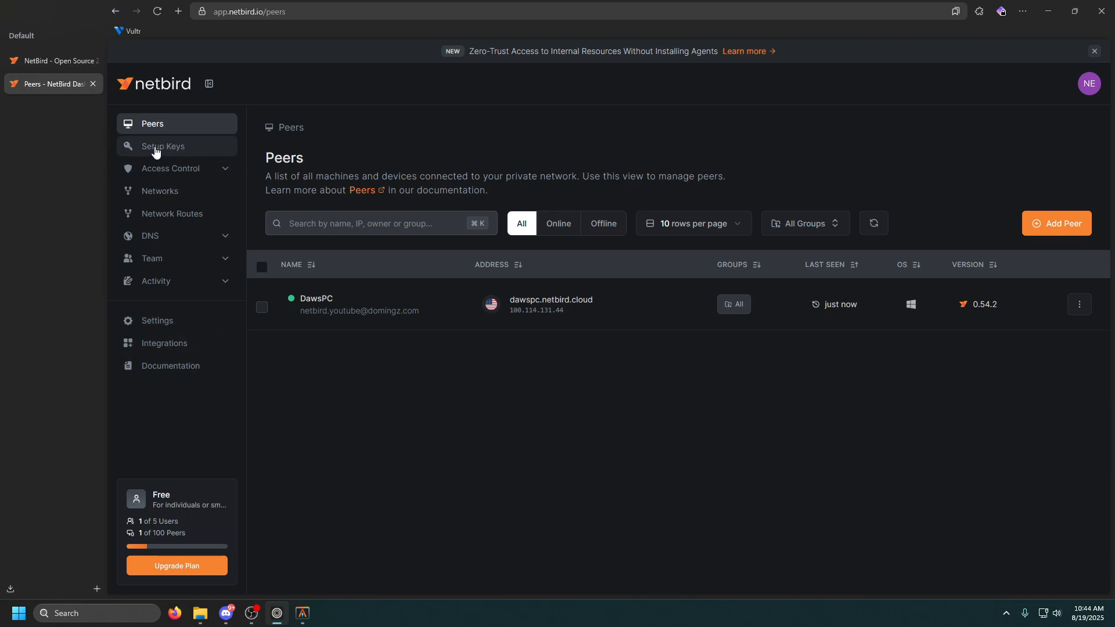
Step: Go to the Setup Keys section of the dashboard
click(163, 146)
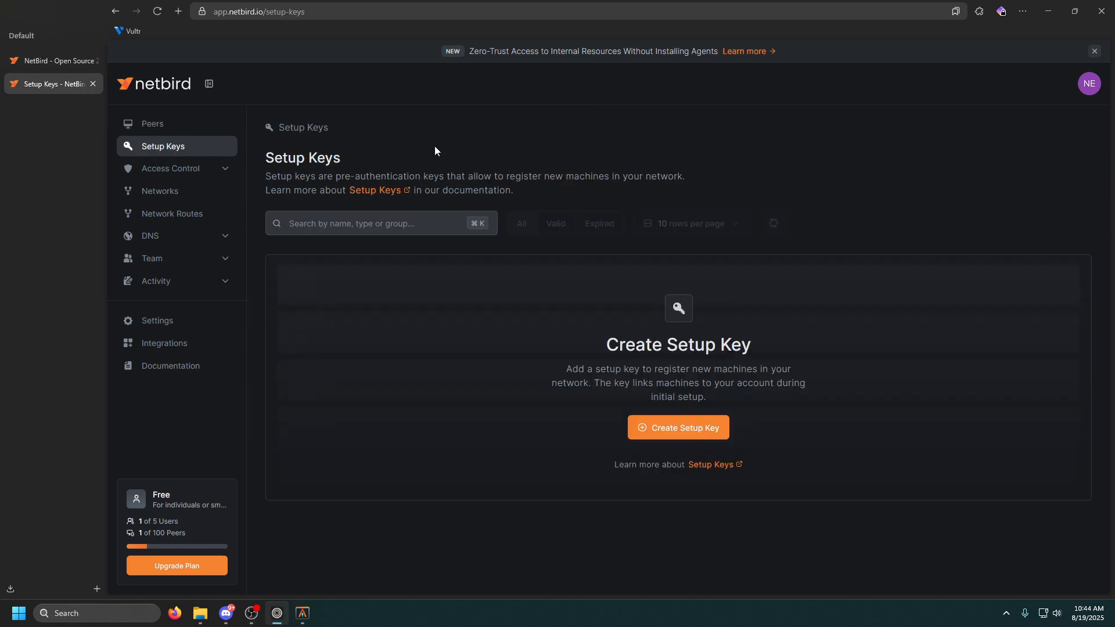
mouse_move(574, 146)
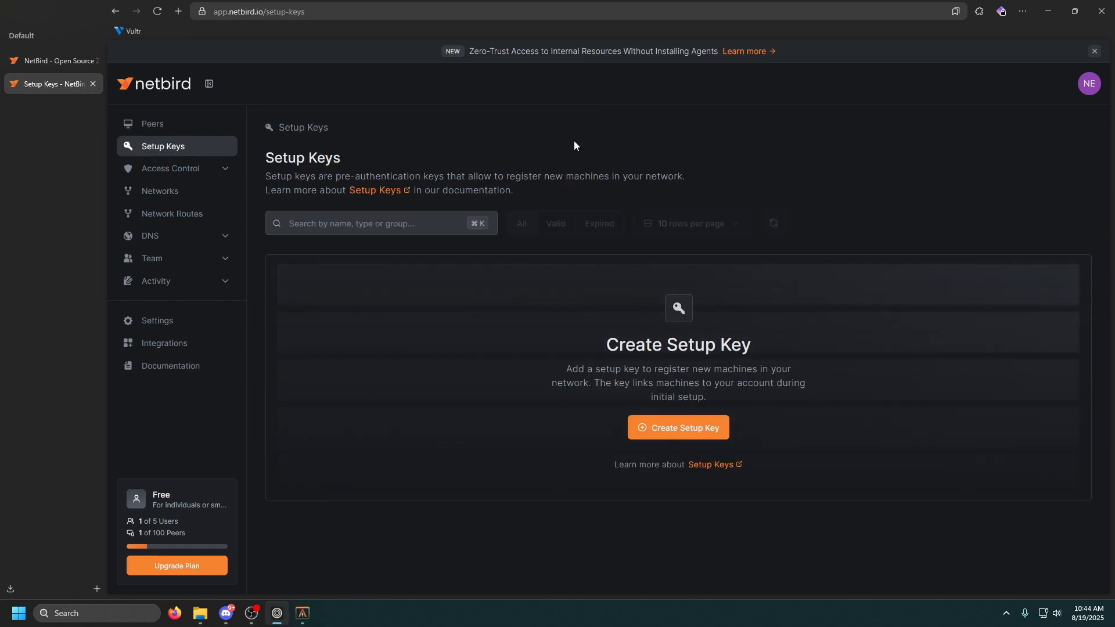
mouse_move(677, 427)
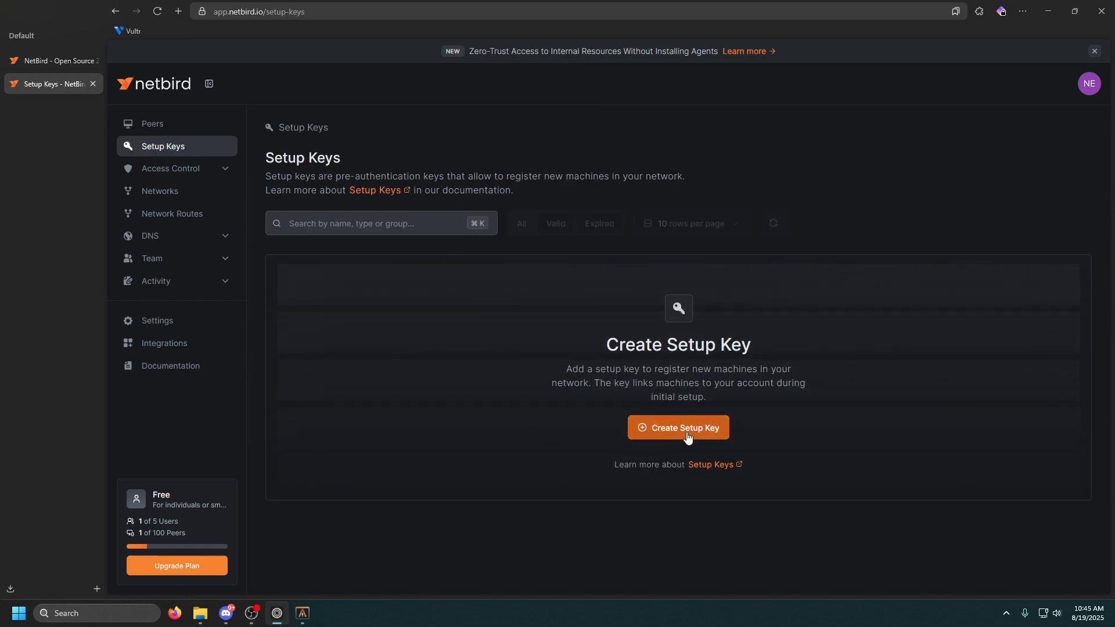
Step: Create a reusable setup key named Vultr Servers auto-assigning the Server group
click(677, 427)
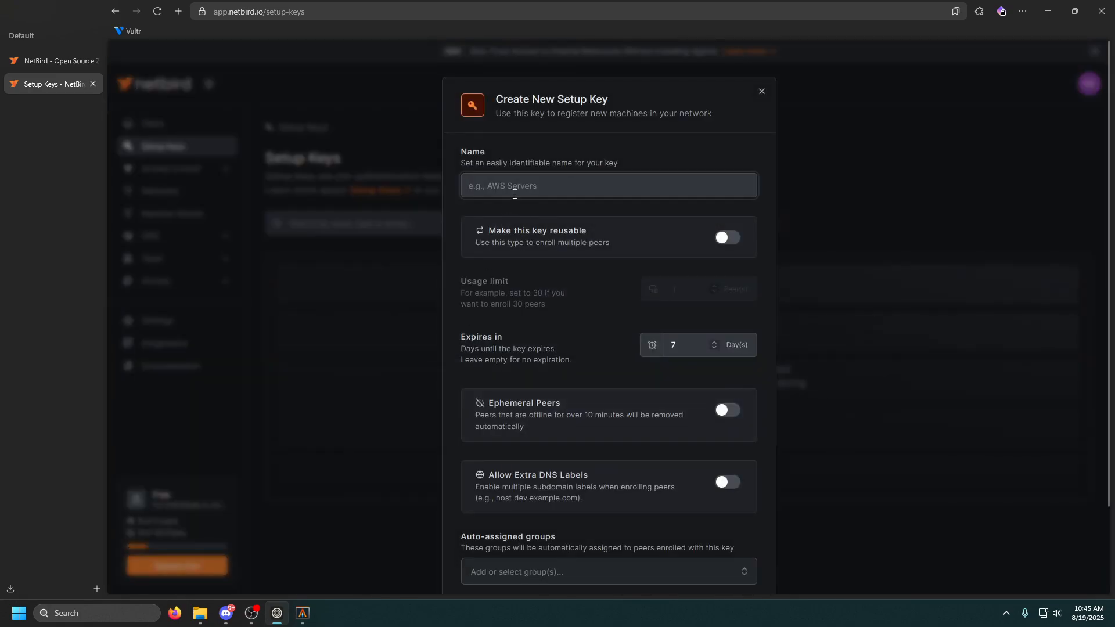
text(Vultr)
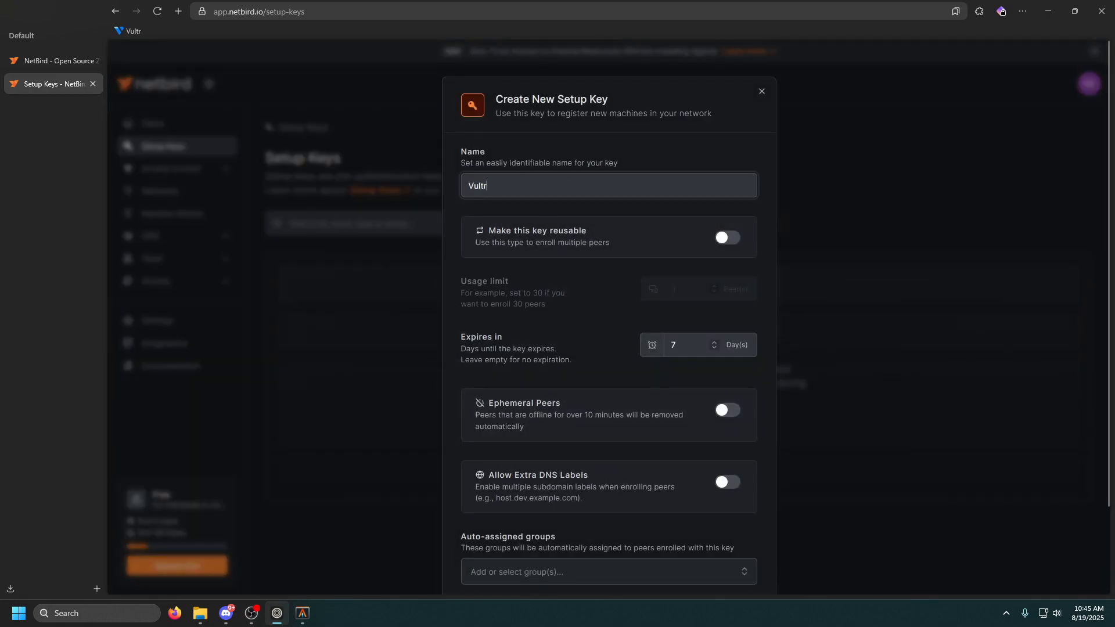
text(Servers)
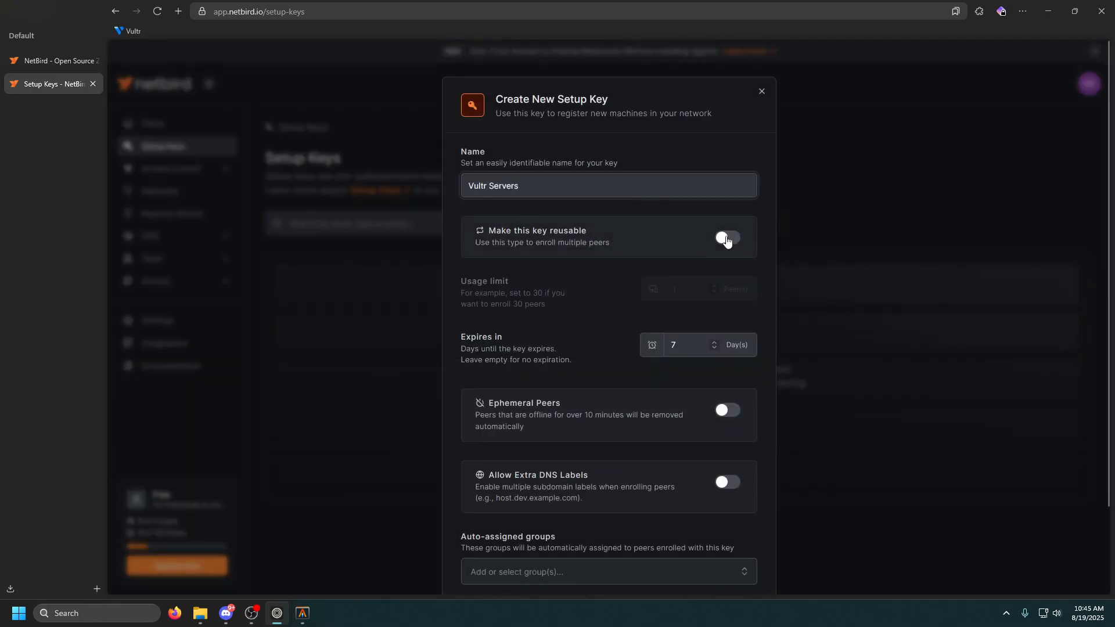
click(727, 239)
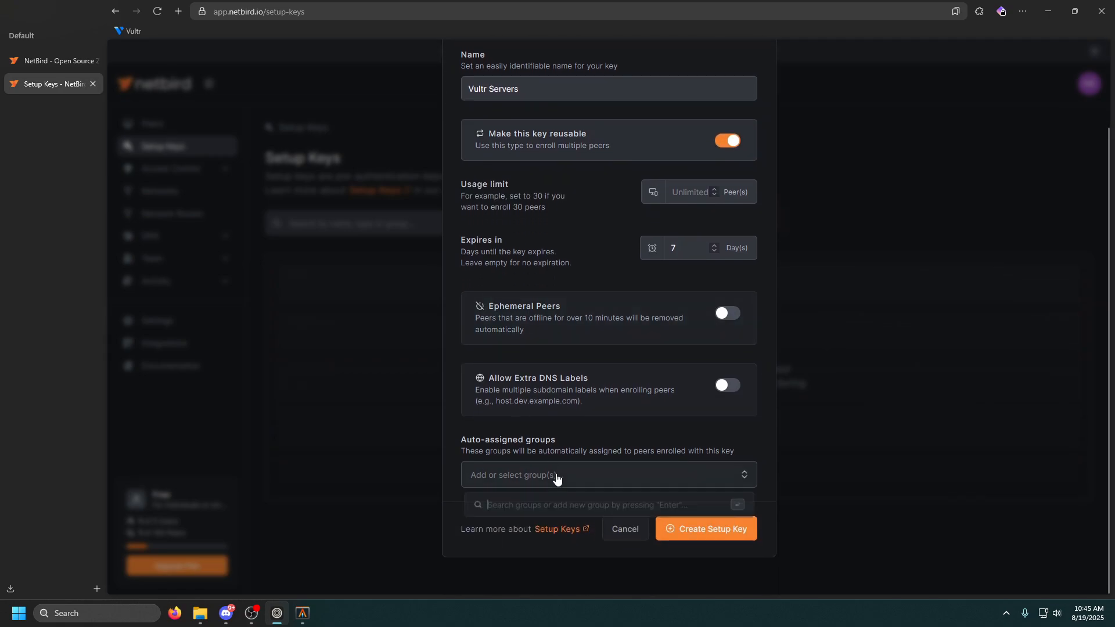
text(s)
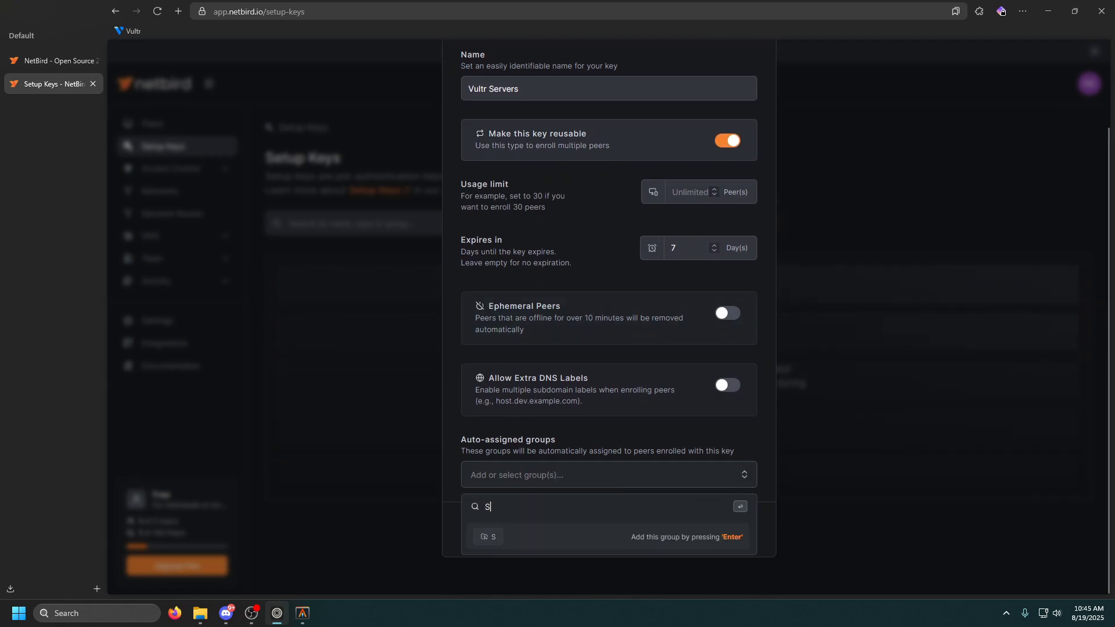
text(erver)
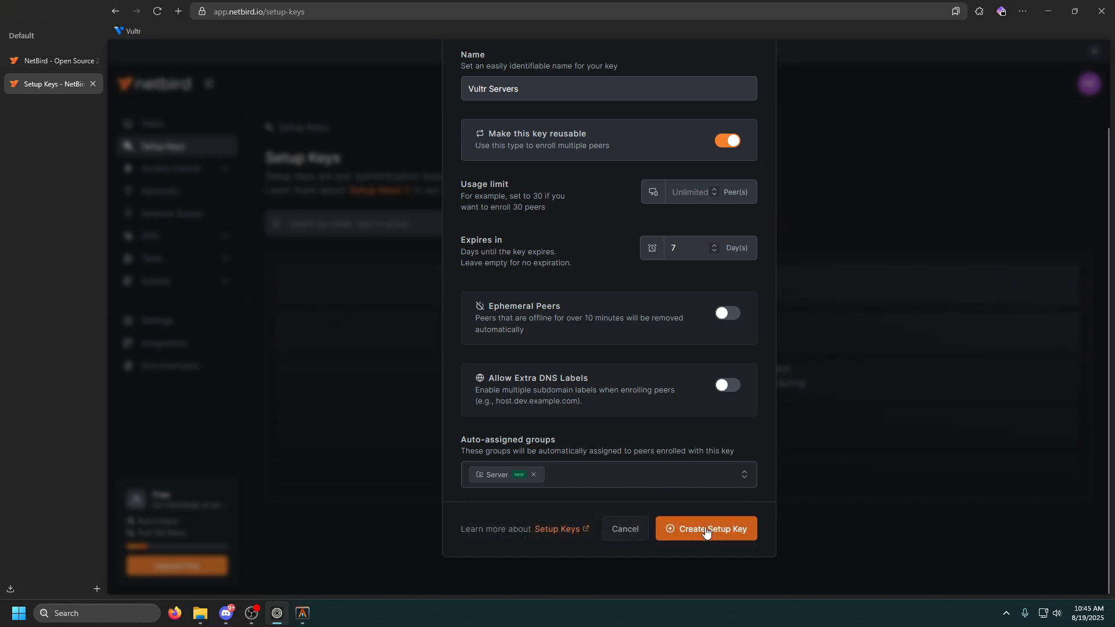
click(705, 528)
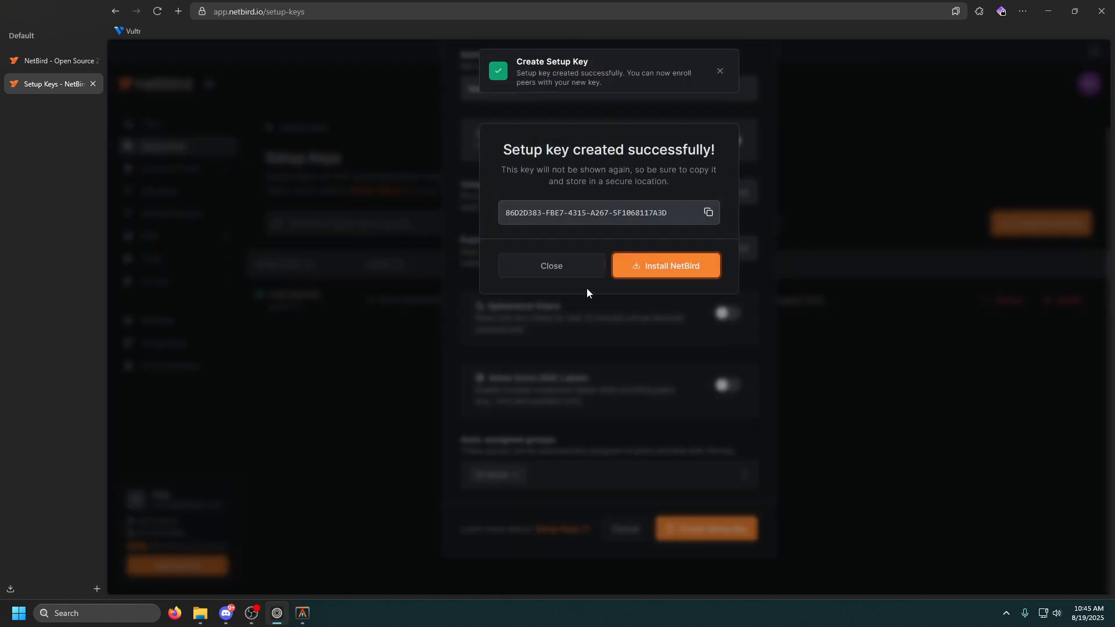
Step: Copy the new setup key and select the Linux netbird up command from the install instructions
click(708, 213)
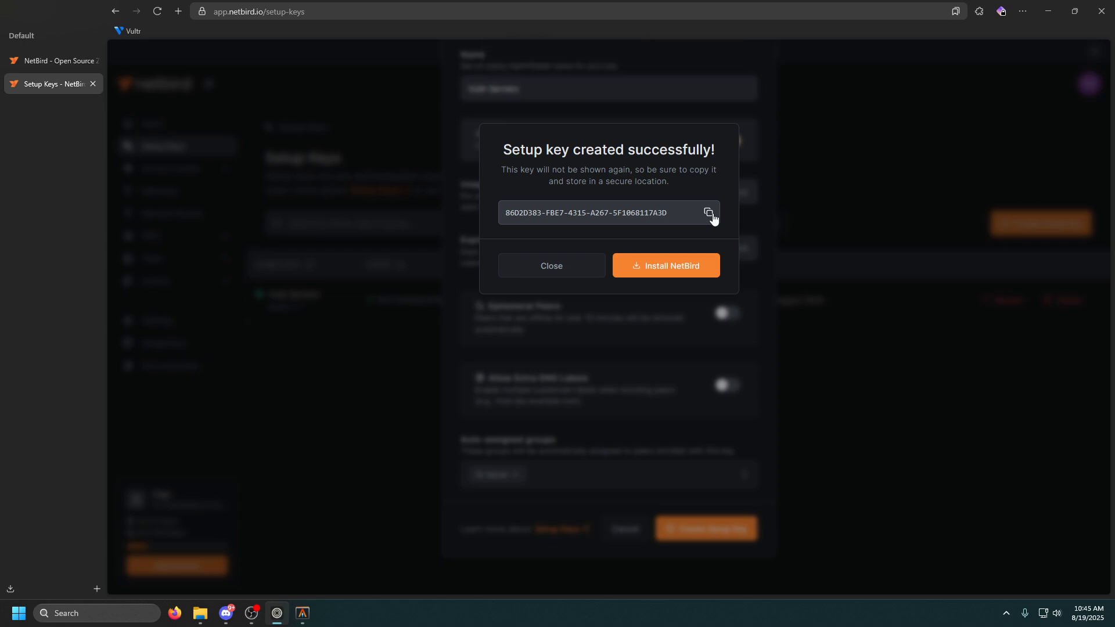
mouse_move(667, 265)
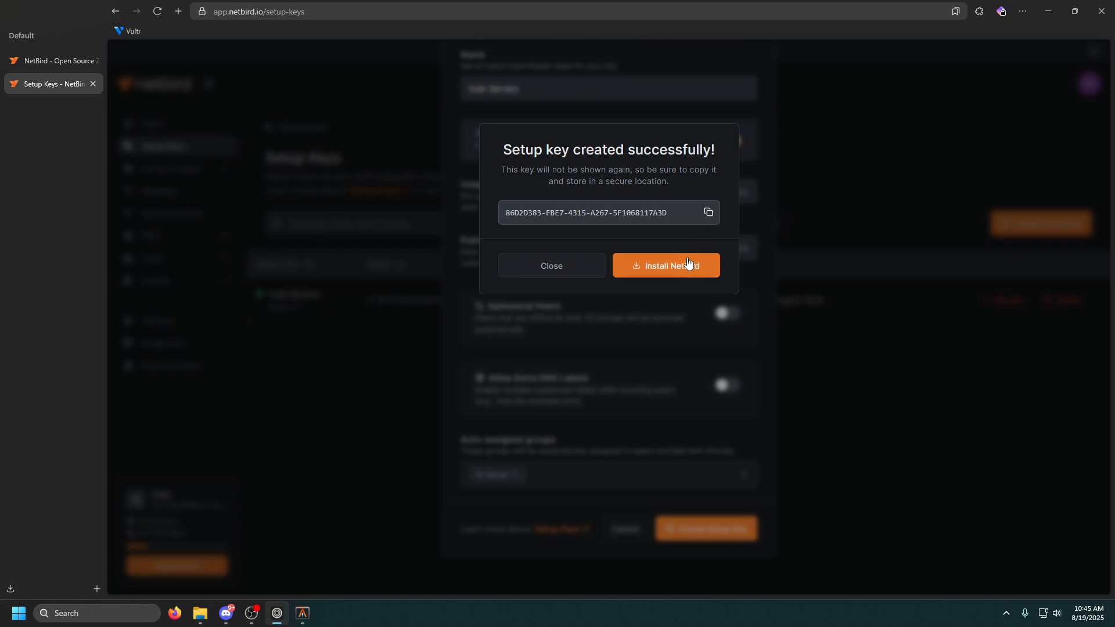
click(664, 265)
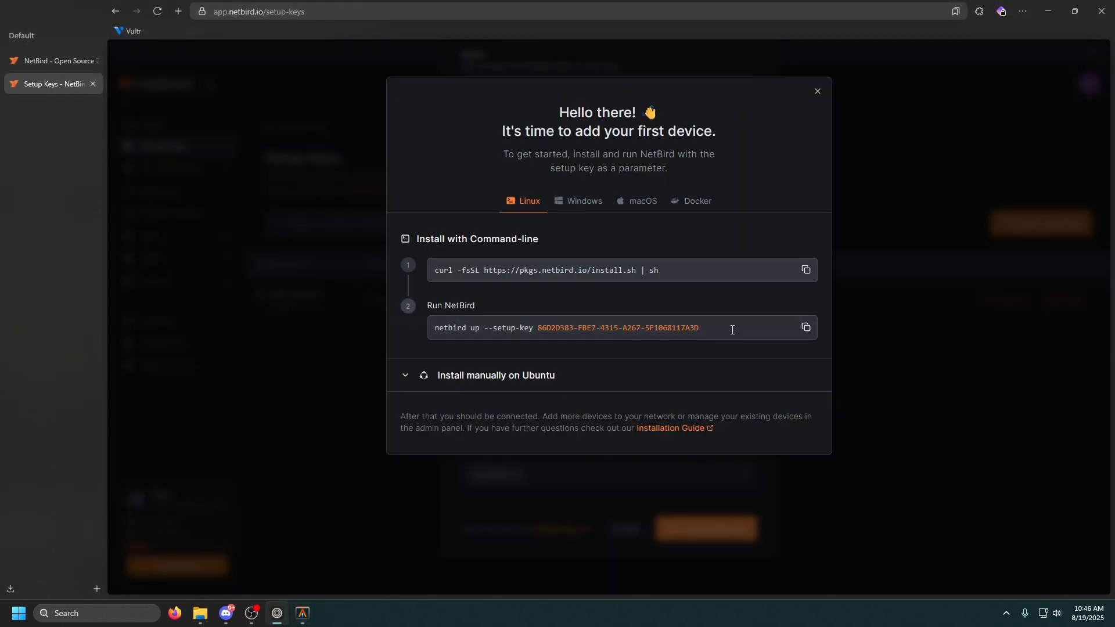
click(805, 327)
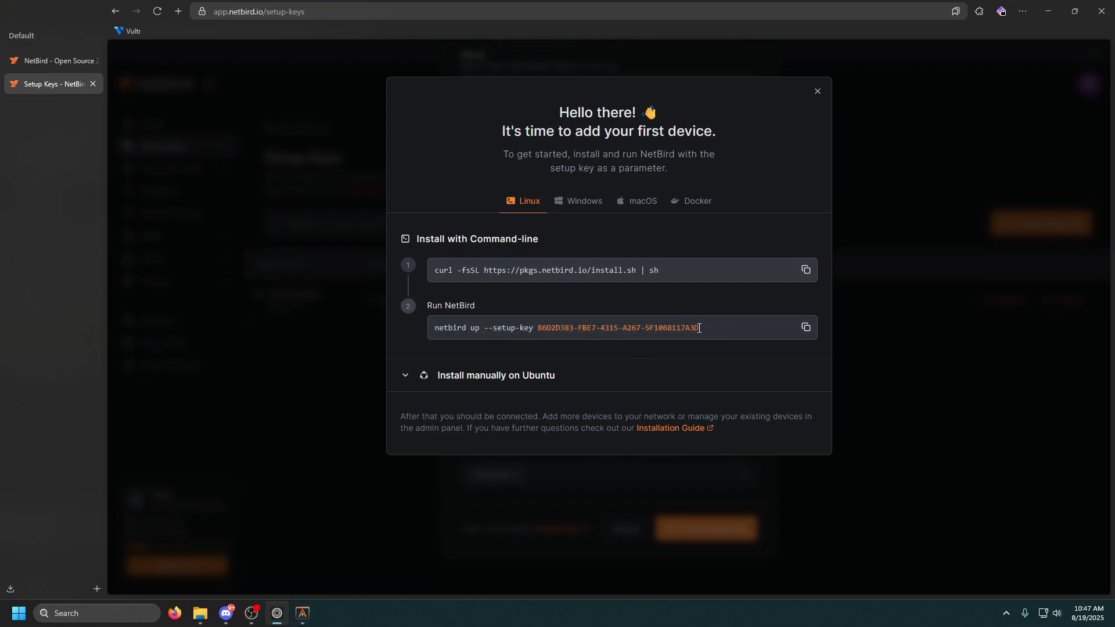
Step: Run netbird up with the setup key in the Ubuntu server's root shell
click(804, 328)
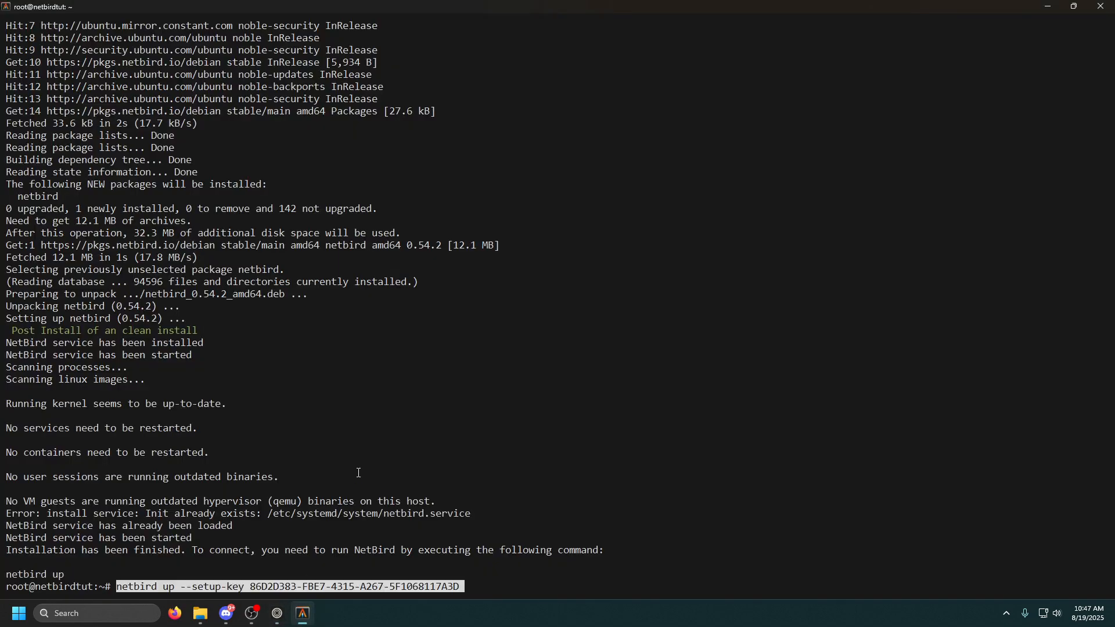
key(Return)
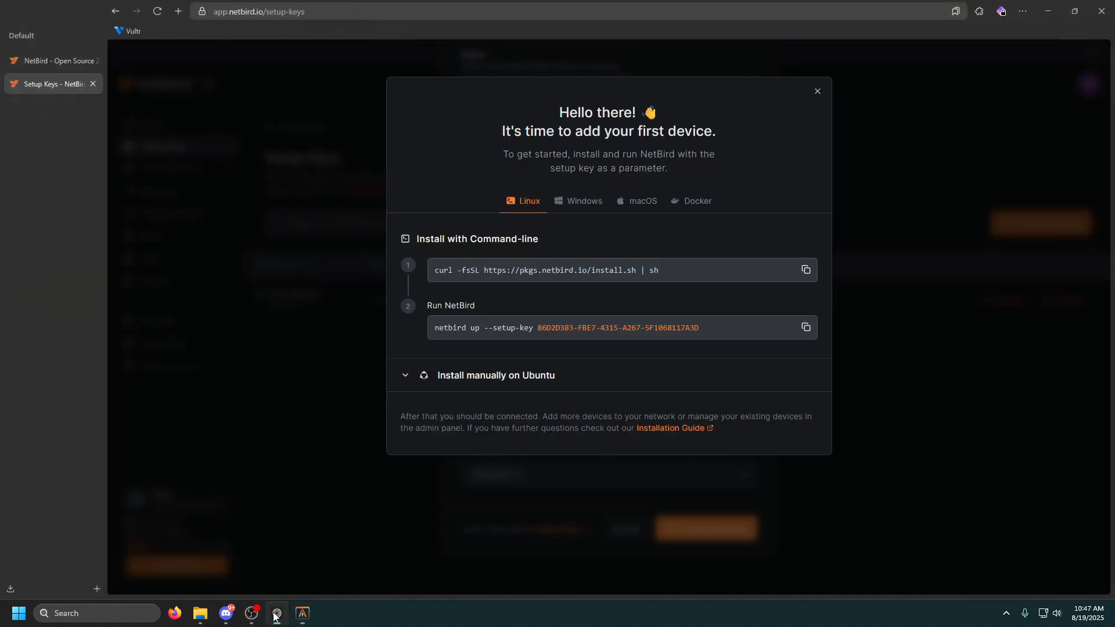
Step: Return to the Peers list showing DawsPC and netbirdtut both online
click(816, 90)
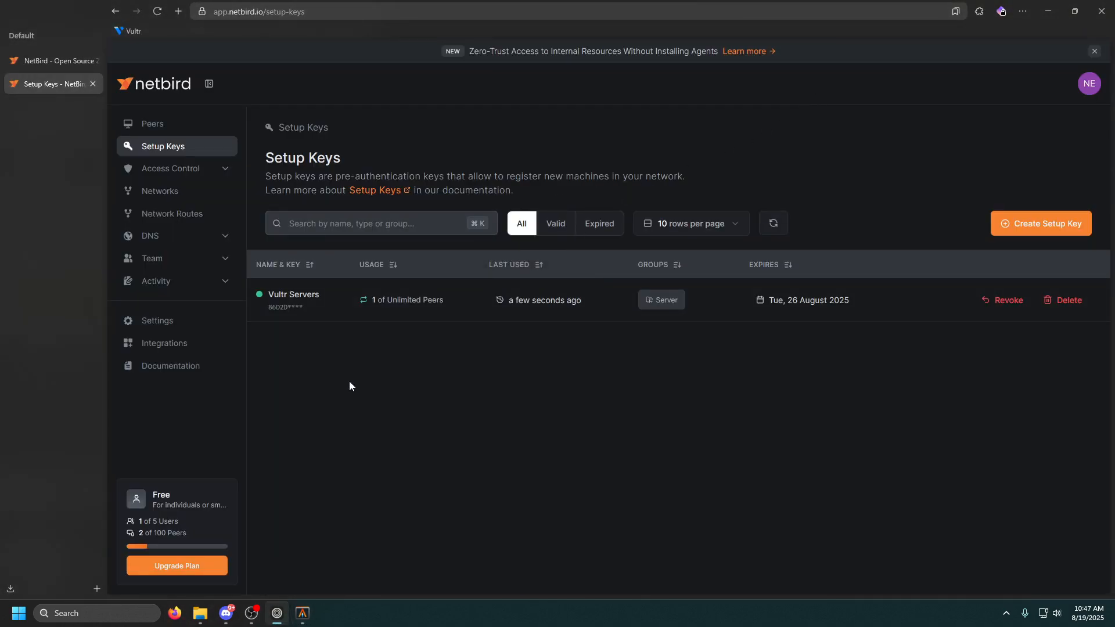
click(151, 123)
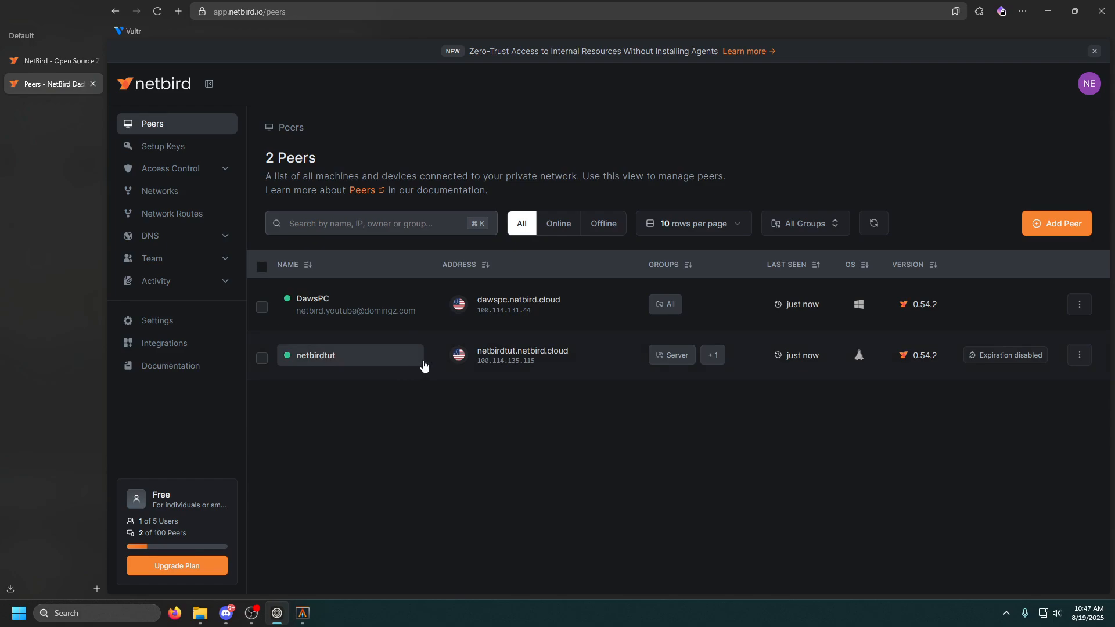
mouse_move(679, 432)
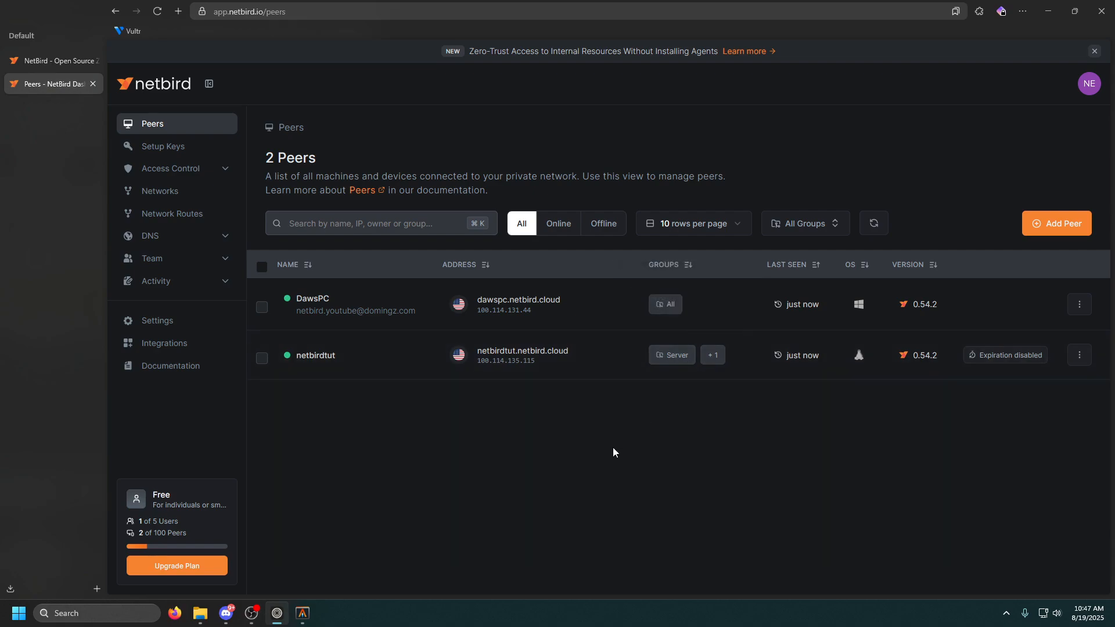
mouse_move(607, 449)
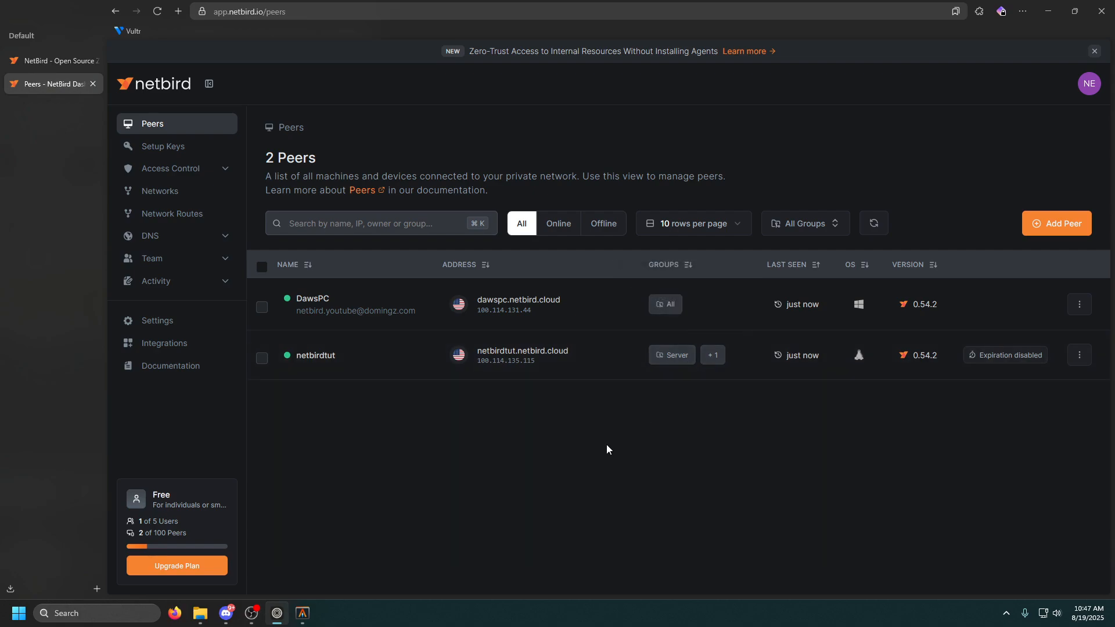
mouse_move(530, 421)
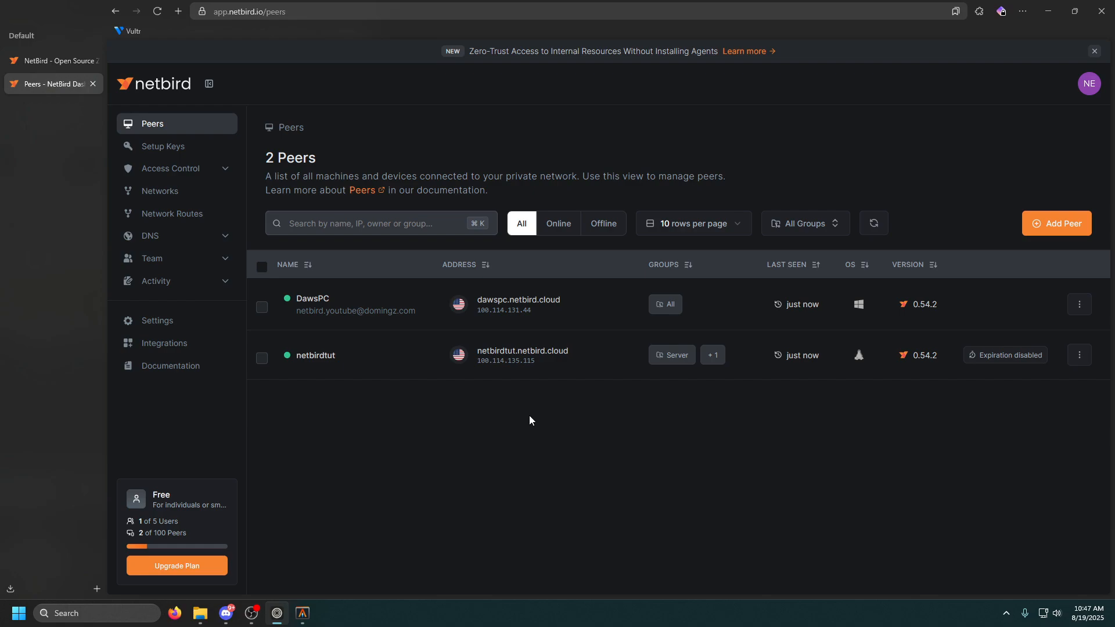
Step: Assign the DawsPC peer to a new 'Admin' group and save its groups
click(664, 304)
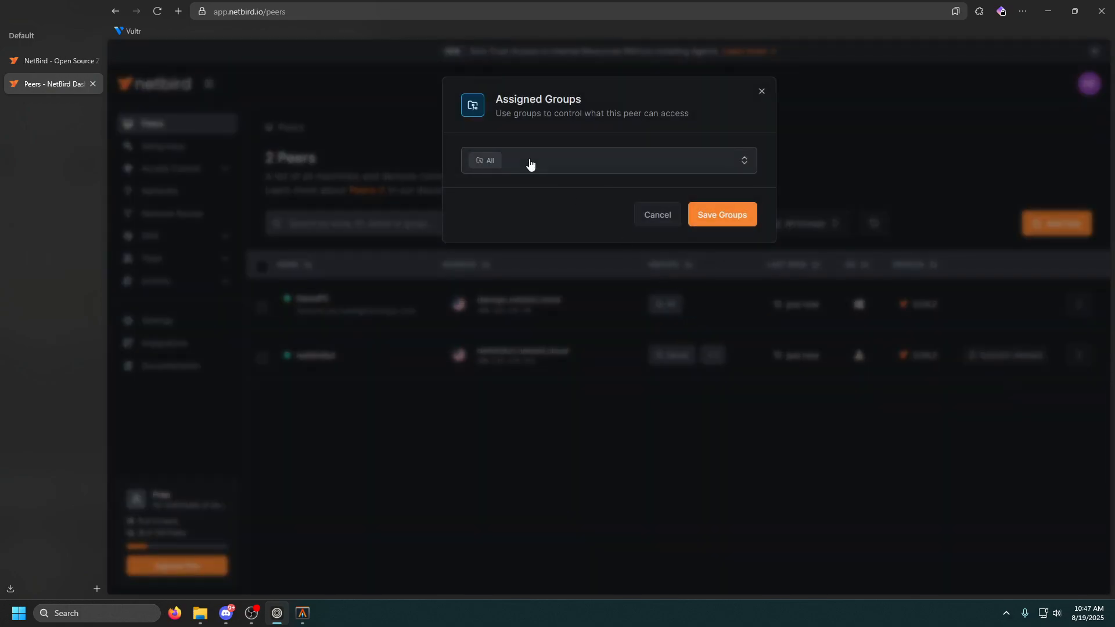
text(Admin)
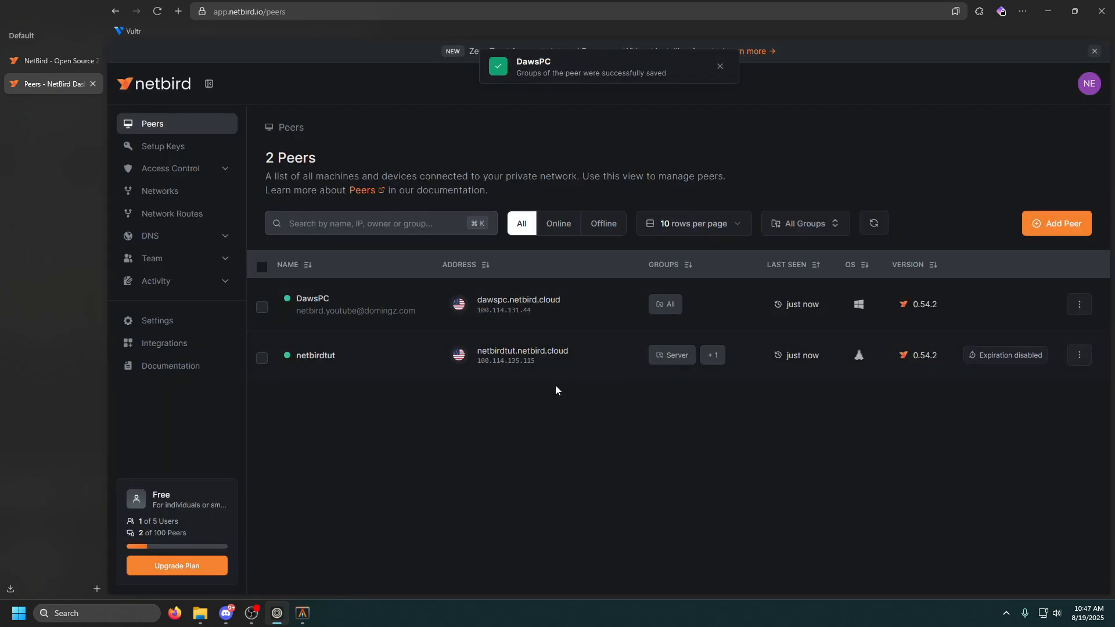
click(172, 168)
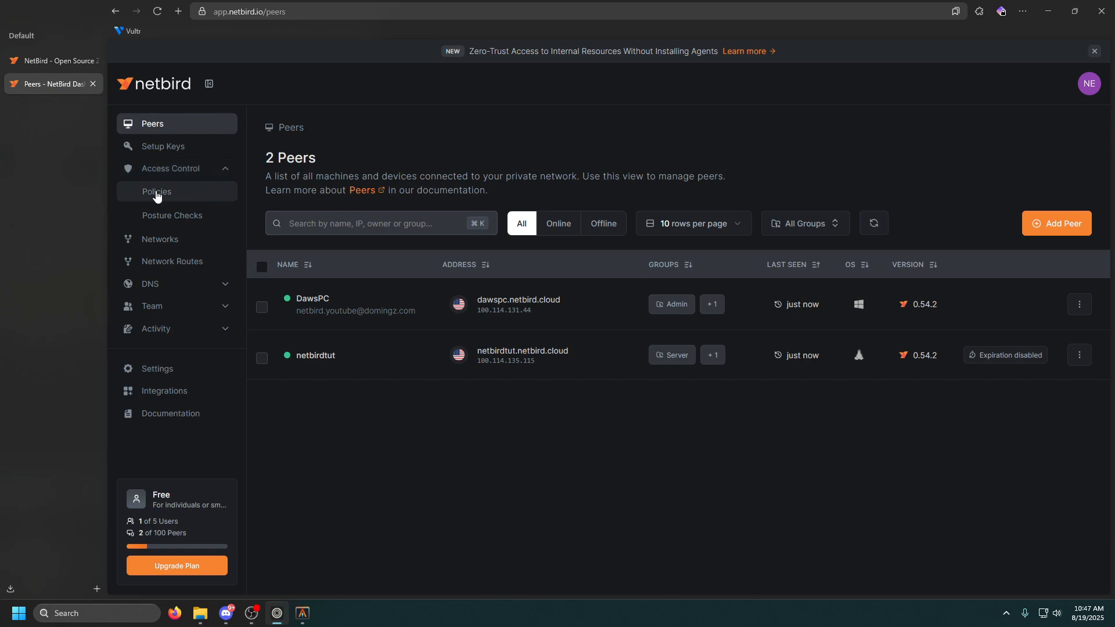
Step: Show the Access Control Policies page listing only the Default allow-all rule
click(156, 191)
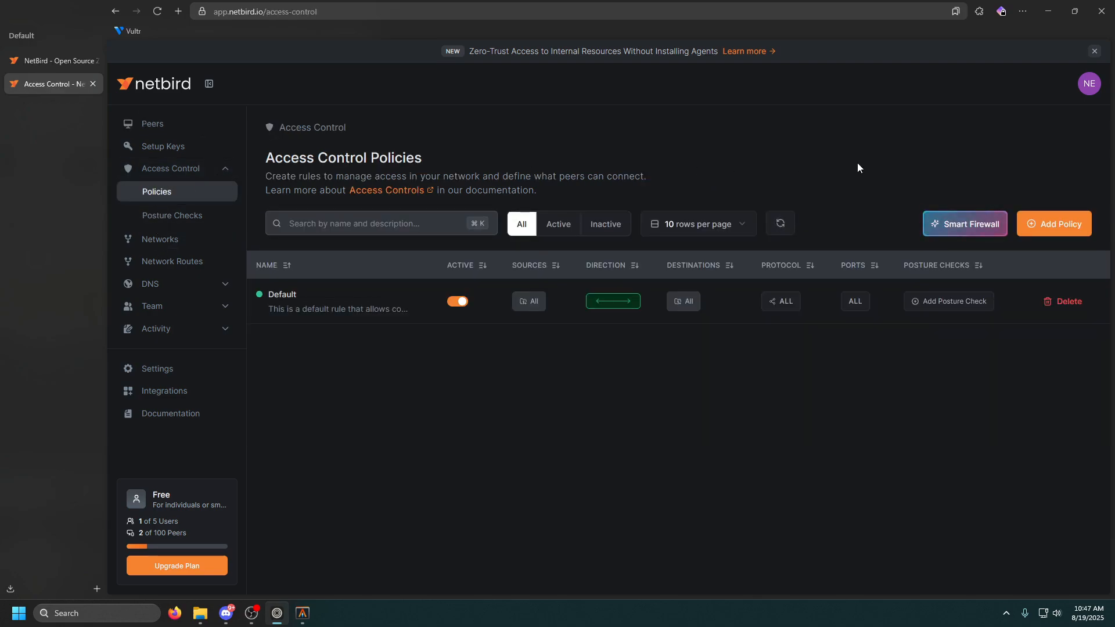
mouse_move(775, 163)
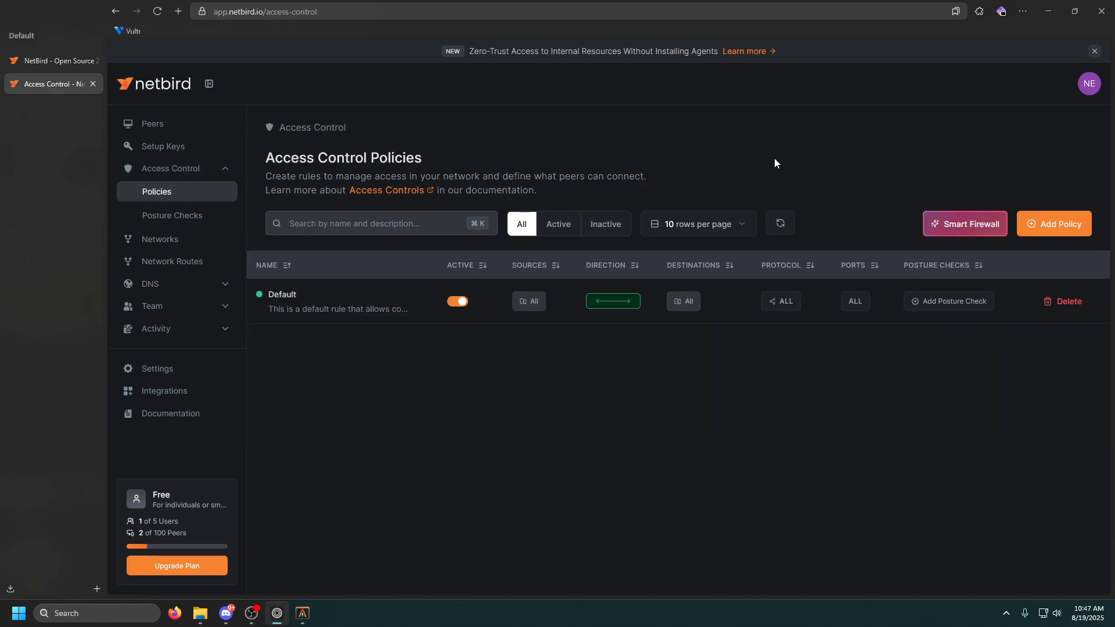
mouse_move(559, 173)
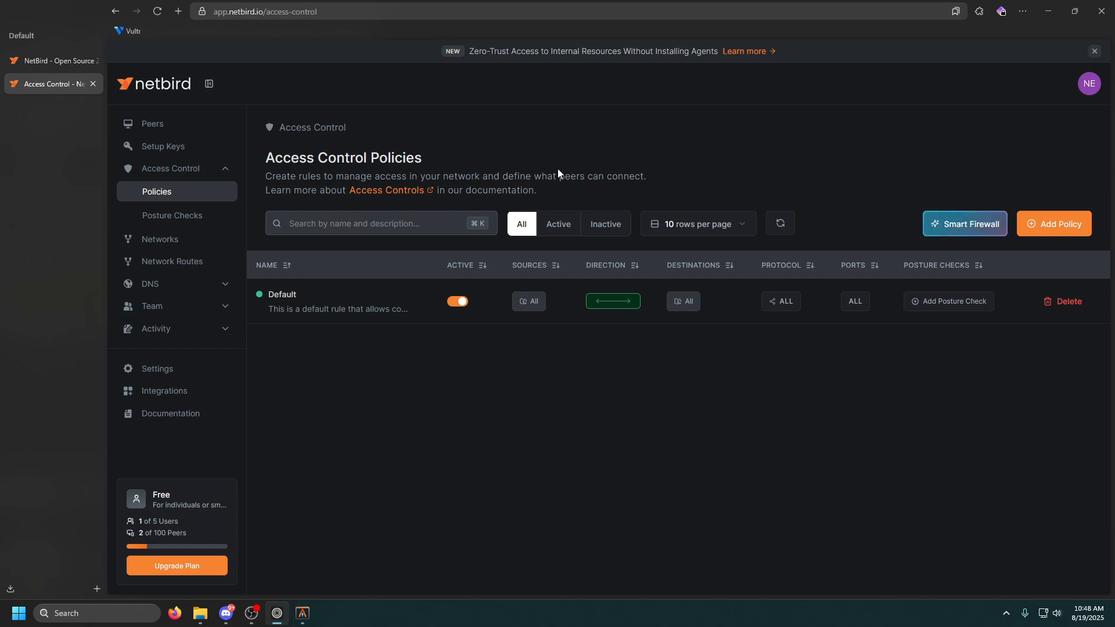
mouse_move(857, 154)
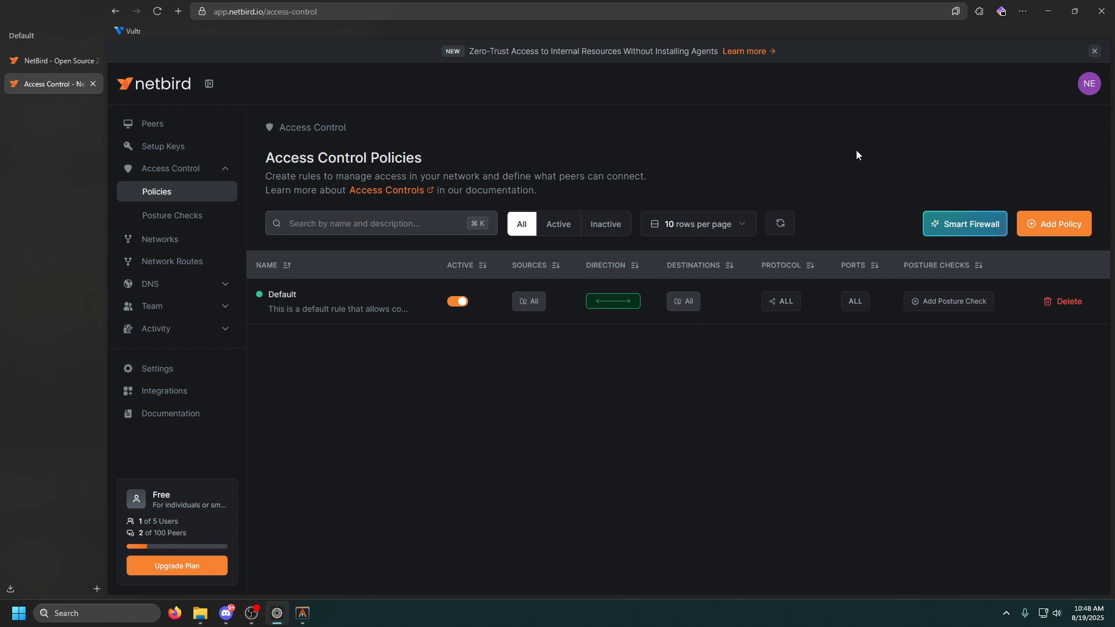
mouse_move(1053, 223)
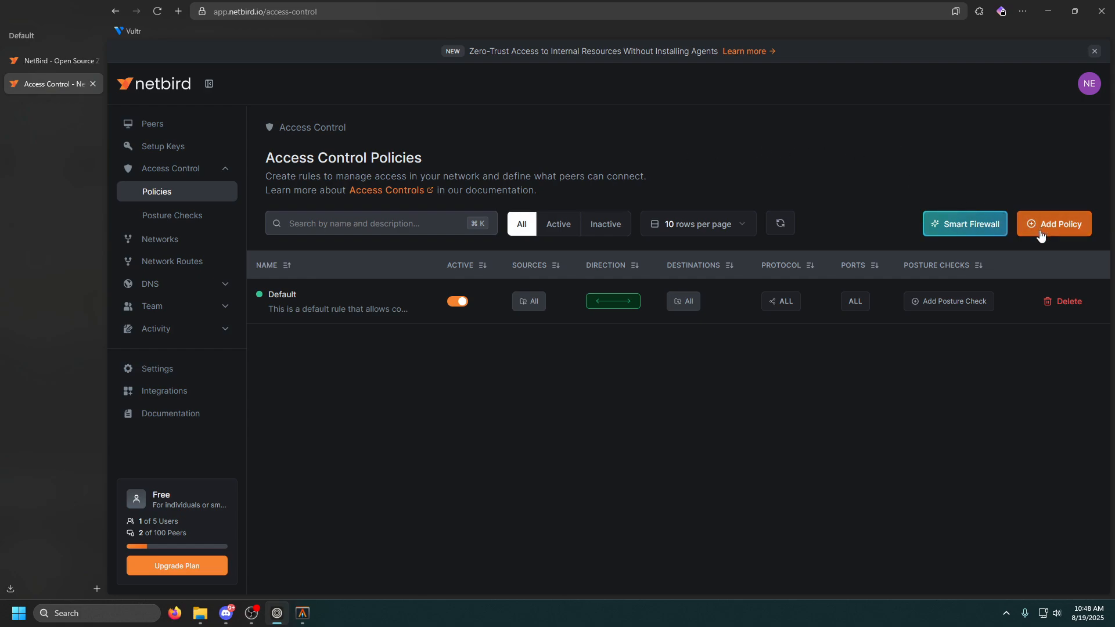
Step: Create a policy from Admin to Server over TCP port 22
click(1054, 223)
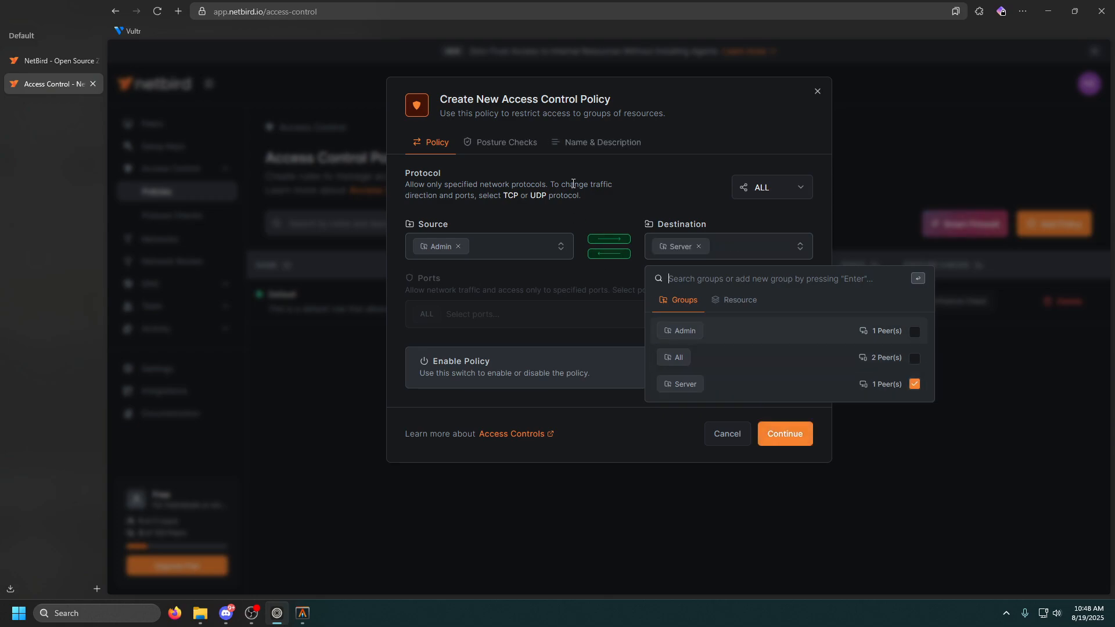
click(772, 186)
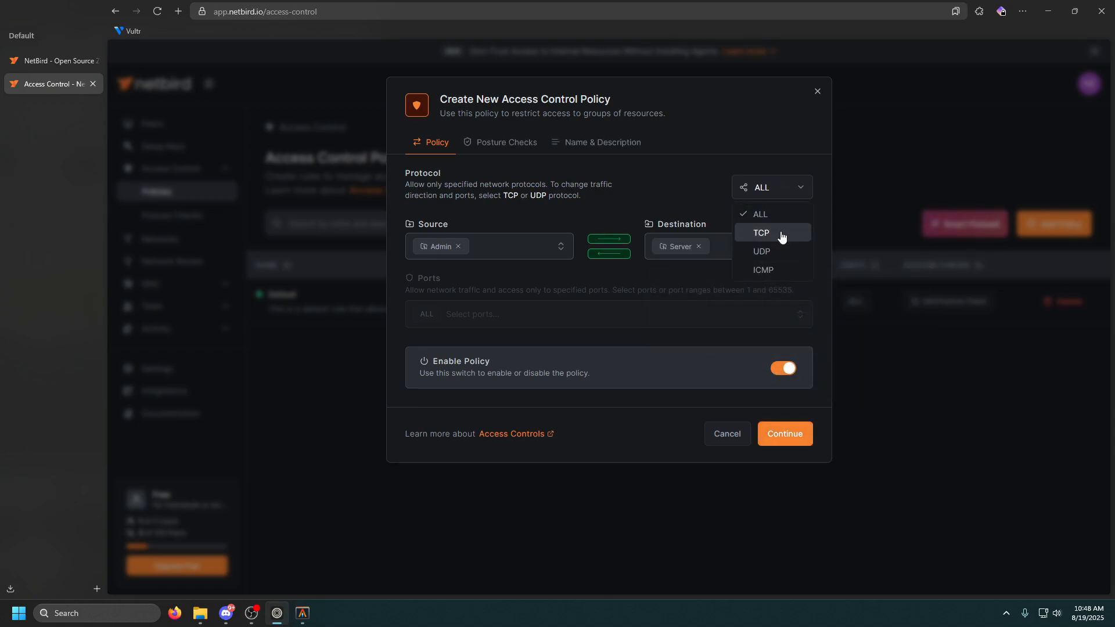
mouse_move(773, 238)
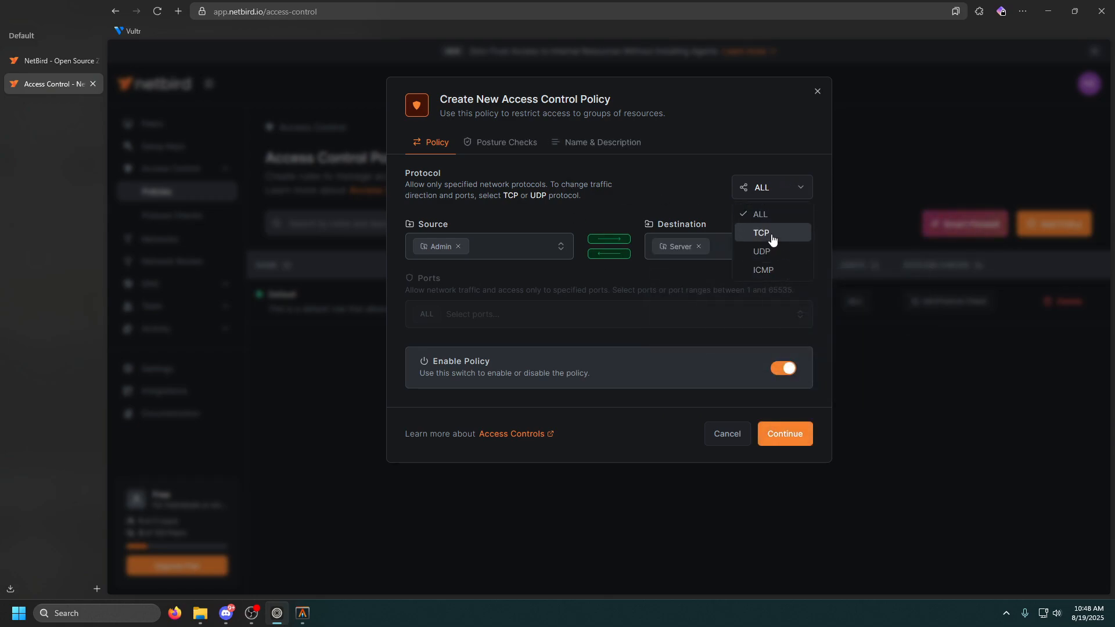
click(760, 232)
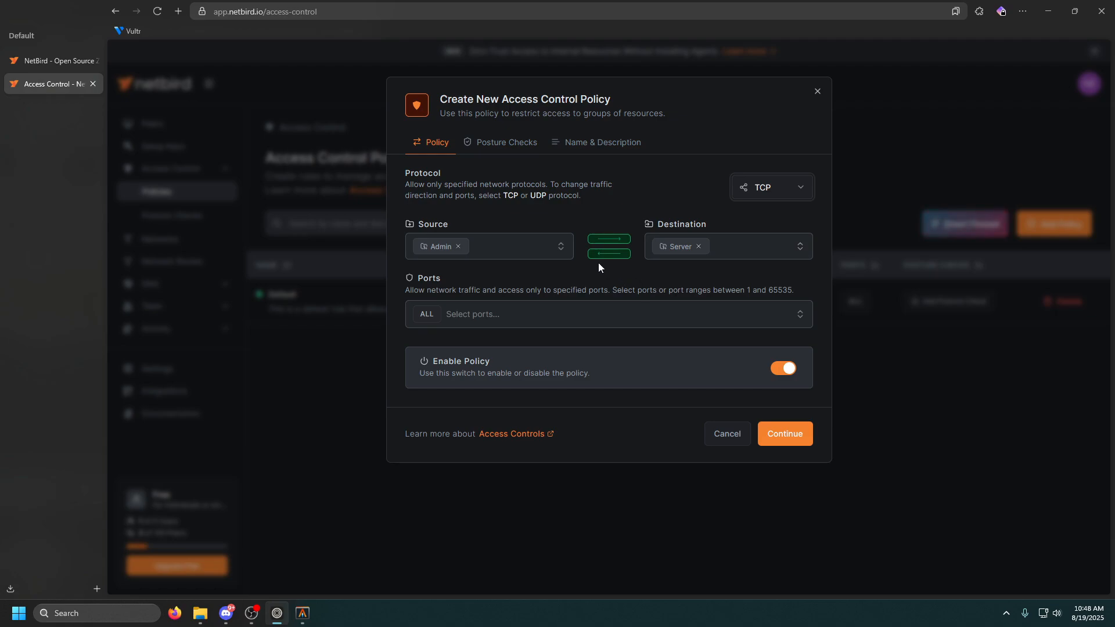
mouse_move(547, 265)
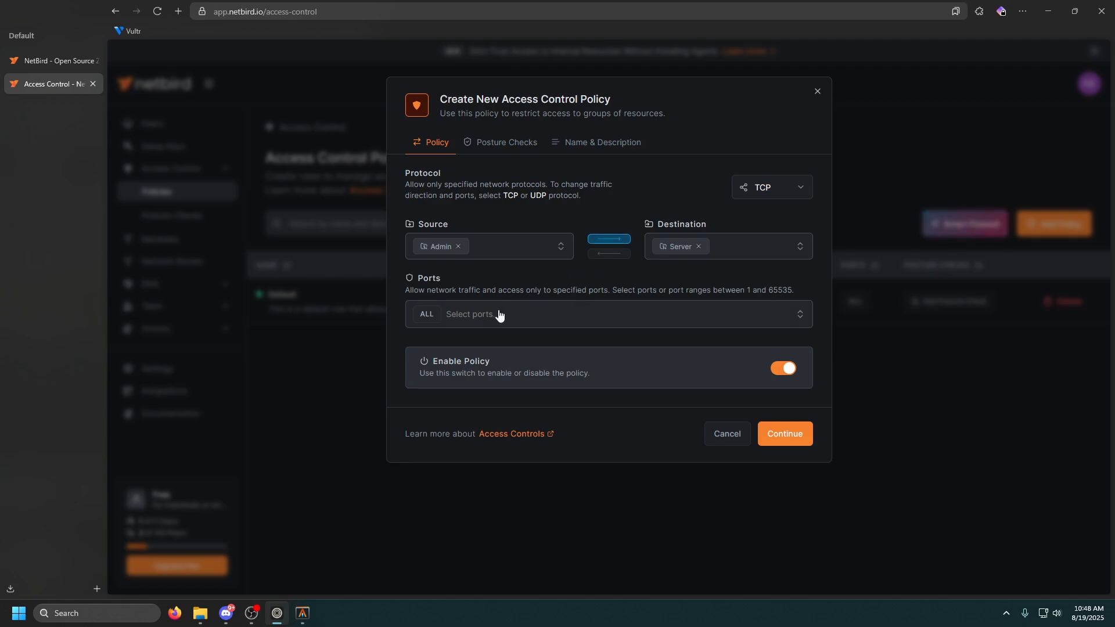
text(22)
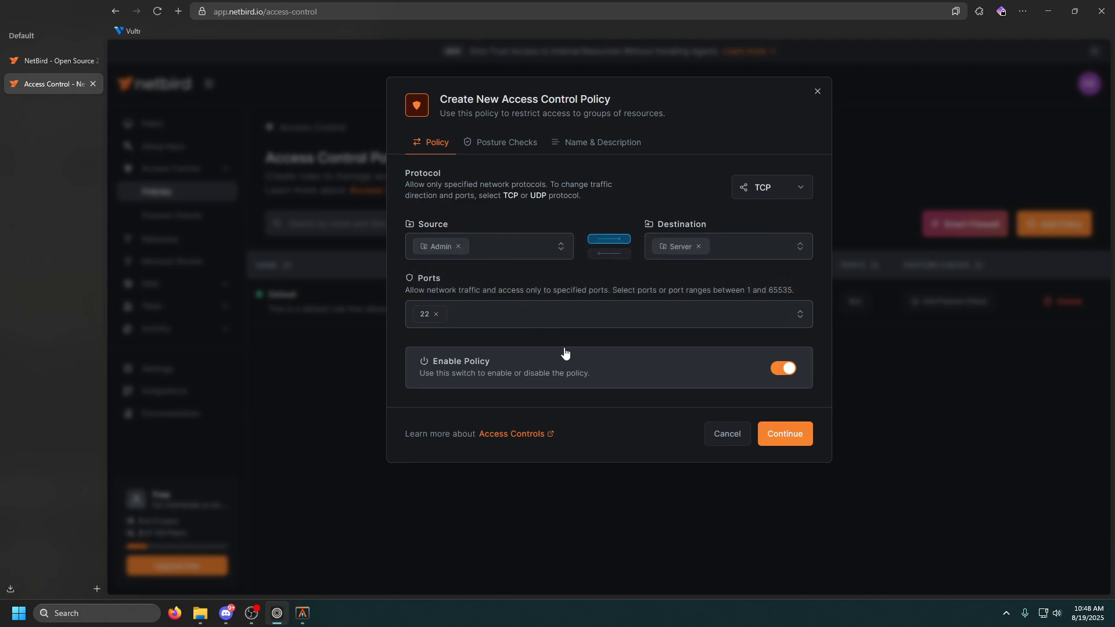
click(784, 434)
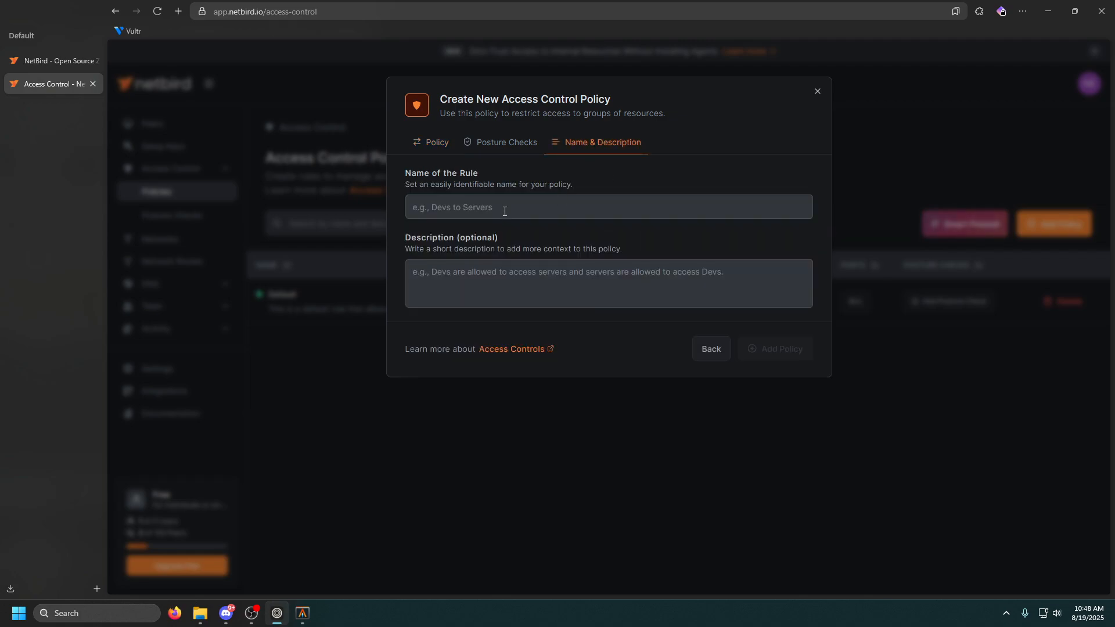
Step: Name the policy 'Admin to Servers' and add it
text(Admin t)
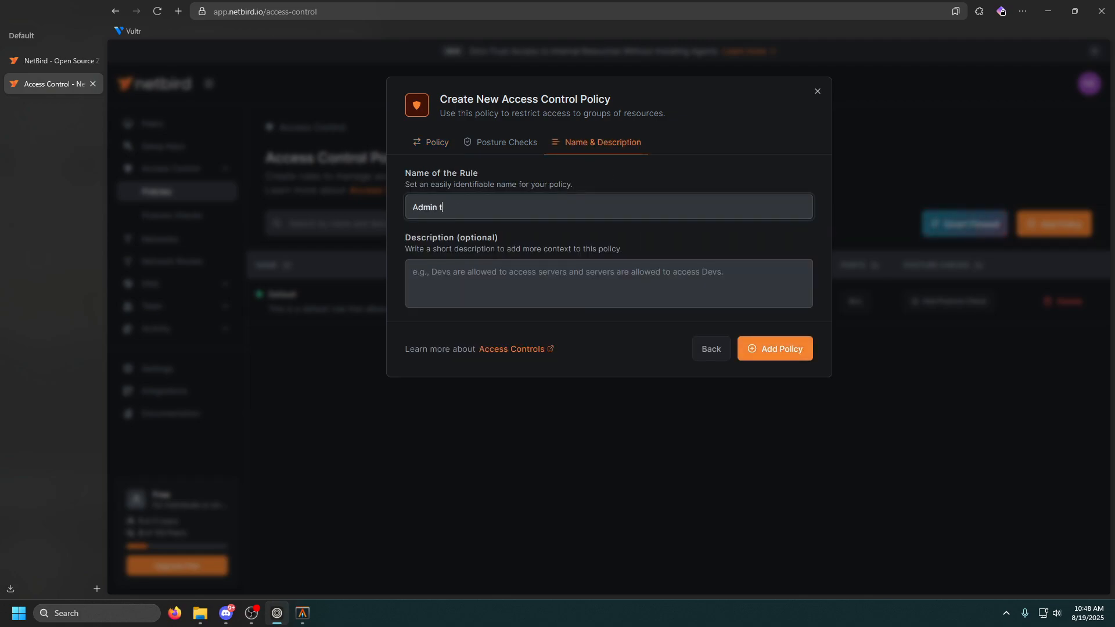
click(775, 350)
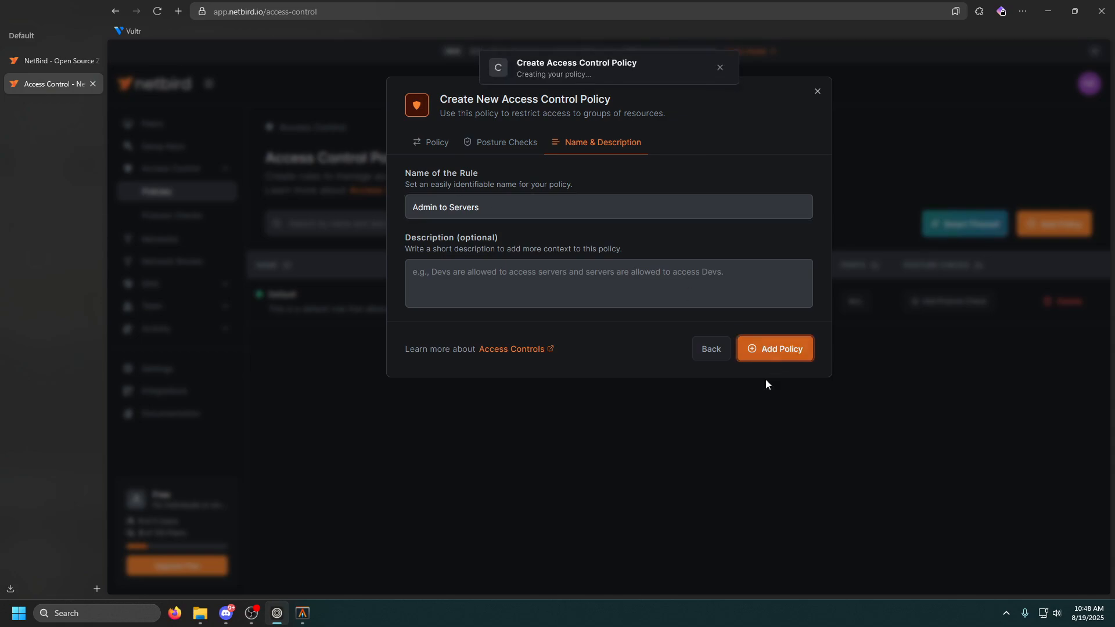
click(775, 348)
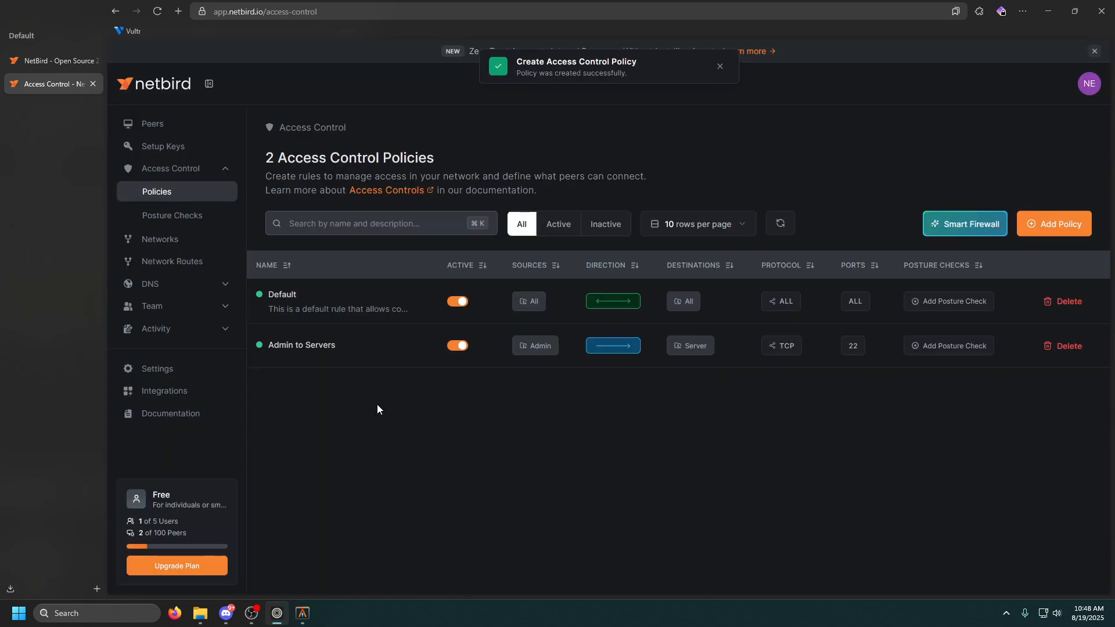
Step: Disable the Default policy and look up the netbirdtut peer's IP
click(458, 301)
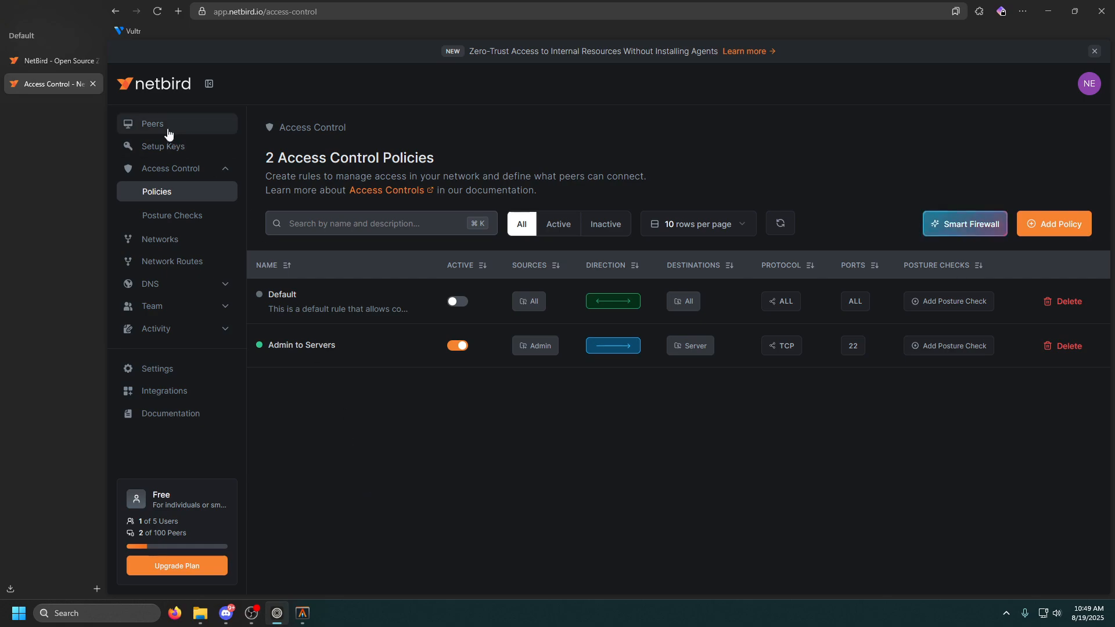
click(152, 123)
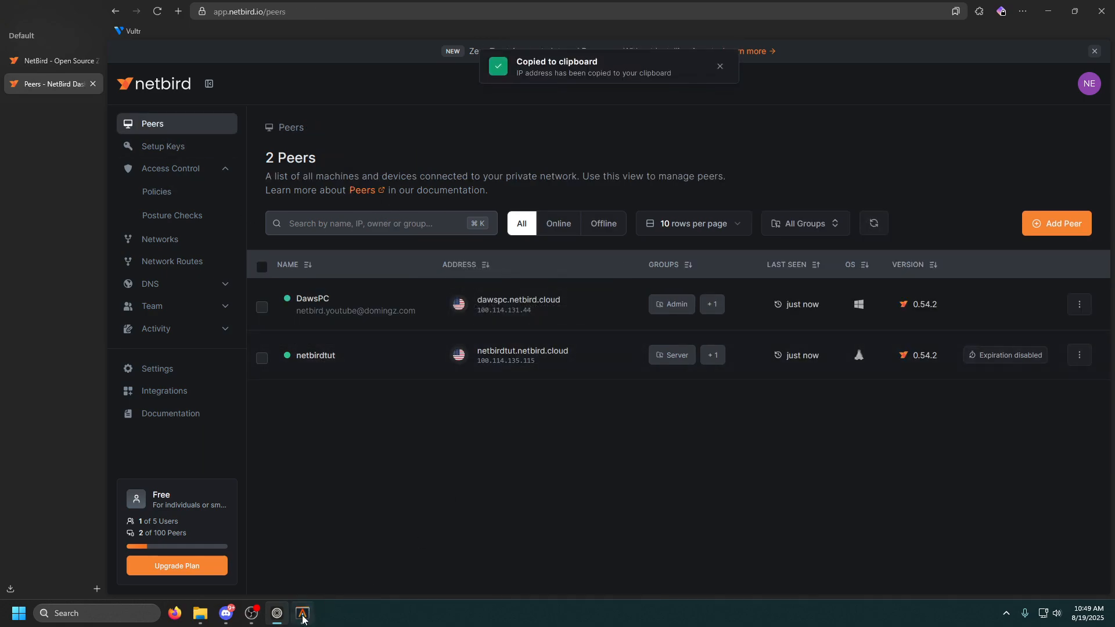
click(302, 612)
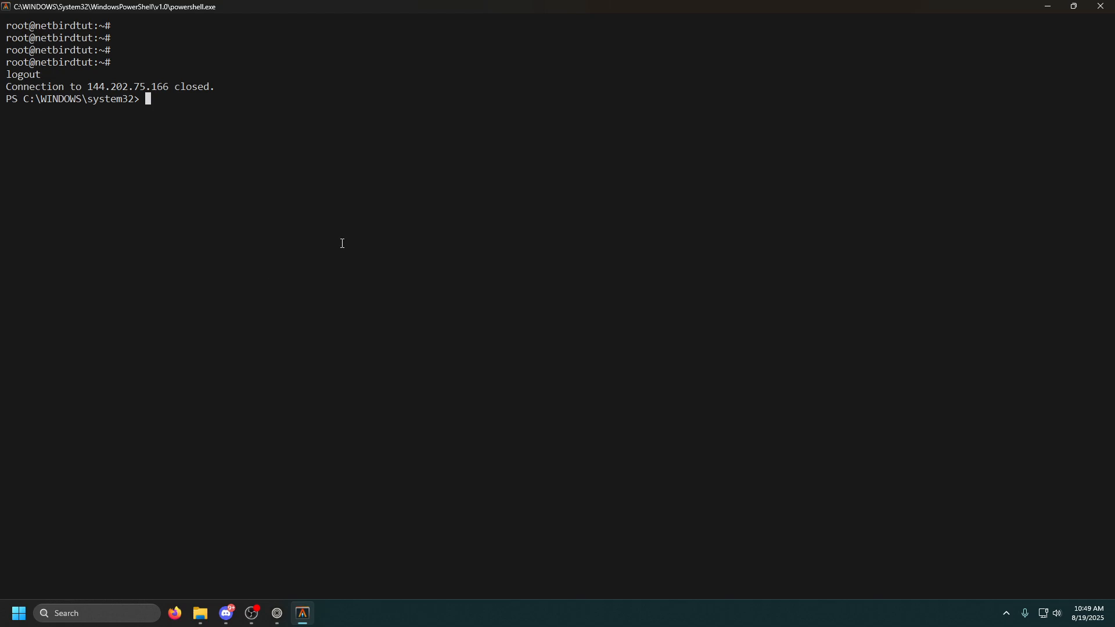
Step: SSH as root to 100.114.135.115 from PowerShell, accept the host key and clear the shell
text(ssh root@100.114.135.115)
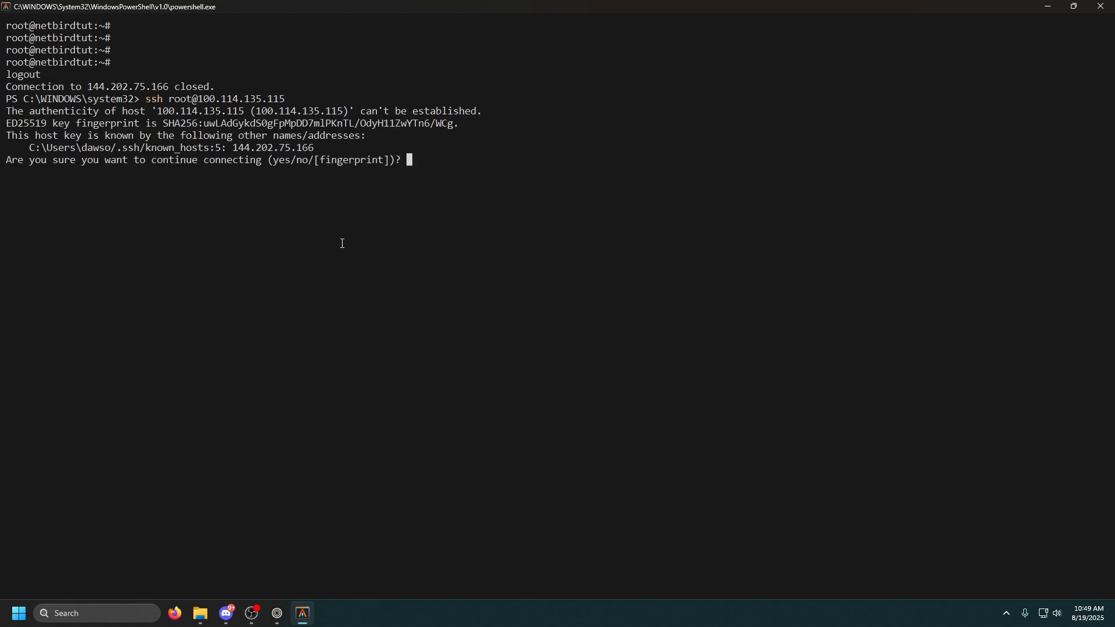
text(yes)
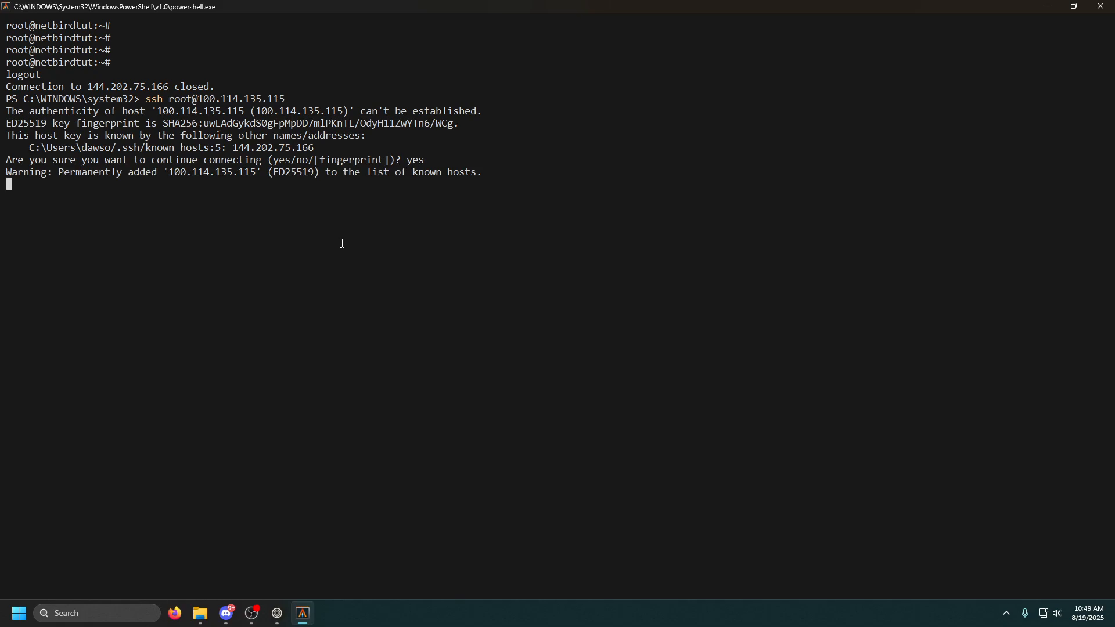
text(clear)
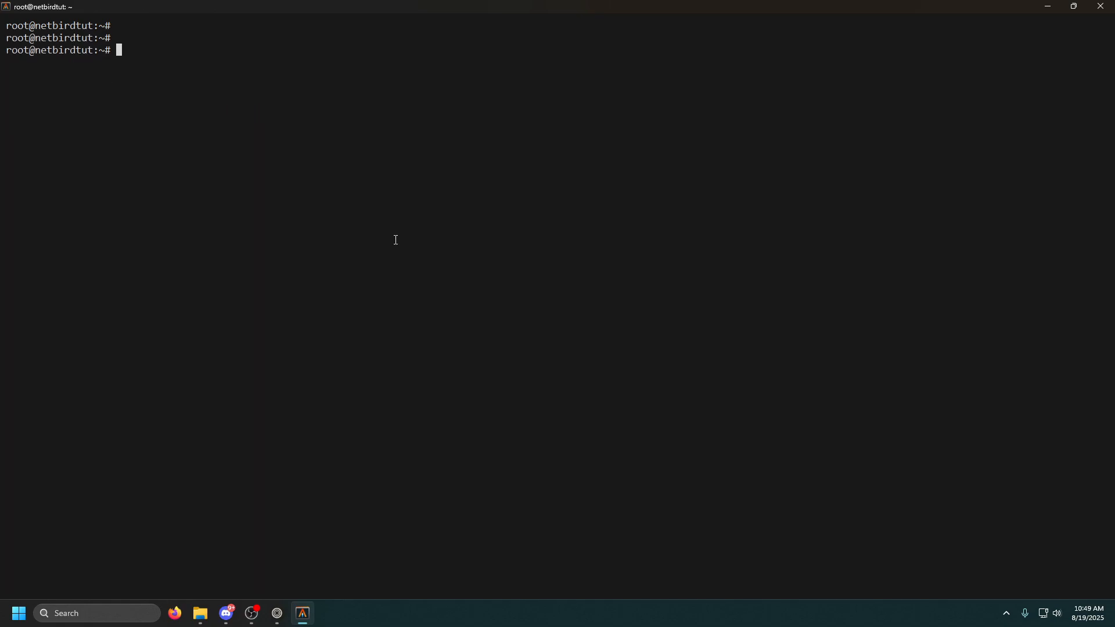
mouse_move(277, 614)
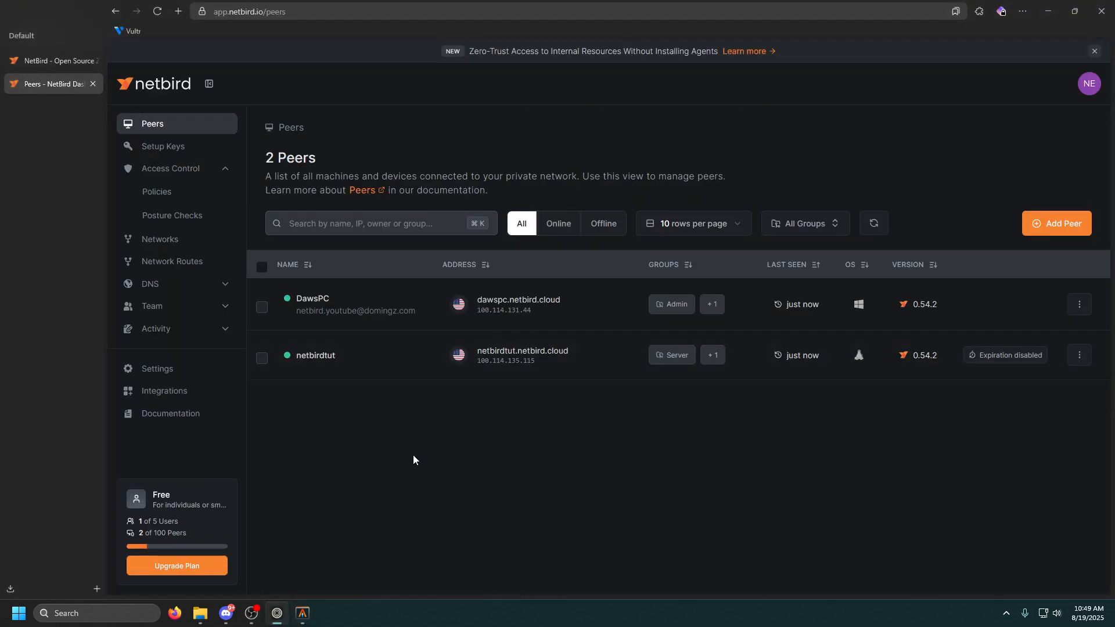
Step: Toggle the Admin to Servers policy off and back on, leaving Default disabled
click(156, 192)
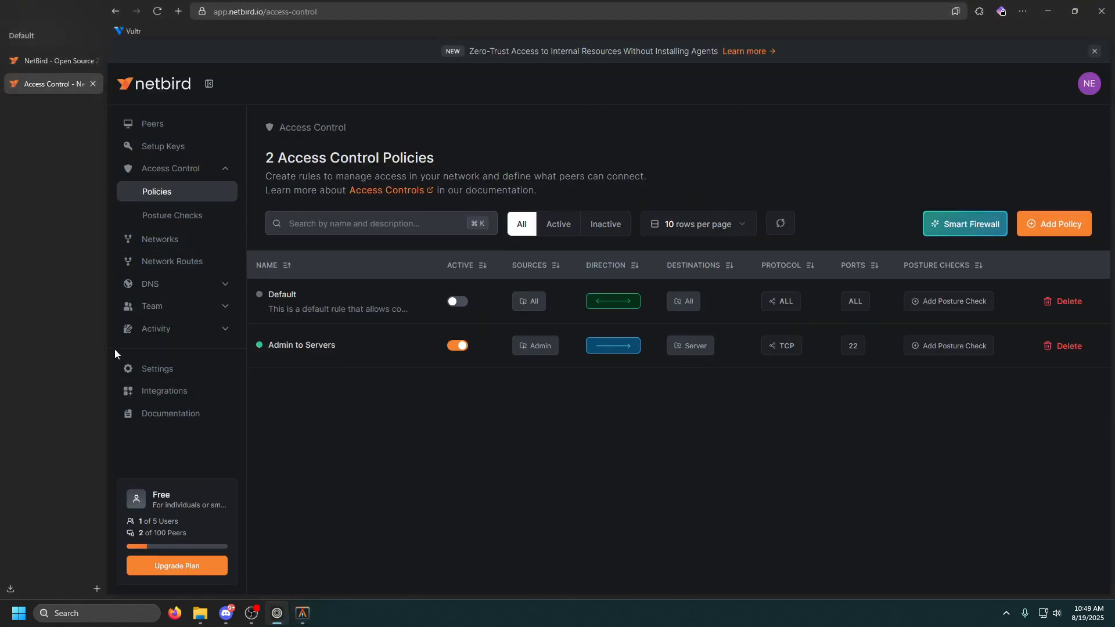
click(302, 613)
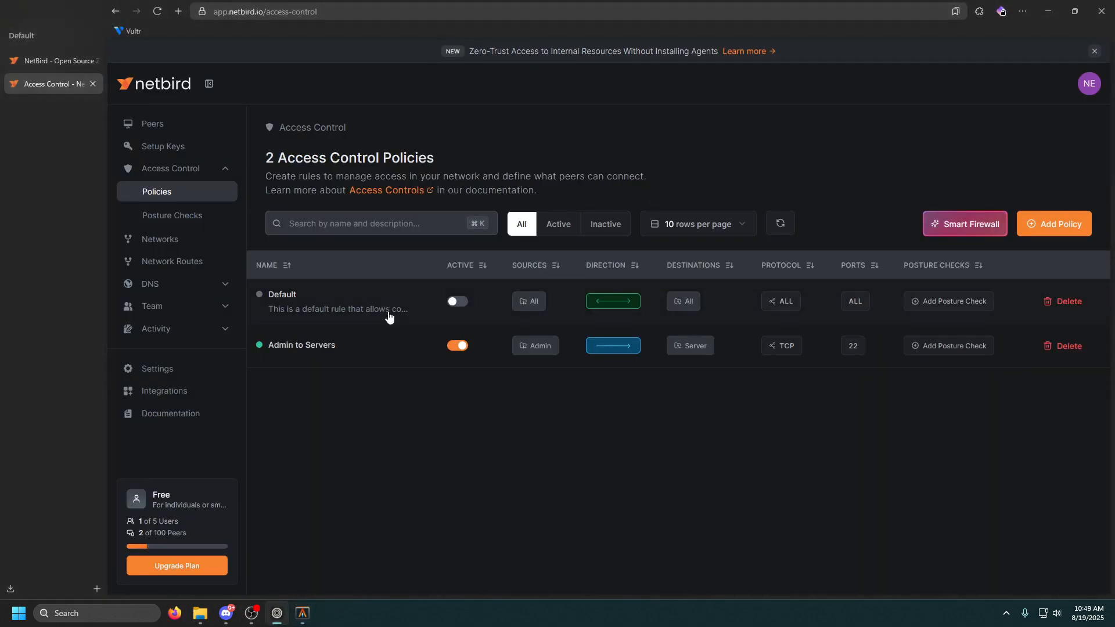
click(458, 346)
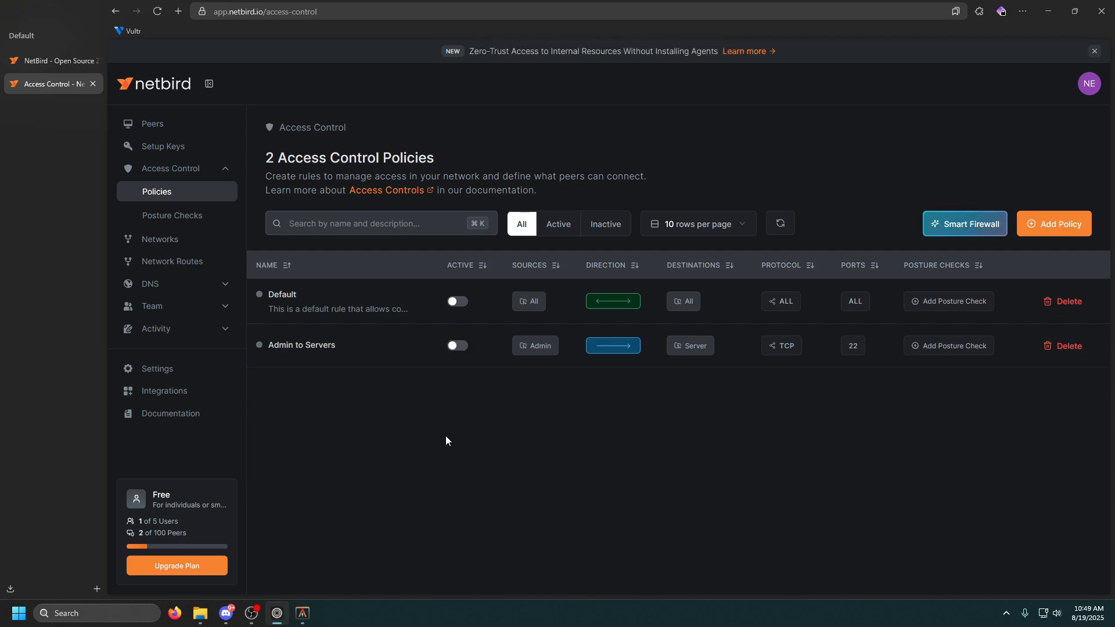
click(302, 618)
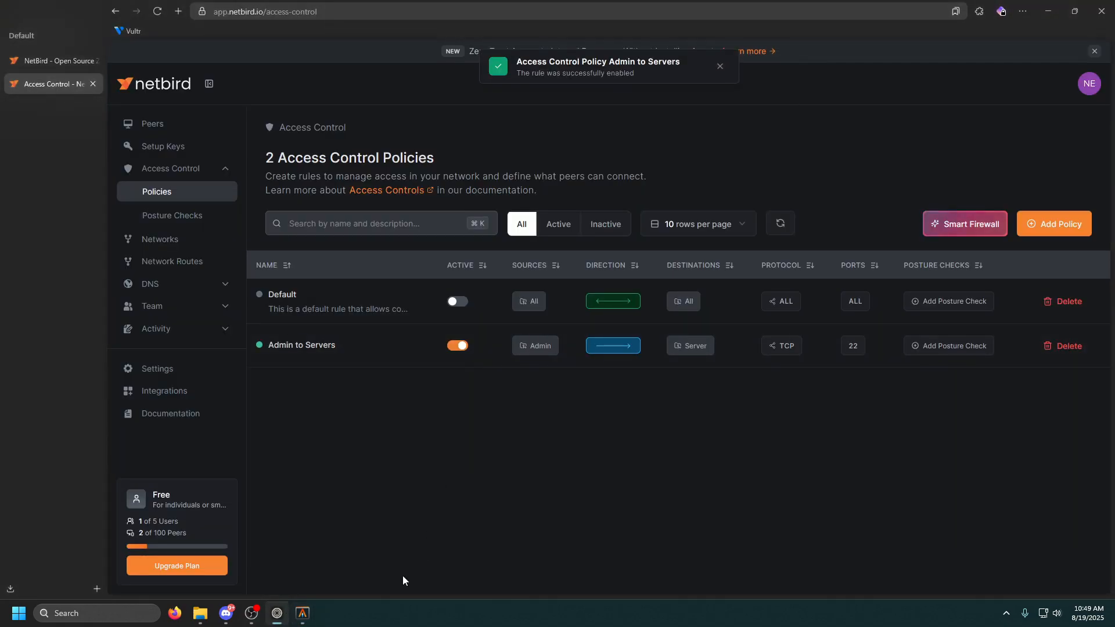
click(302, 612)
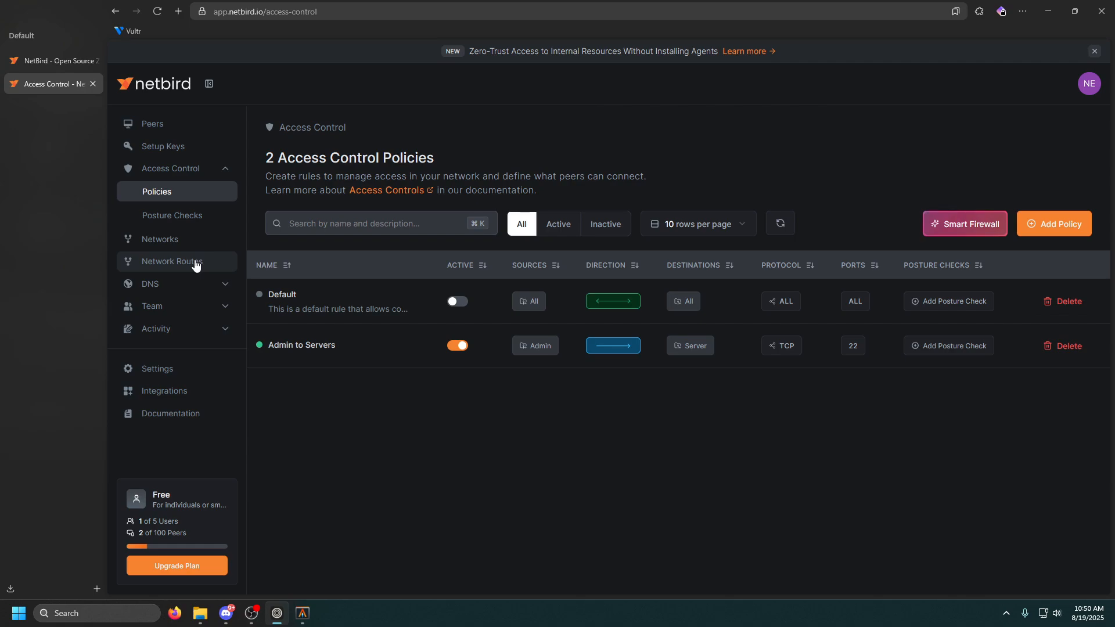
Step: Auto-assign the Admin group to the account user's peers, then show the Peers list
click(151, 306)
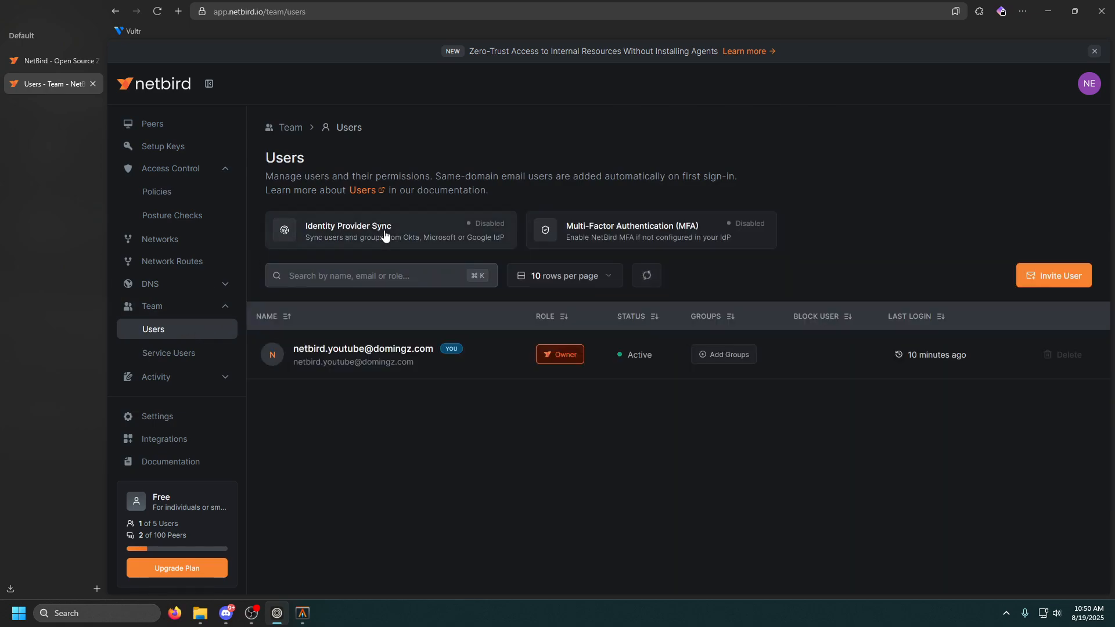
mouse_move(736, 413)
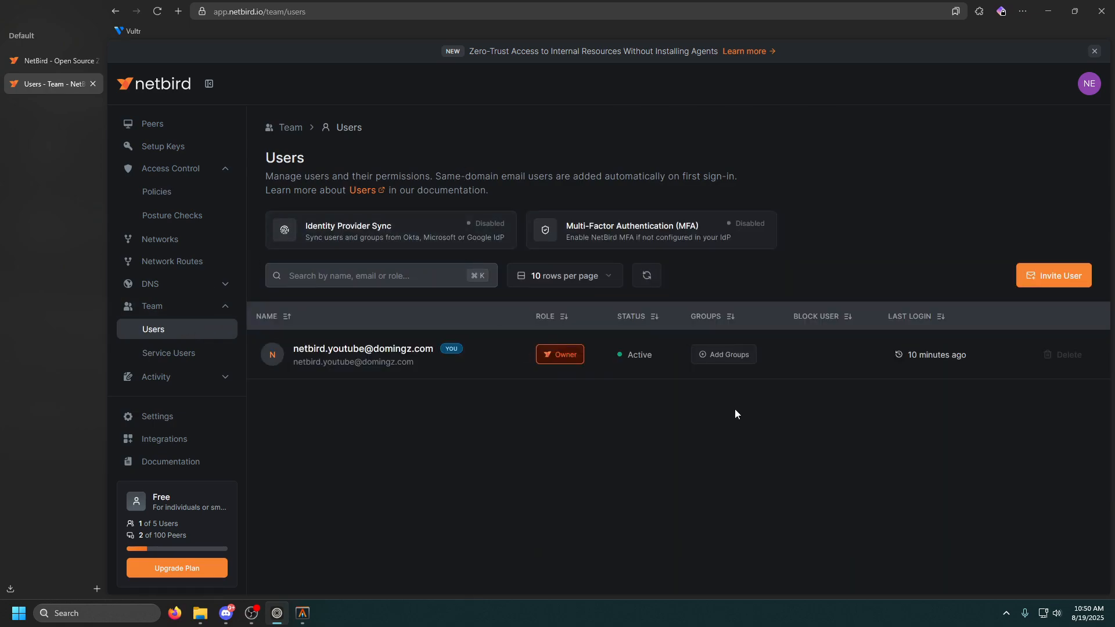
mouse_move(727, 405)
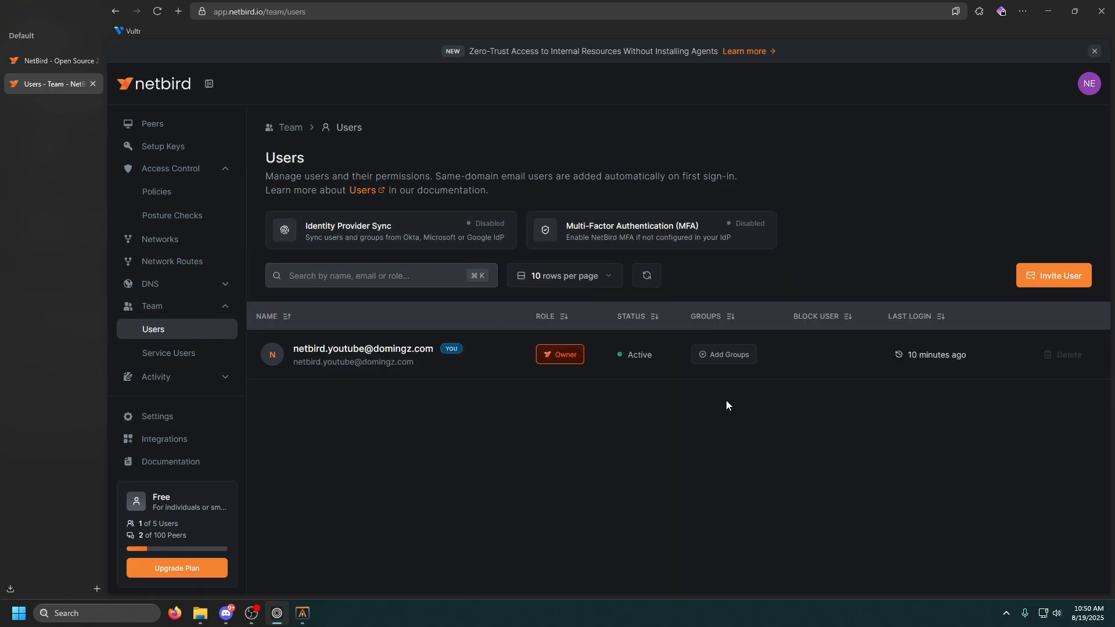
click(724, 354)
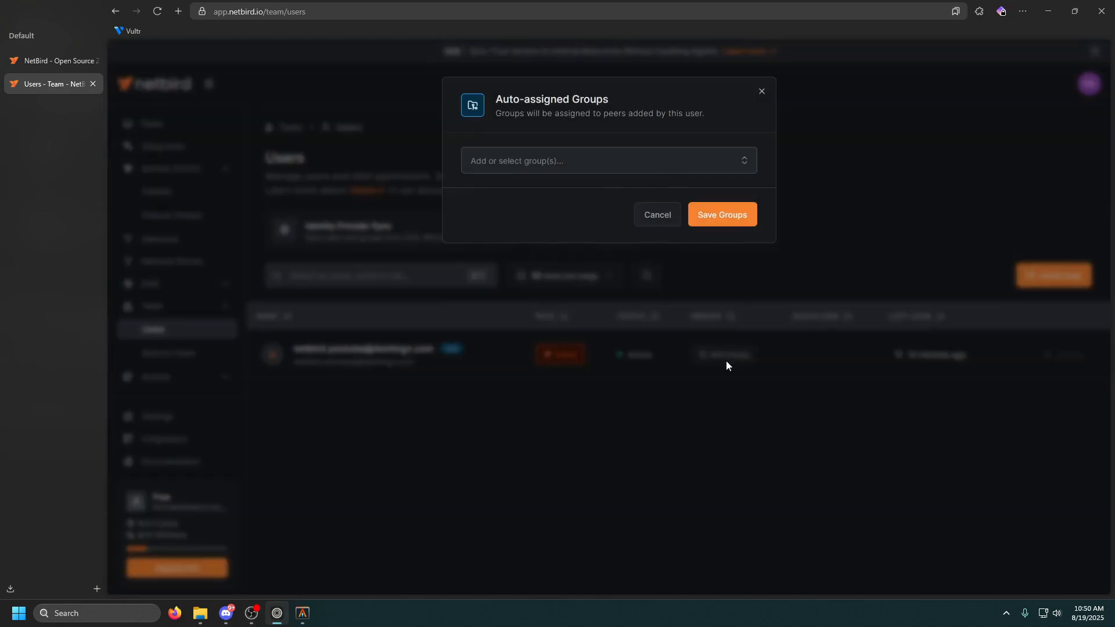
click(655, 215)
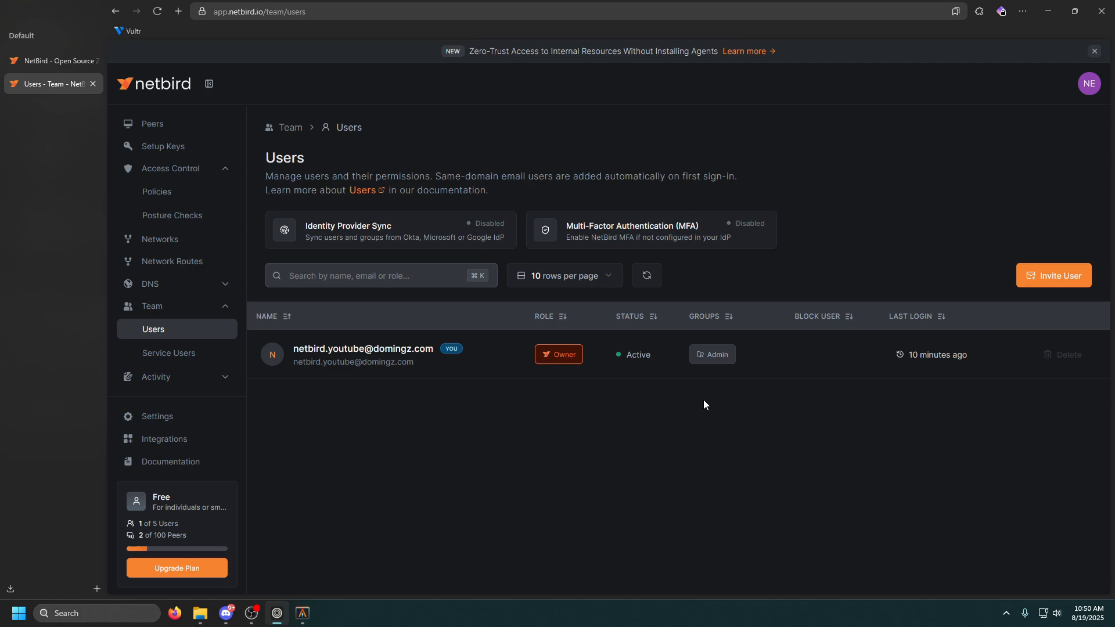
mouse_move(151, 124)
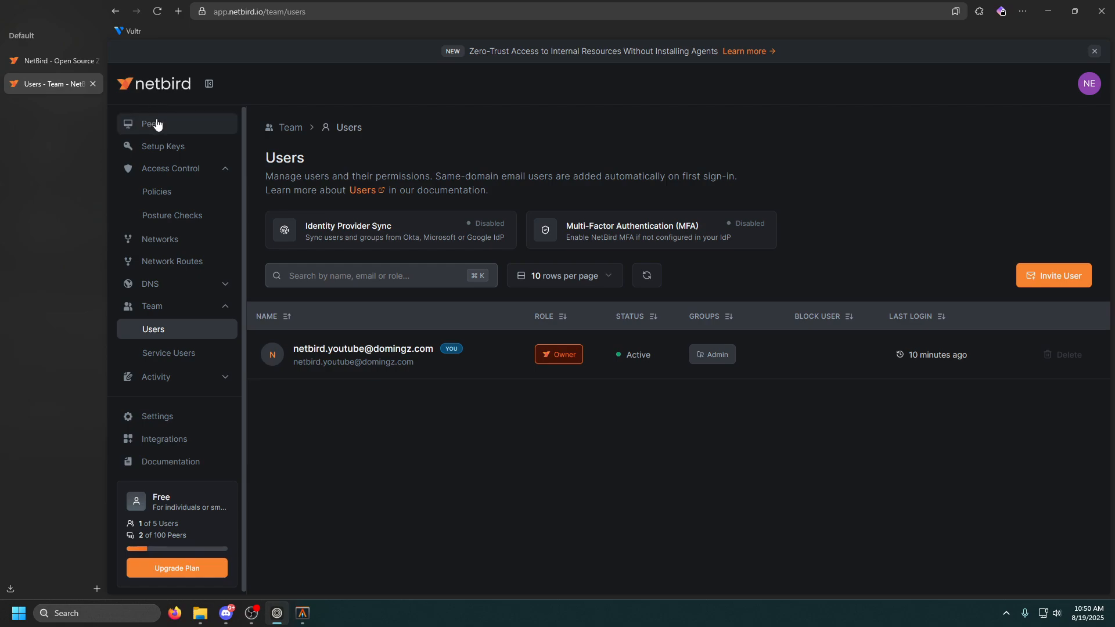
click(151, 123)
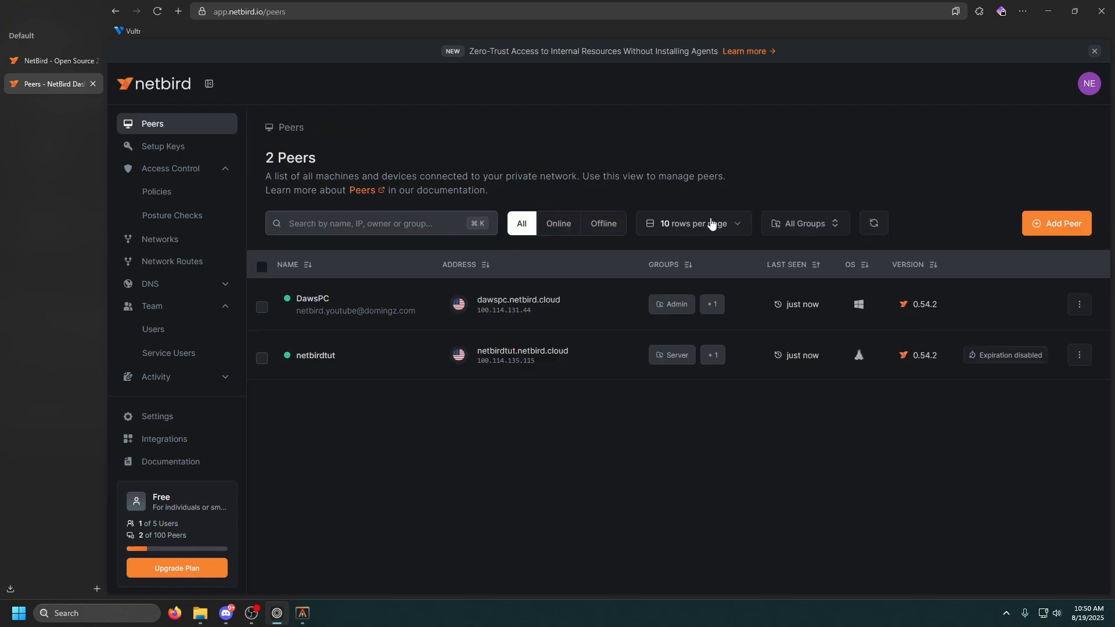